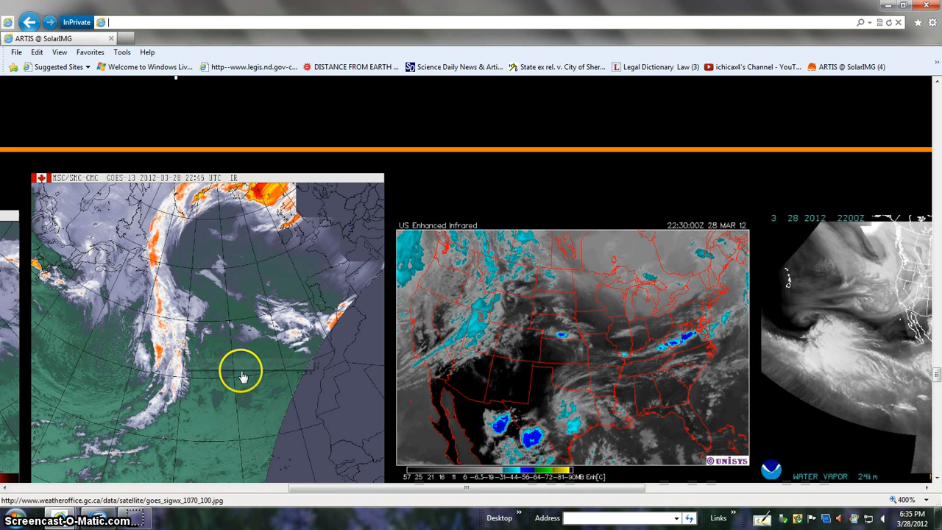
pyautogui.moveTo(190, 406)
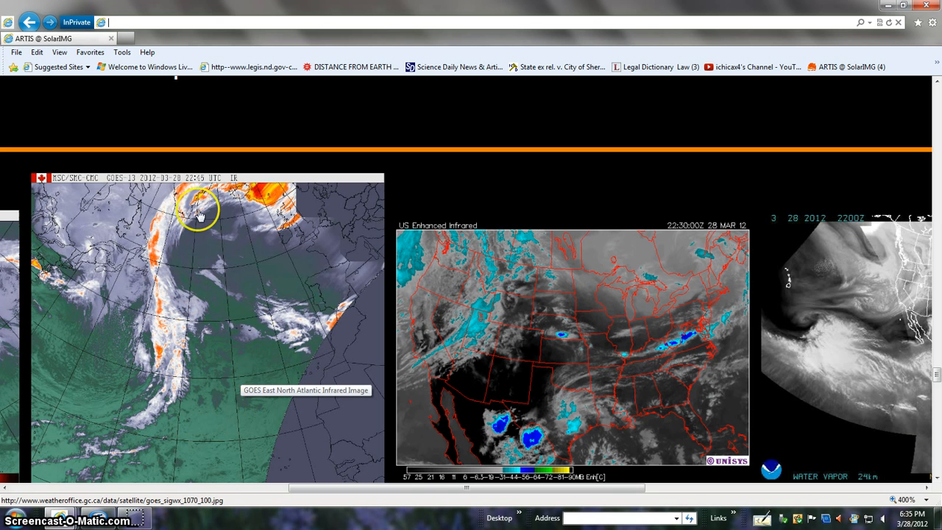
pyautogui.moveTo(400, 493)
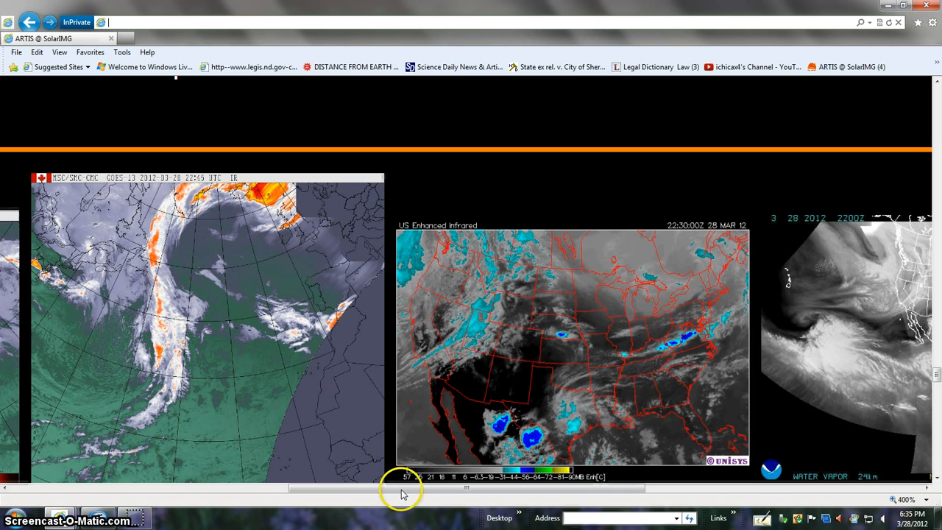
# Pan the SolarIMG image row back to the Canadian infrared satellite imagery.
pyautogui.moveTo(400, 487); pyautogui.dragTo(294, 487)
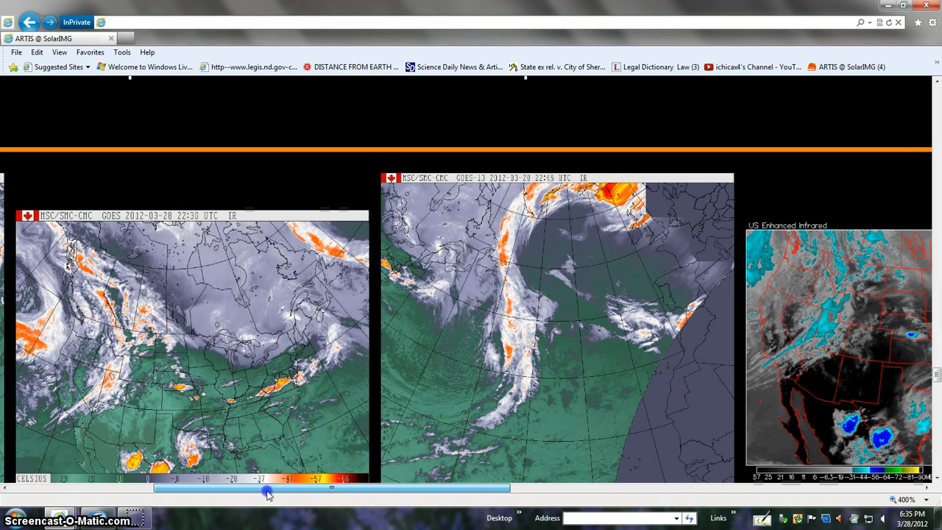
pyautogui.moveTo(267, 489); pyautogui.dragTo(206, 488)
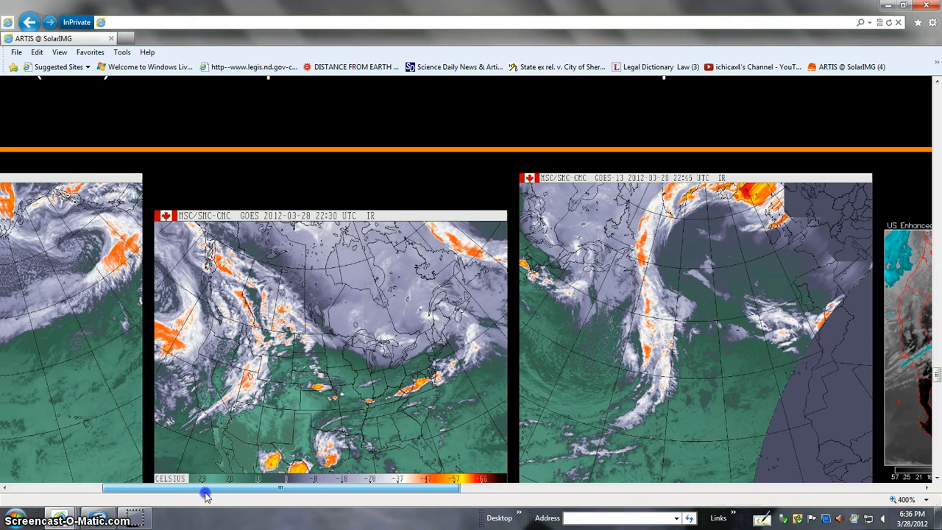
pyautogui.moveTo(206, 492); pyautogui.dragTo(131, 493)
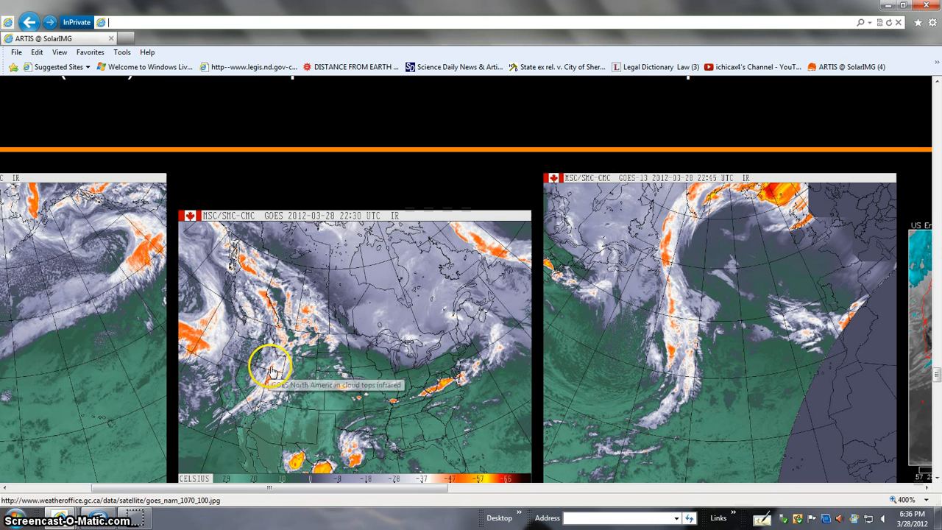
pyautogui.moveTo(203, 518)
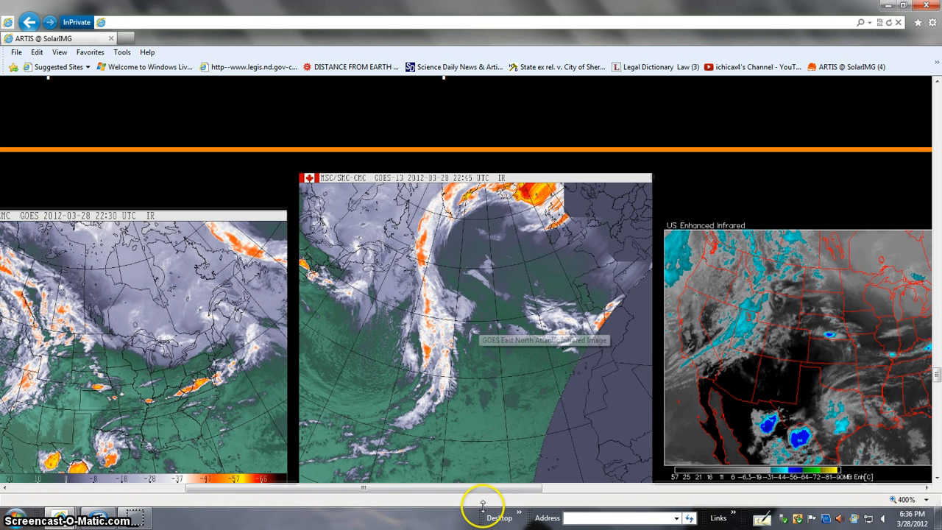
pyautogui.moveTo(495, 396)
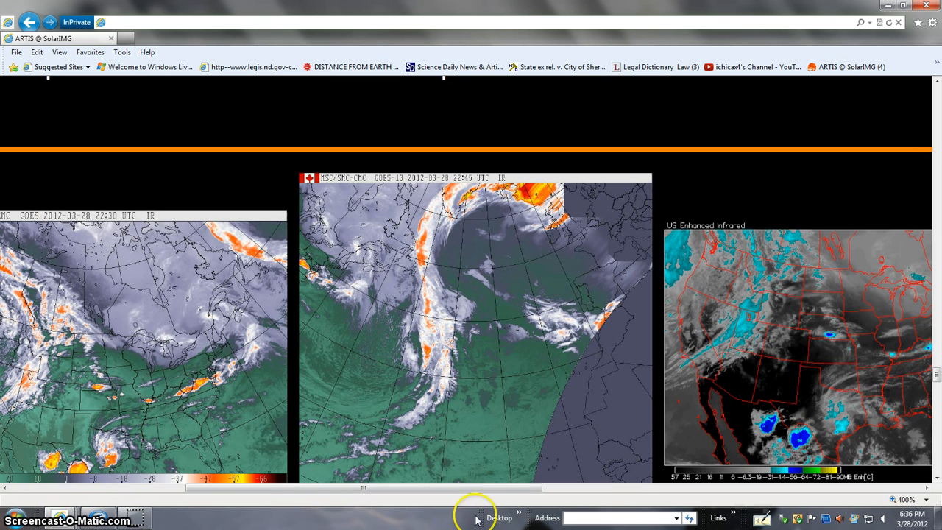
# Pan forward again to the Jetstream Forecast map for 29 March 2012 and the water vapor image.
pyautogui.moveTo(360, 488); pyautogui.dragTo(485, 488)
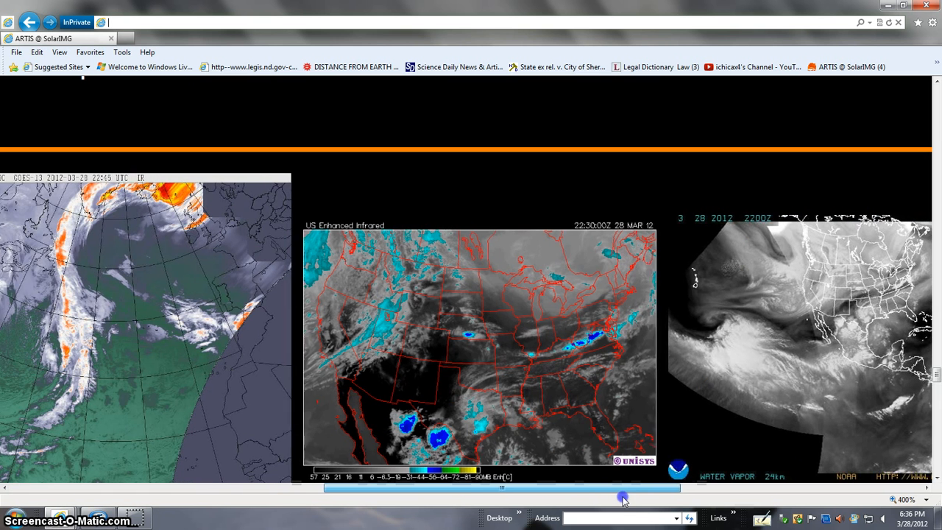
pyautogui.moveTo(623, 497); pyautogui.dragTo(645, 508)
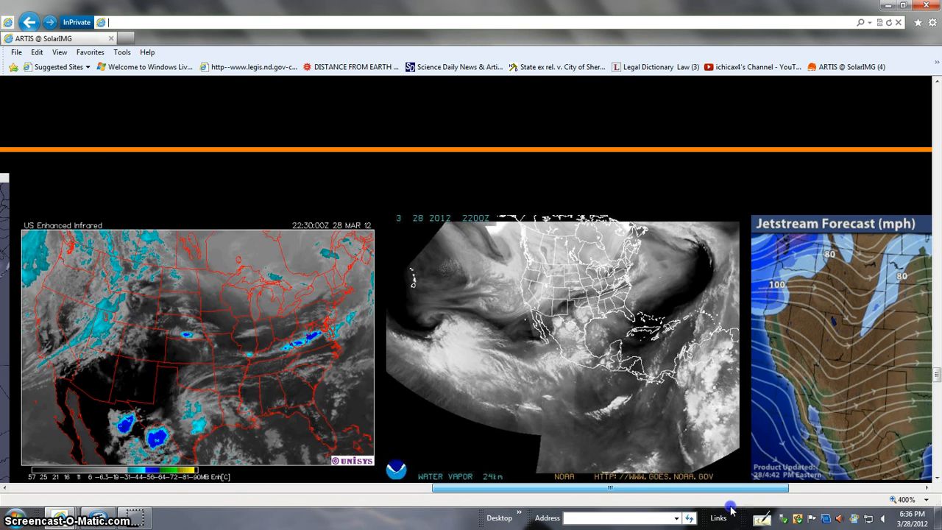
pyautogui.hscroll(3)
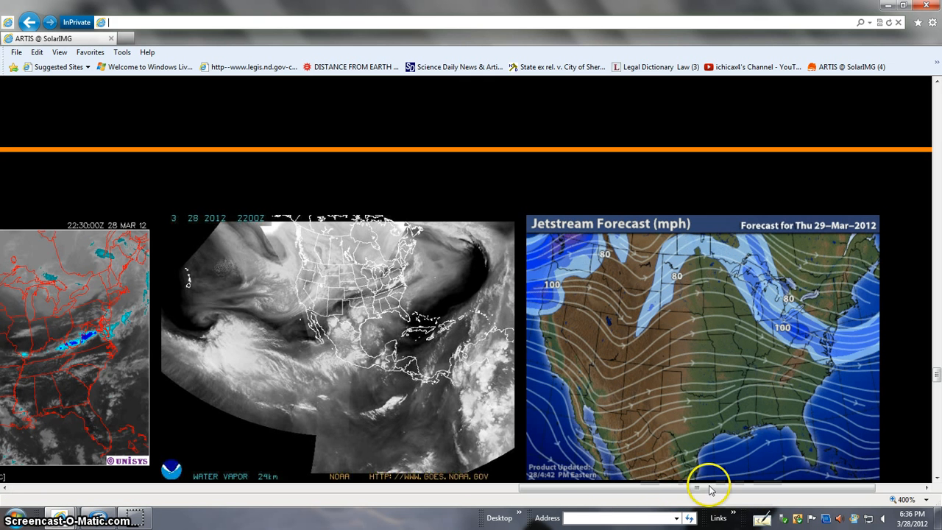
pyautogui.moveTo(559, 301)
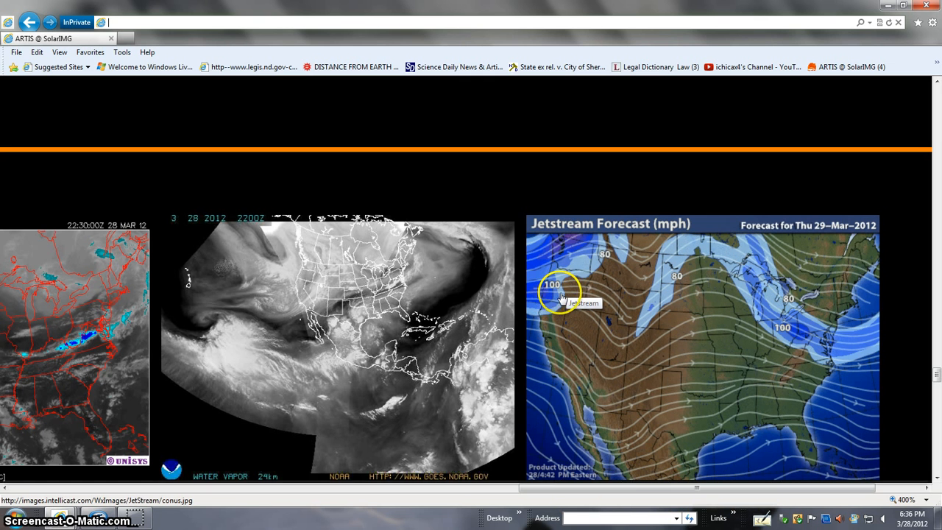
pyautogui.moveTo(665, 497)
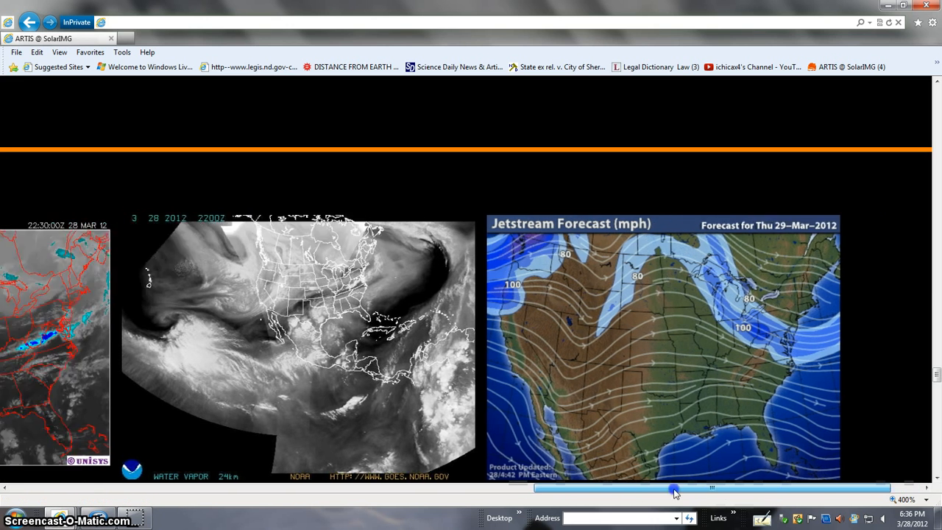
pyautogui.moveTo(674, 488); pyautogui.dragTo(265, 489)
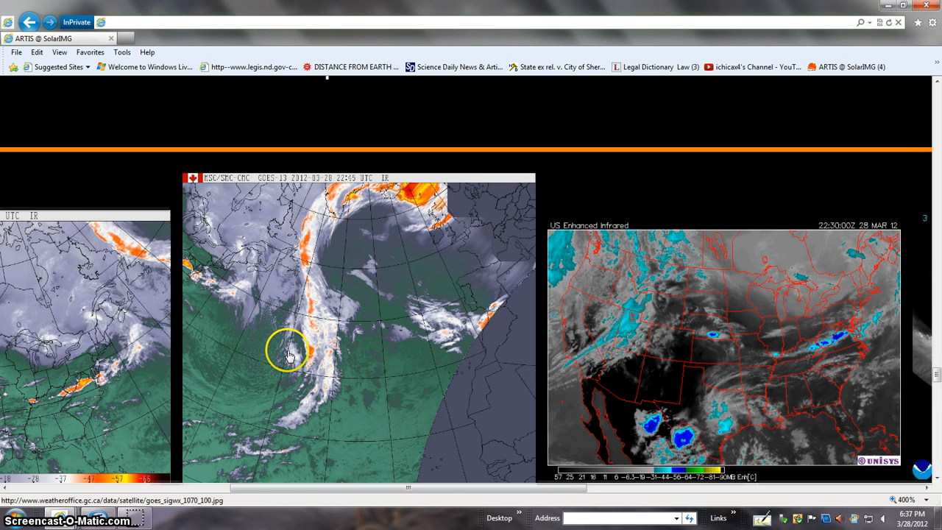
pyautogui.moveTo(375, 301)
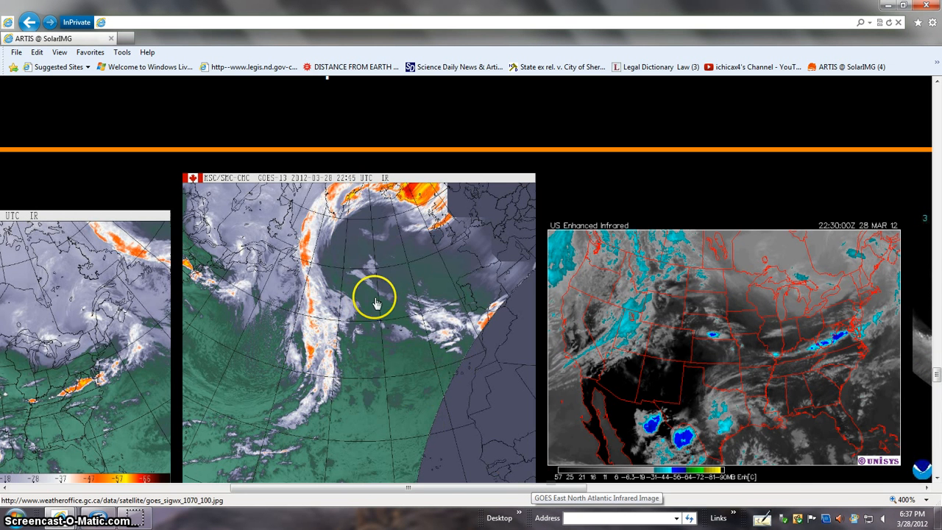
pyautogui.moveTo(253, 508)
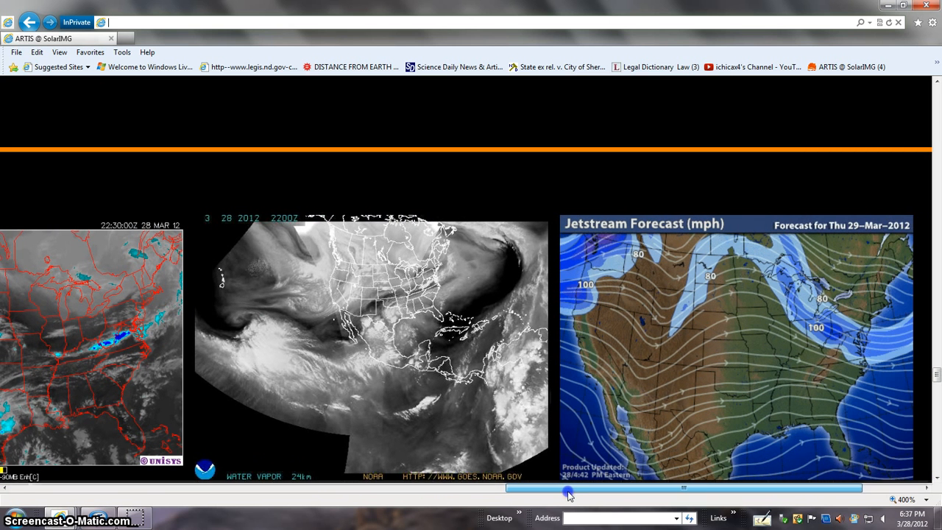
pyautogui.moveTo(566, 491); pyautogui.dragTo(603, 491)
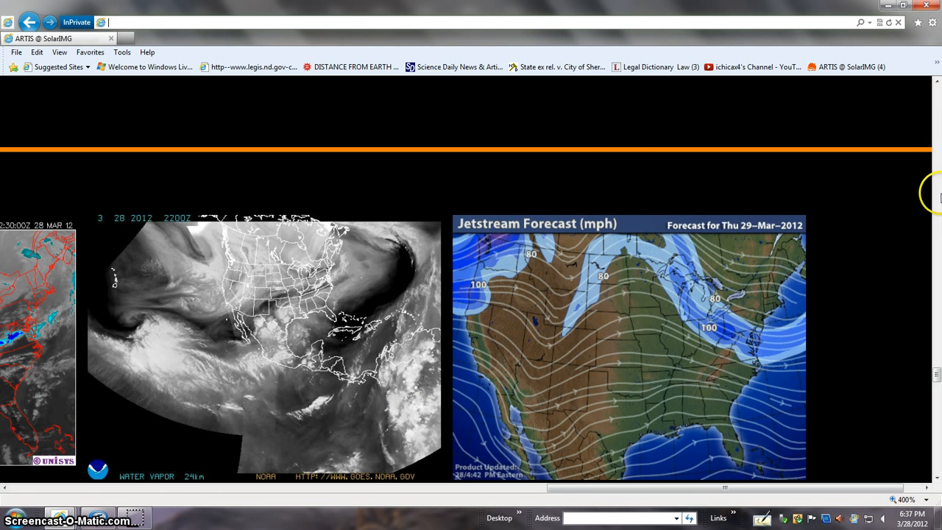
pyautogui.moveTo(934, 390)
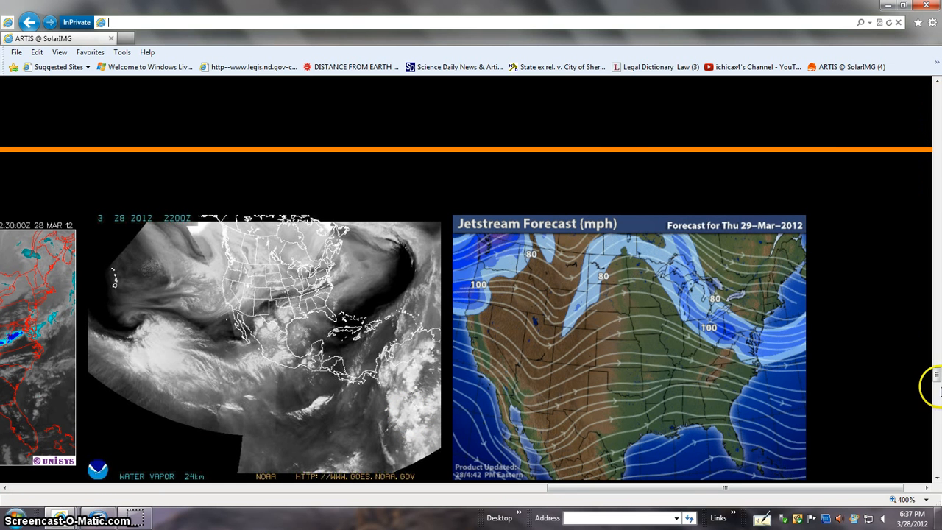
# Move down to the Ionospheric Electrons, foF2, radio flux and ACE magnetometer rows.
pyautogui.scroll(-3)
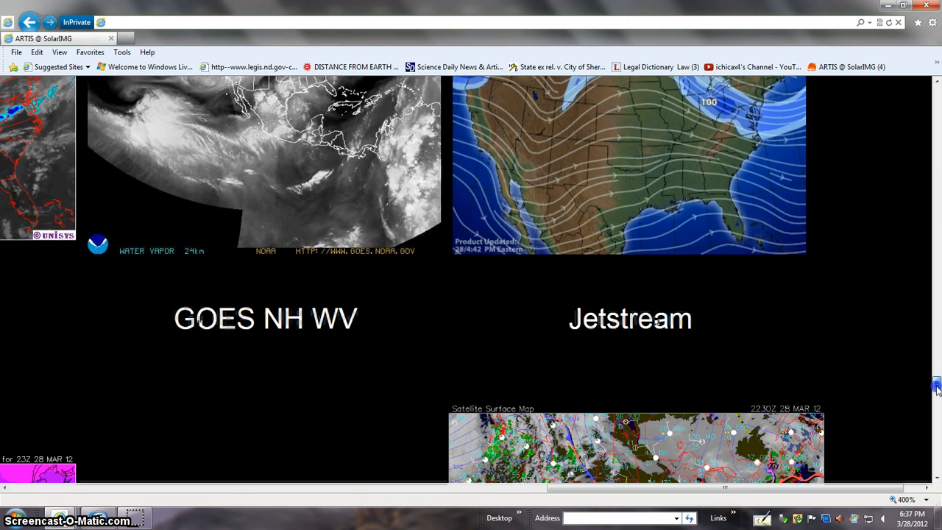
pyautogui.scroll(-3)
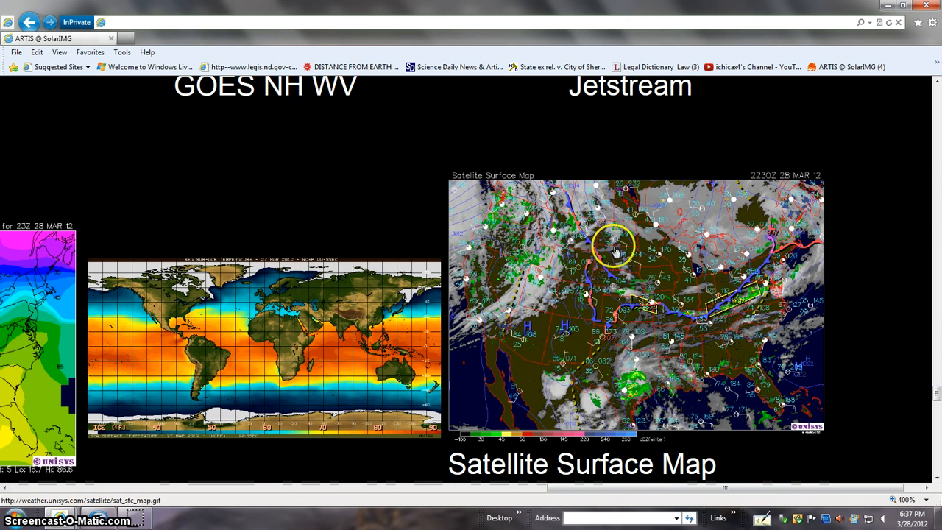
pyautogui.moveTo(629, 268)
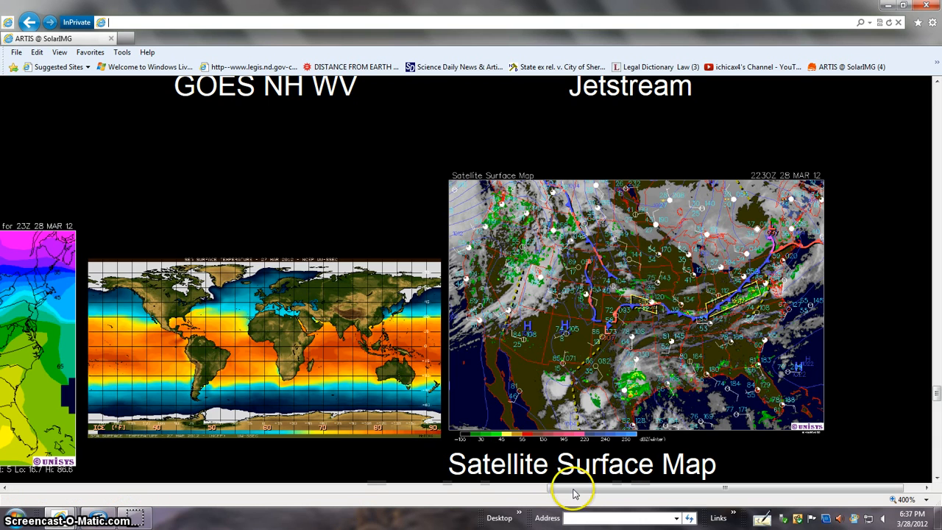
pyautogui.moveTo(574, 489); pyautogui.dragTo(262, 489)
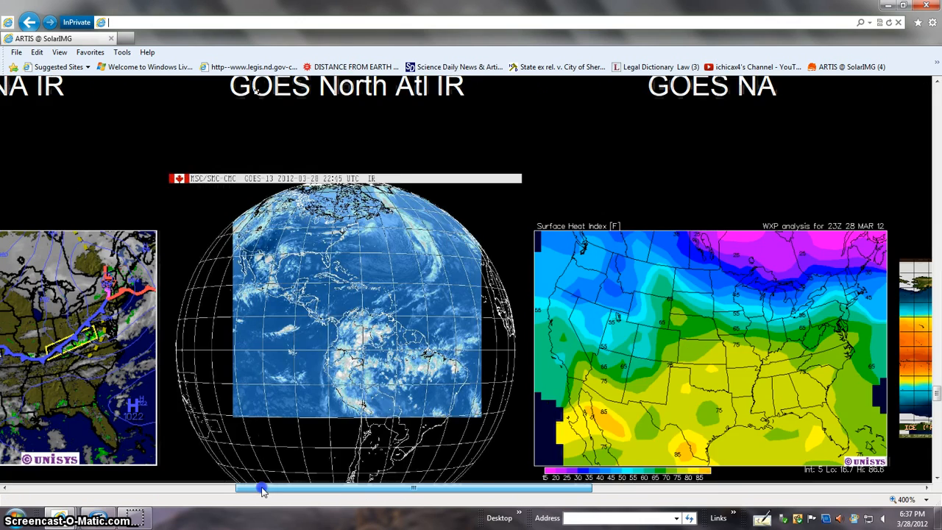
pyautogui.moveTo(262, 489); pyautogui.dragTo(177, 489)
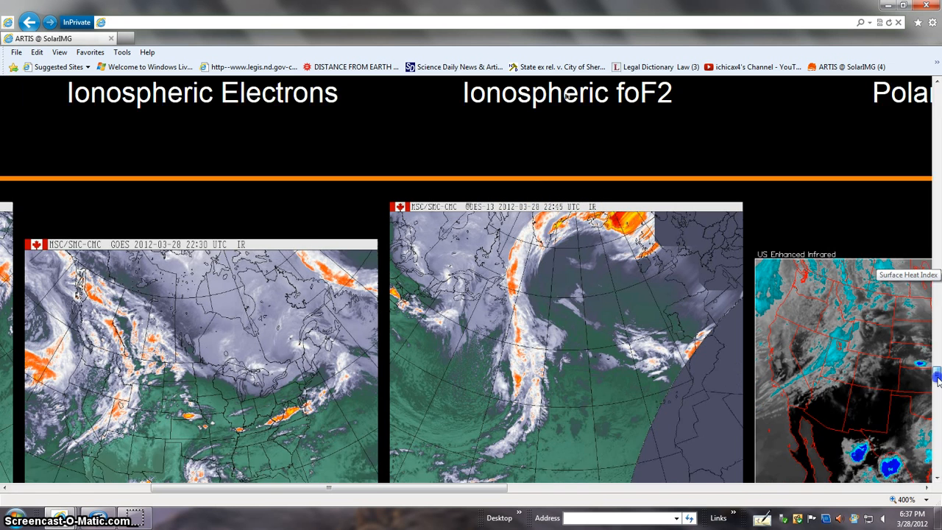
pyautogui.scroll(-3)
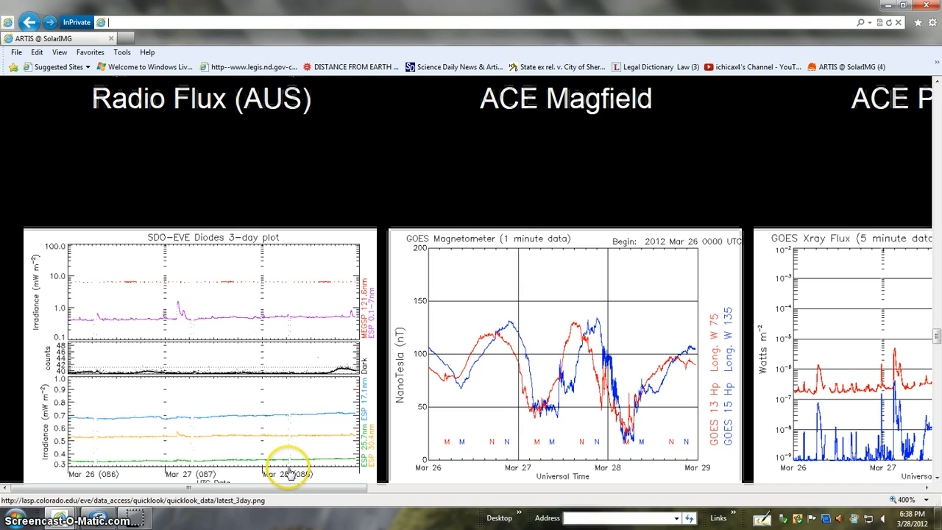
# Pan across to the Radio Flux (AUS), ACE Magfield plots and STEREO EUVI 195 images.
pyautogui.moveTo(292, 488); pyautogui.dragTo(355, 493)
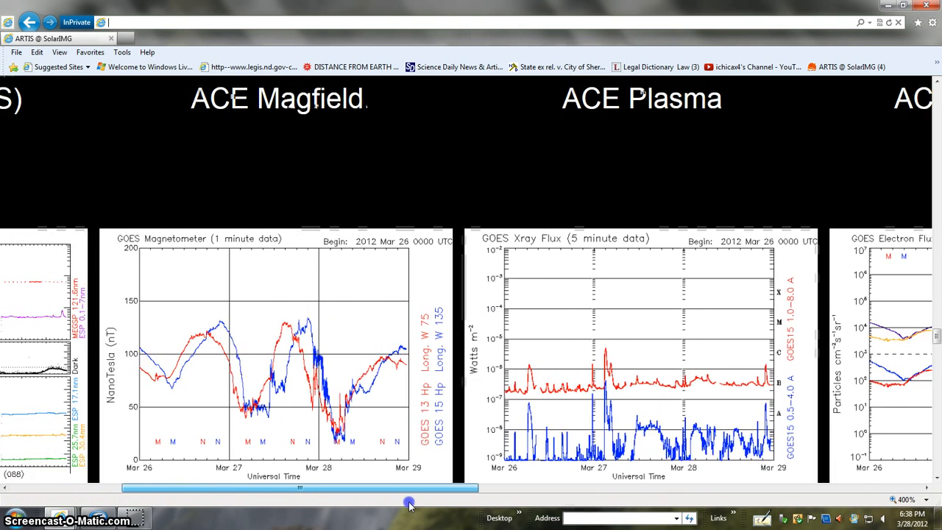
pyautogui.moveTo(409, 506); pyautogui.dragTo(684, 518)
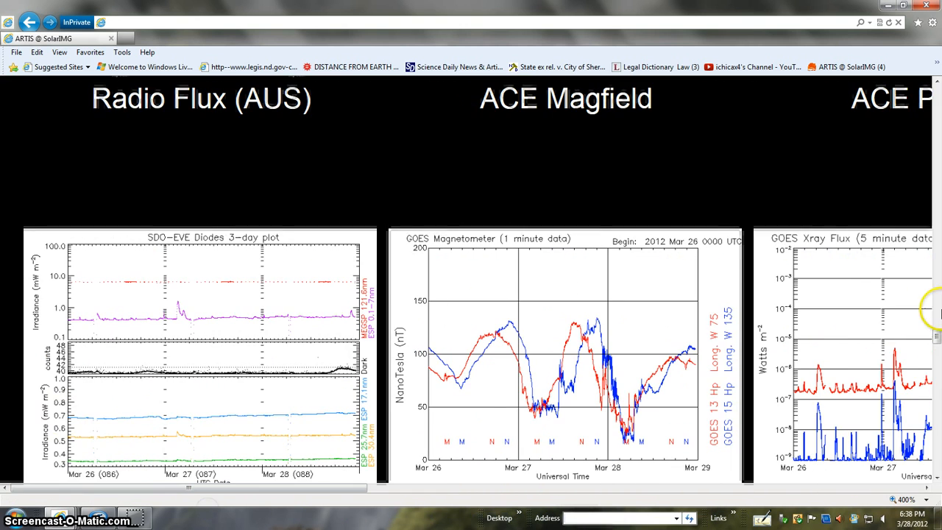
pyautogui.scroll(-3)
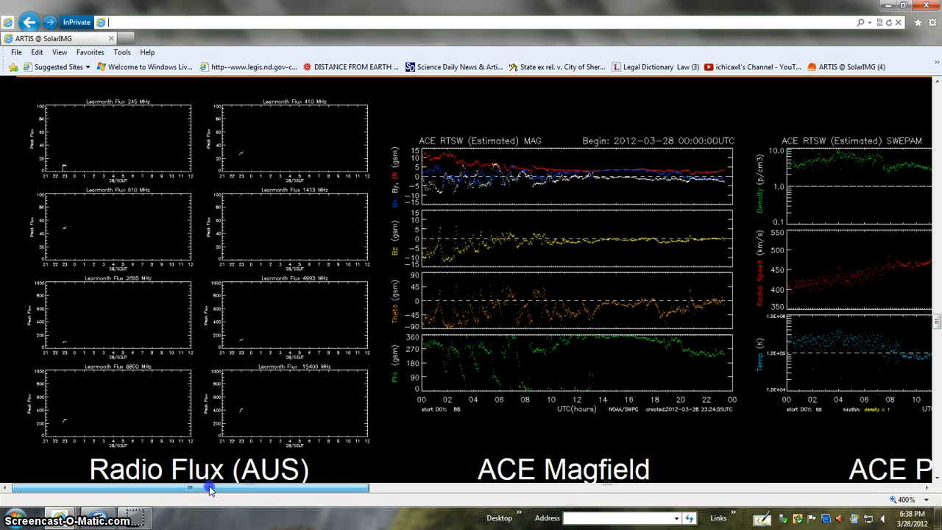
pyautogui.moveTo(209, 487); pyautogui.dragTo(309, 487)
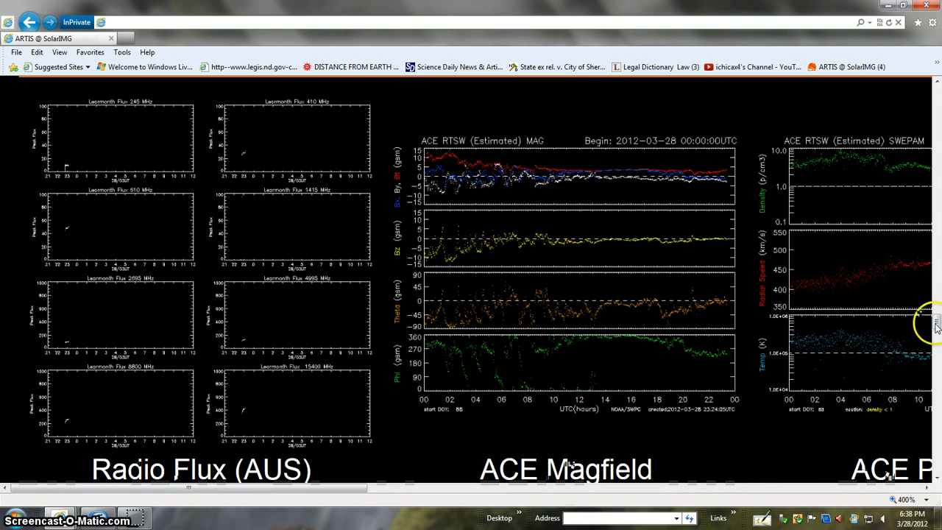
pyautogui.scroll(-3)
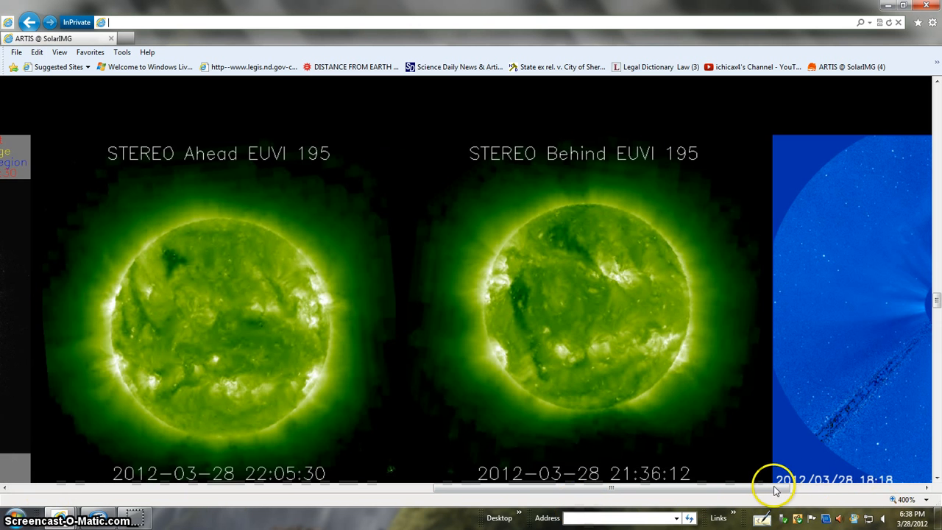
# Pan the enlarged page to the GOES SXI, EVE X-Ray panel and SDO composite sun image.
pyautogui.hscroll(3)
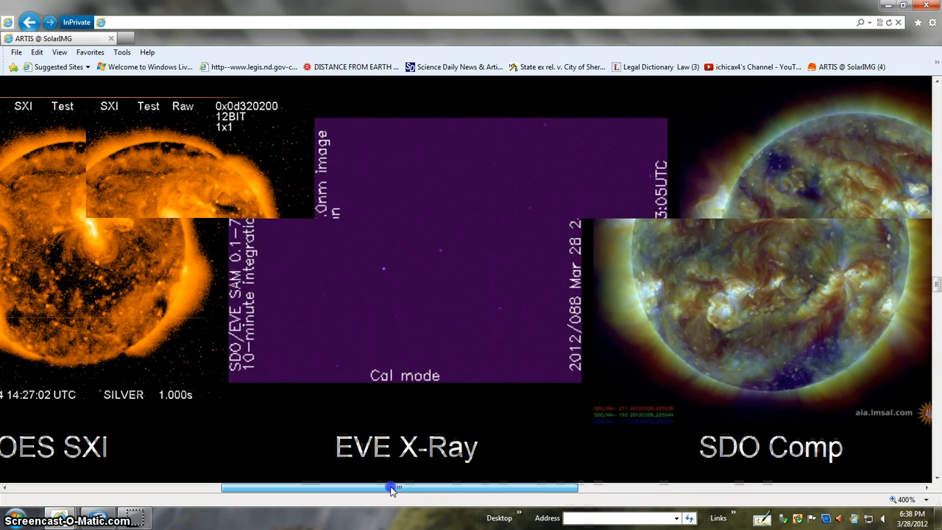
pyautogui.moveTo(390, 487); pyautogui.dragTo(221, 484)
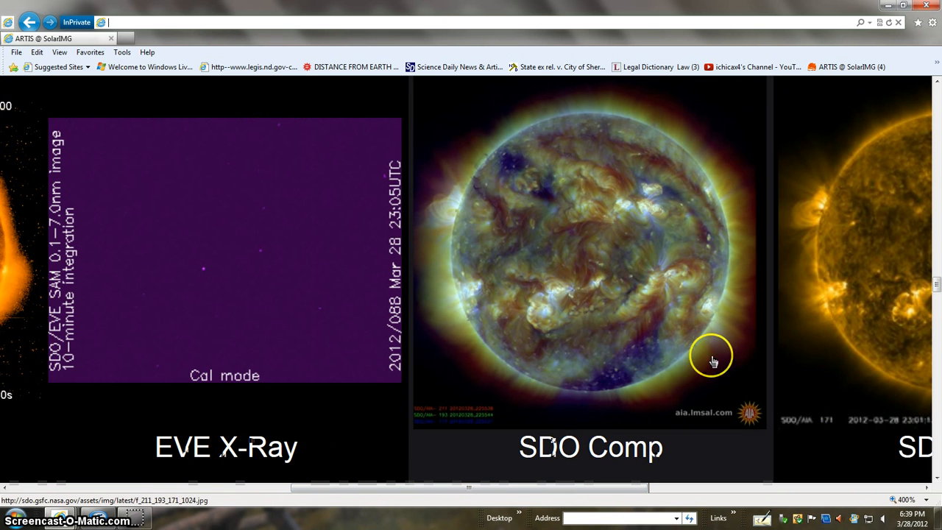
pyautogui.moveTo(665, 278)
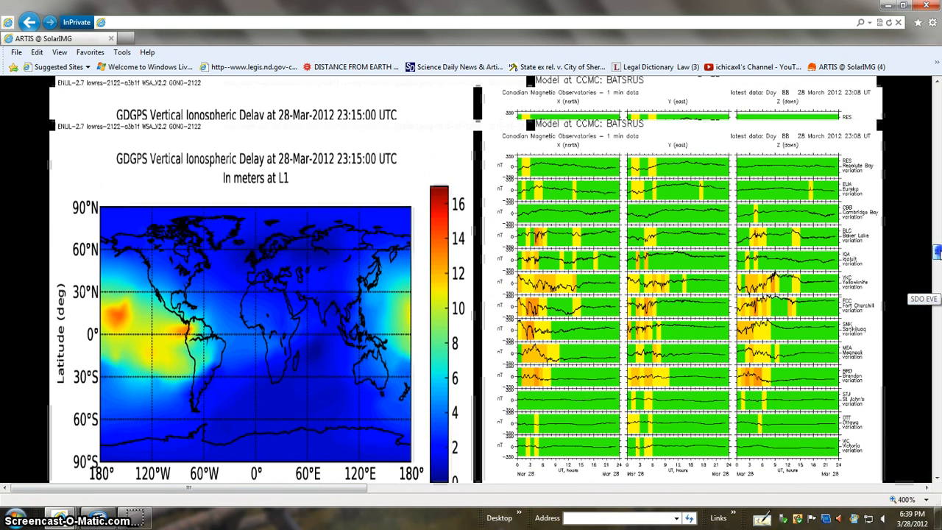
# Scroll past the GDGPS ionospheric delay map to the fundraising notice and plots below.
pyautogui.scroll(-3)
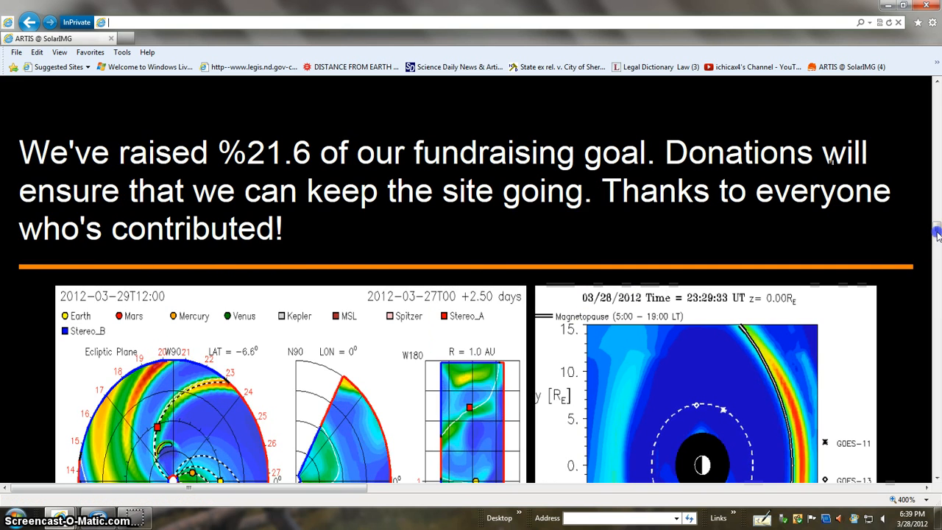
pyautogui.scroll(-3)
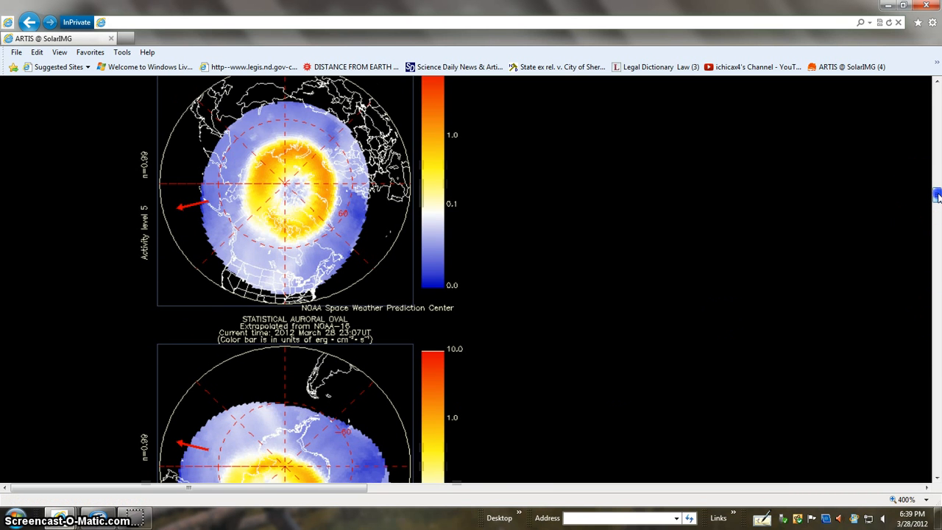
# Scroll to the two NOAA statistical auroral oval maps.
pyautogui.scroll(3)
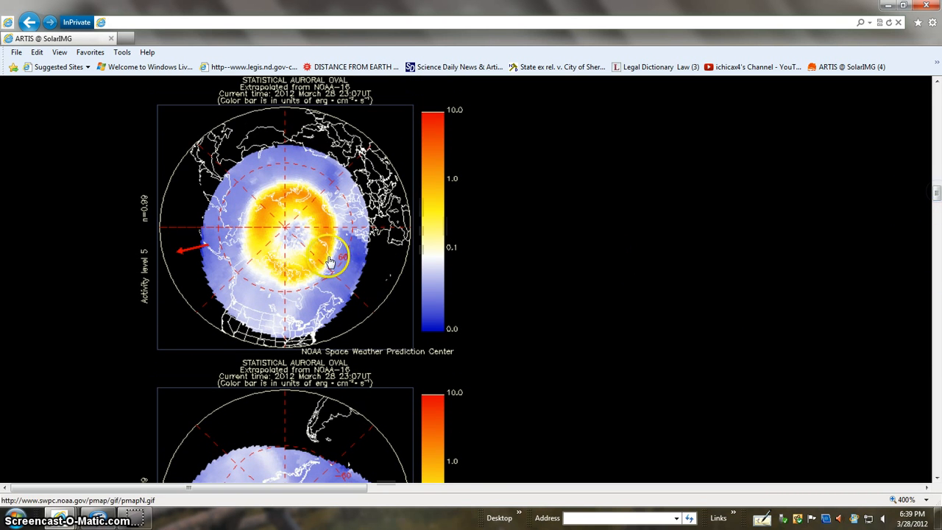
pyautogui.moveTo(321, 249)
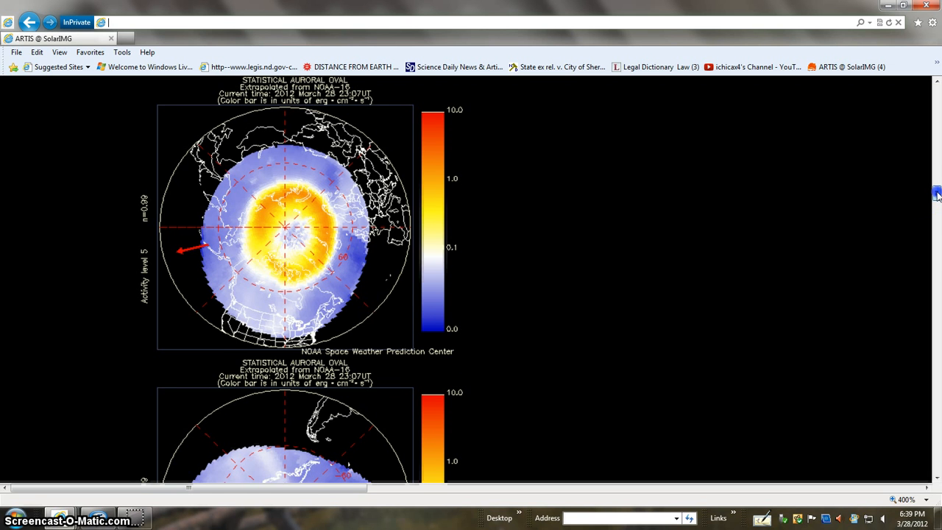
pyautogui.scroll(-3)
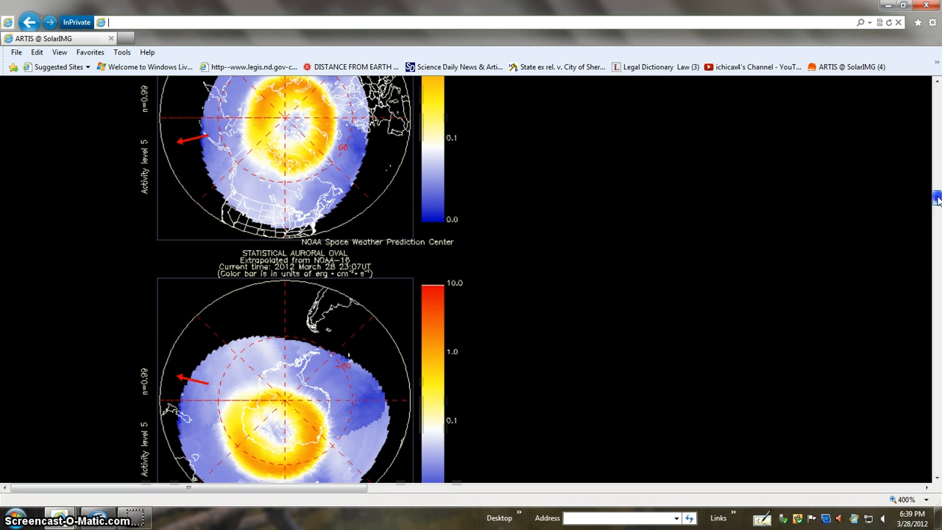
pyautogui.scroll(3)
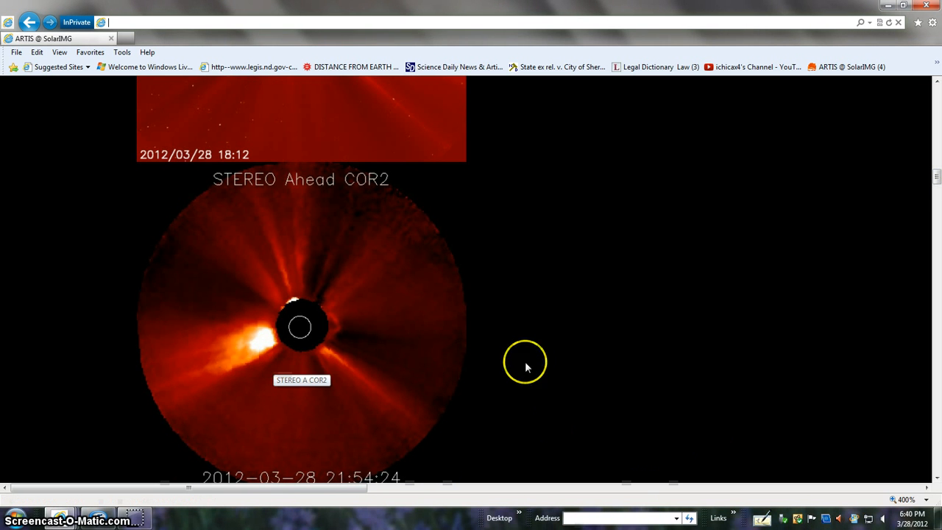
pyautogui.moveTo(648, 214)
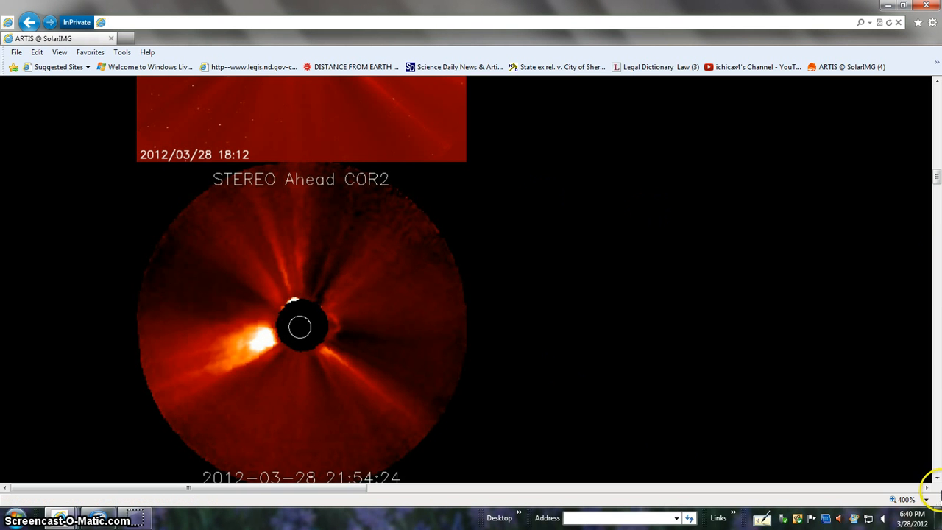
pyautogui.moveTo(934, 165)
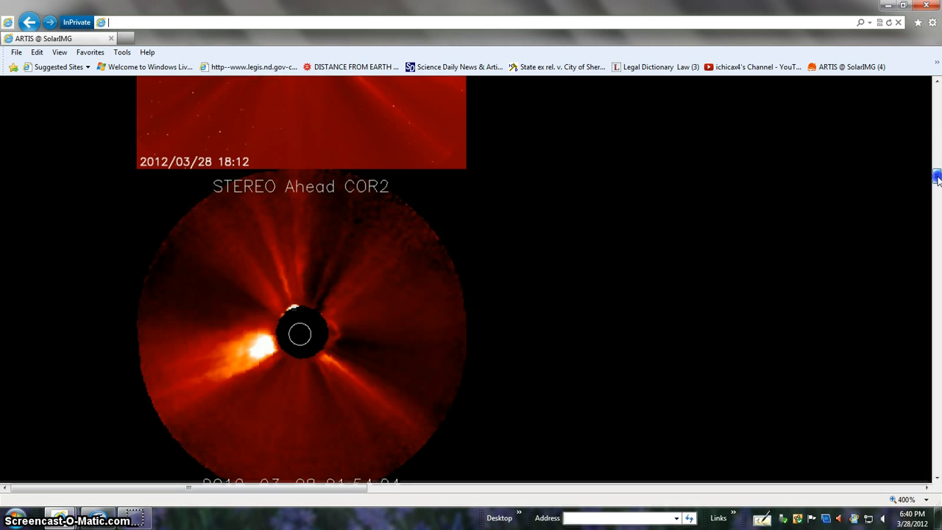
# Scroll through the STEREO Ahead COR2 images to the Solar X-rays ACTIVE and Geomagnetic UNSETTLED status gauges.
pyautogui.scroll(-3)
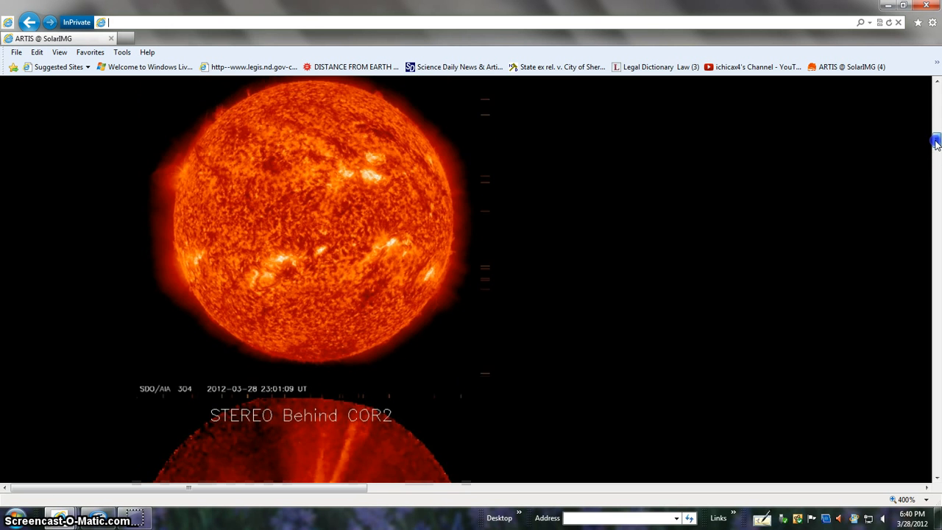
pyautogui.scroll(-3)
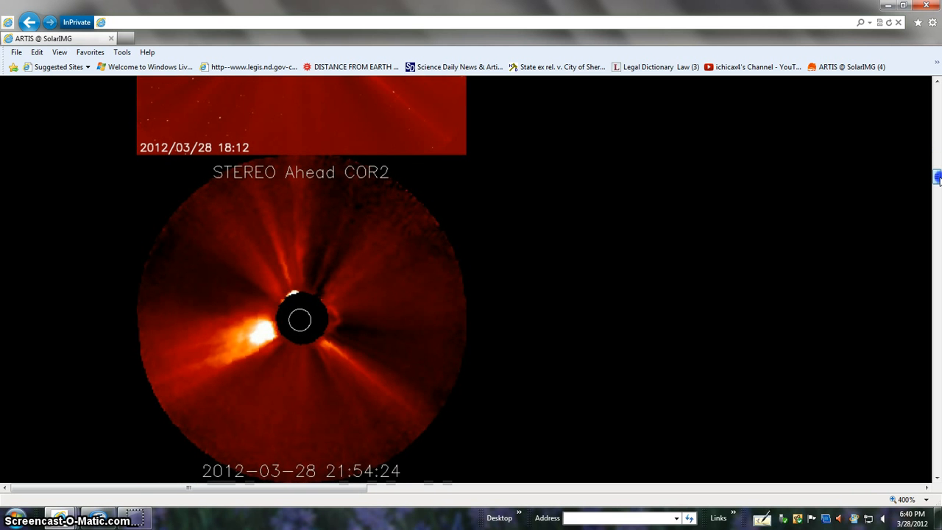
pyautogui.scroll(-3)
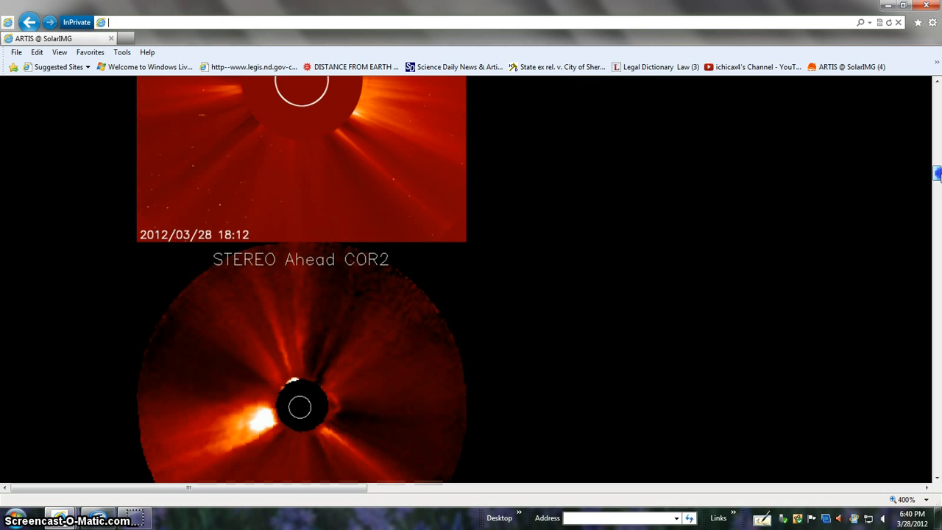
pyautogui.scroll(-3)
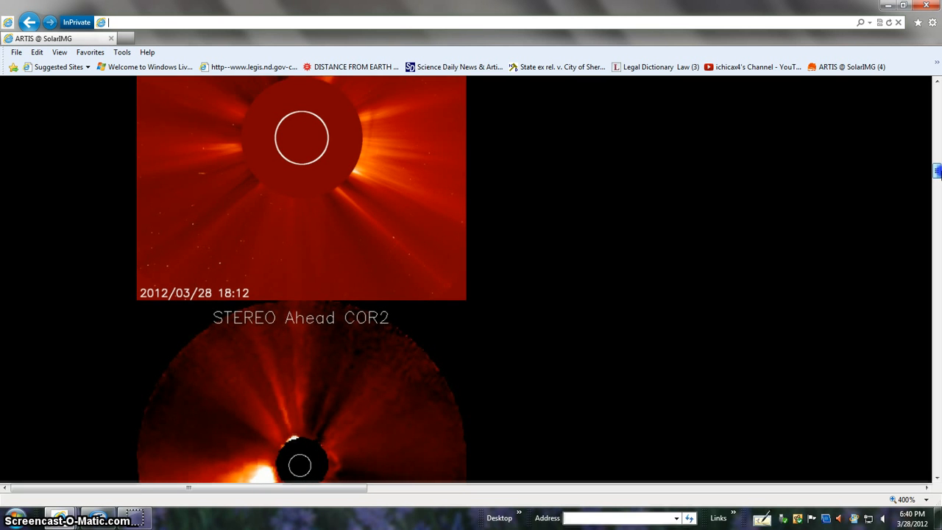
pyautogui.scroll(-3)
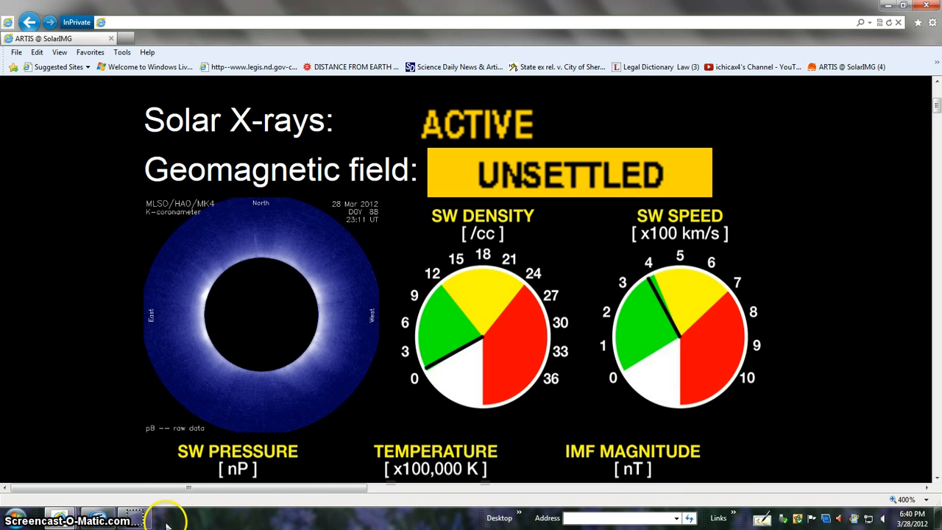
pyautogui.moveTo(133, 518)
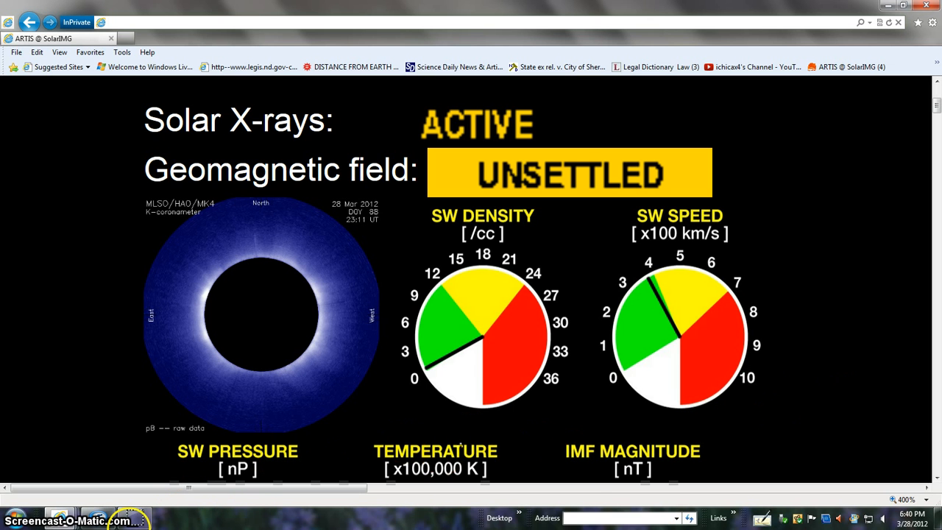
pyautogui.moveTo(474, 356)
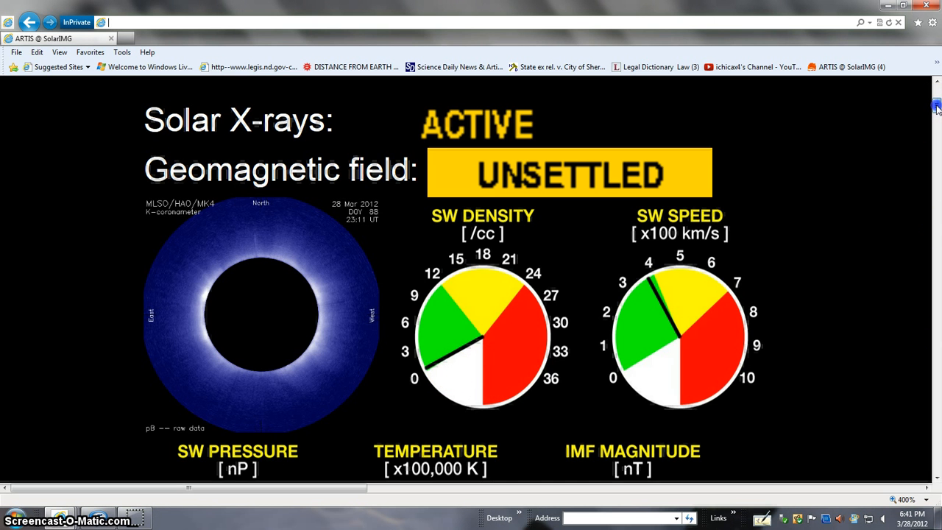
# Scroll down to the SW Pressure, Temperature and IMF Magnitude dials.
pyautogui.scroll(-3)
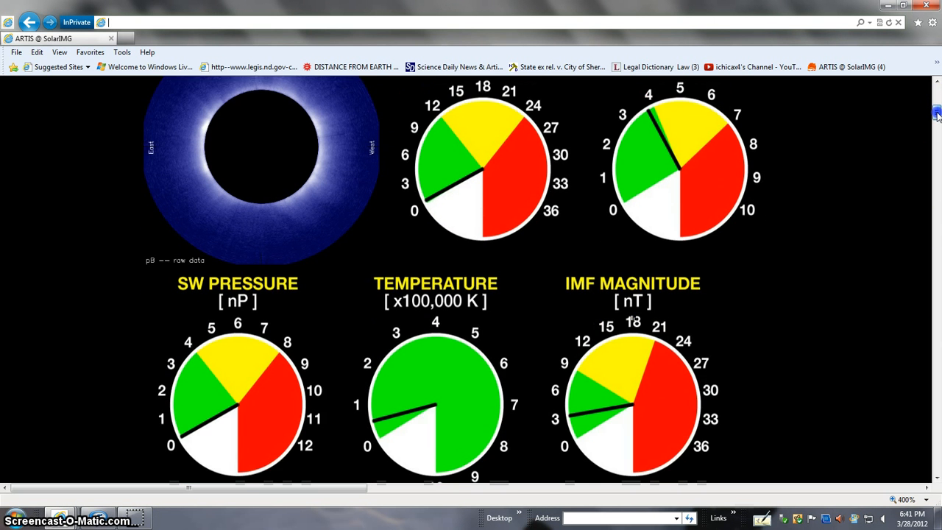
pyautogui.scroll(-3)
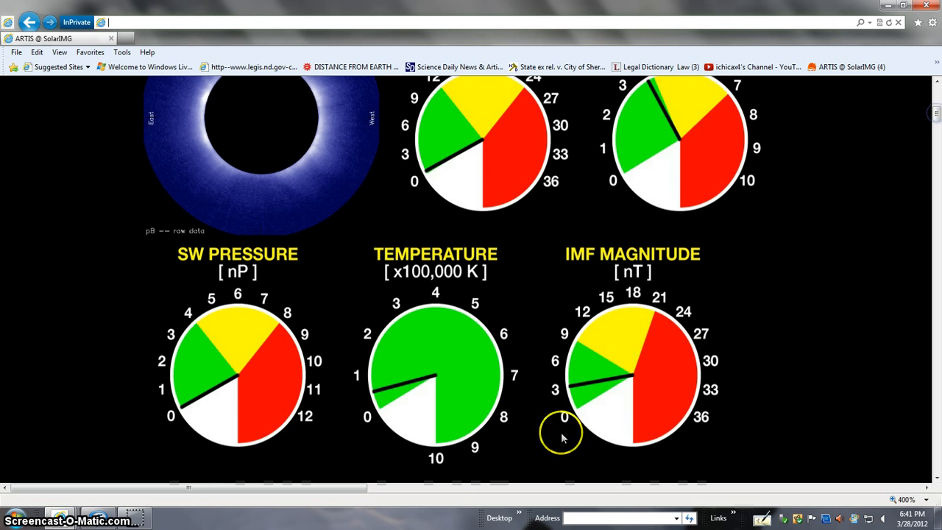
pyautogui.moveTo(379, 394)
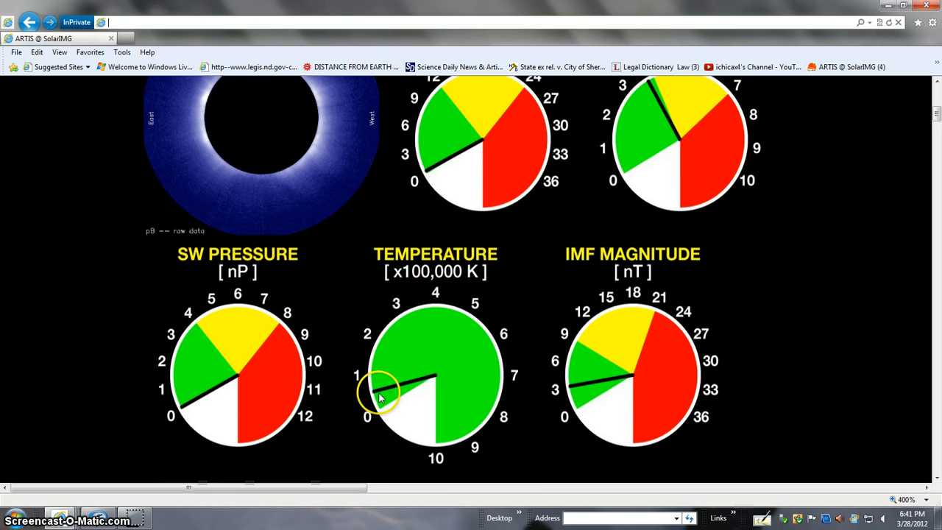
pyautogui.moveTo(411, 377)
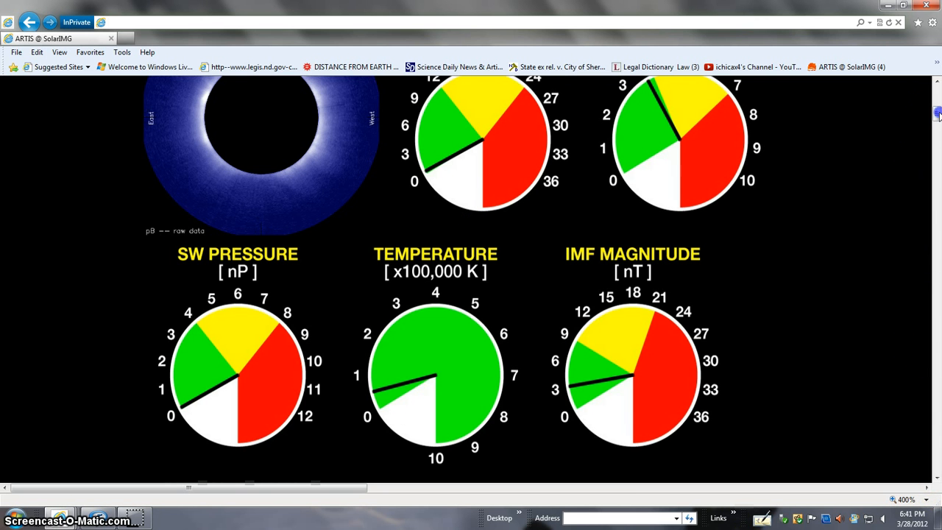
pyautogui.scroll(-3)
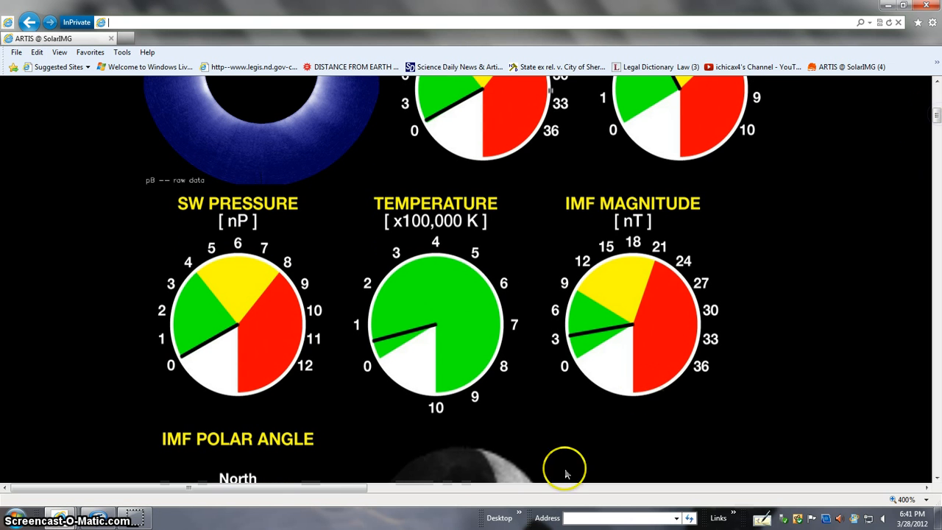
pyautogui.moveTo(174, 64)
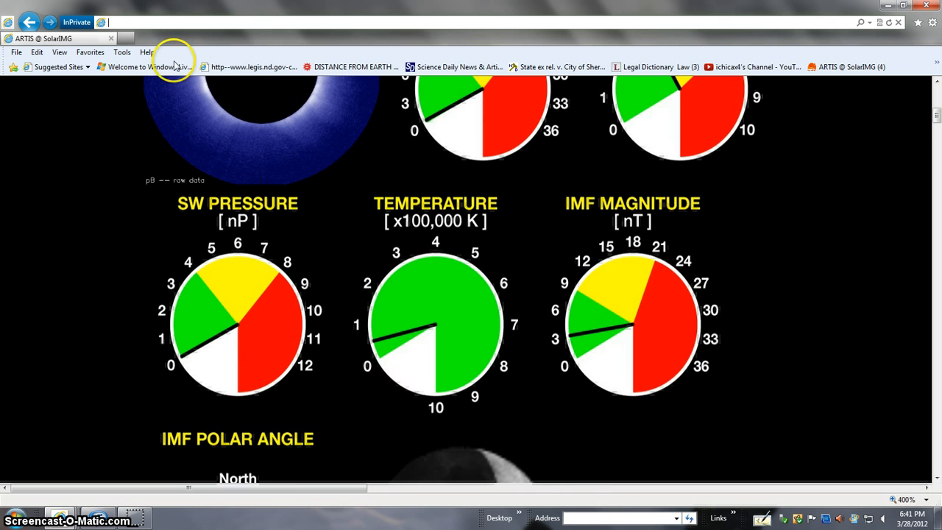
pyautogui.moveTo(679, 397)
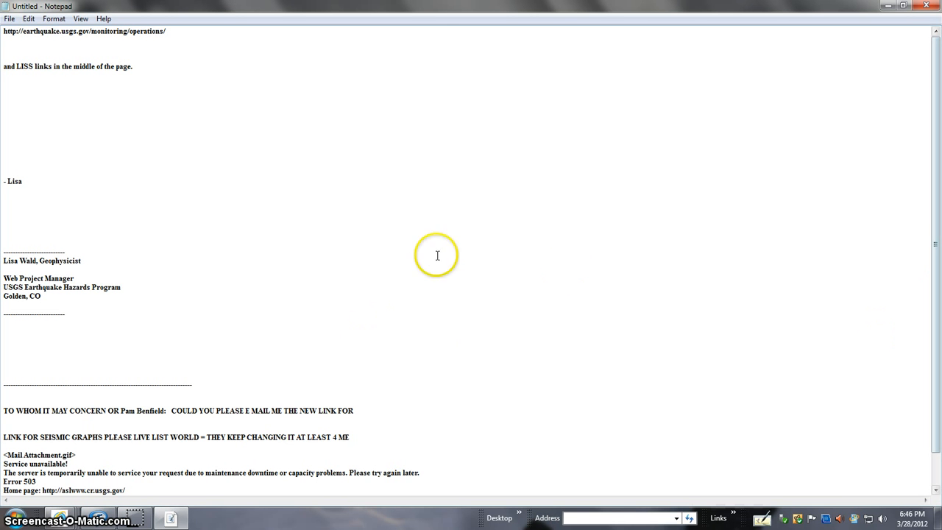
pyautogui.moveTo(227, 318)
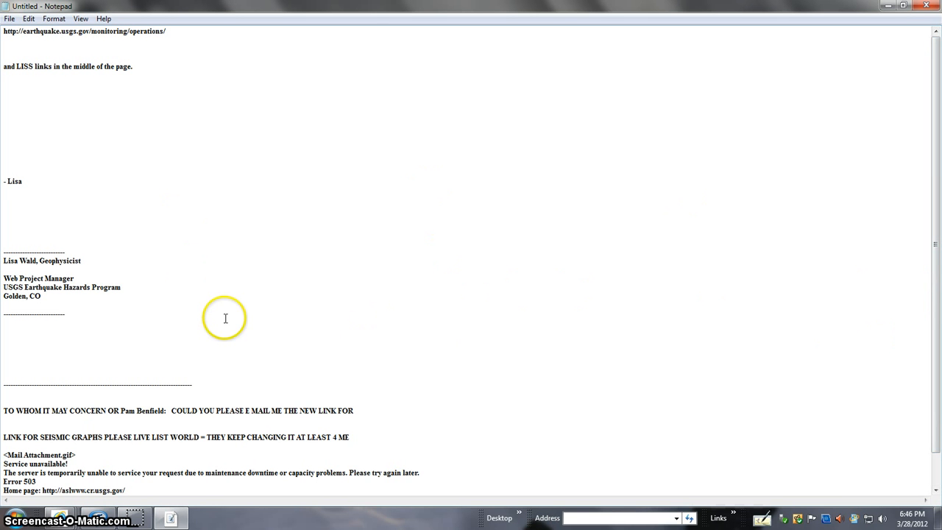
pyautogui.moveTo(877, 341)
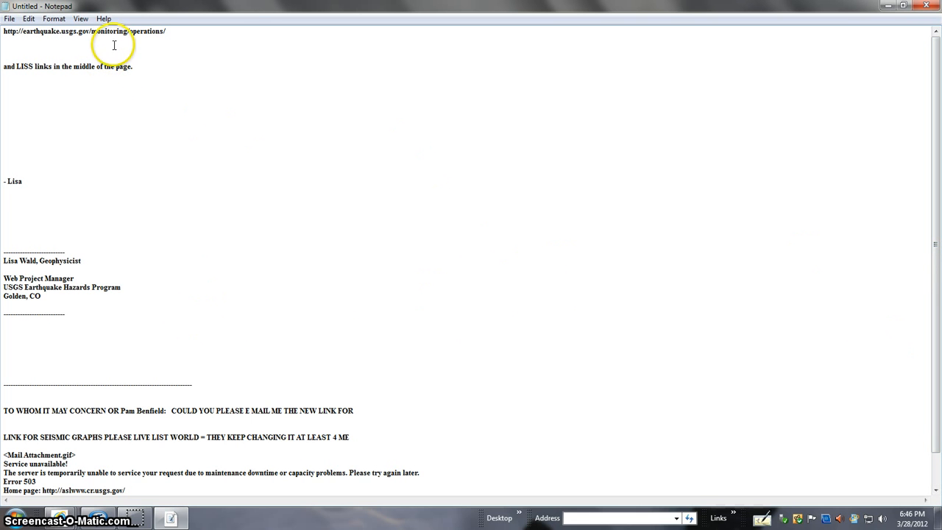
pyautogui.moveTo(28, 90)
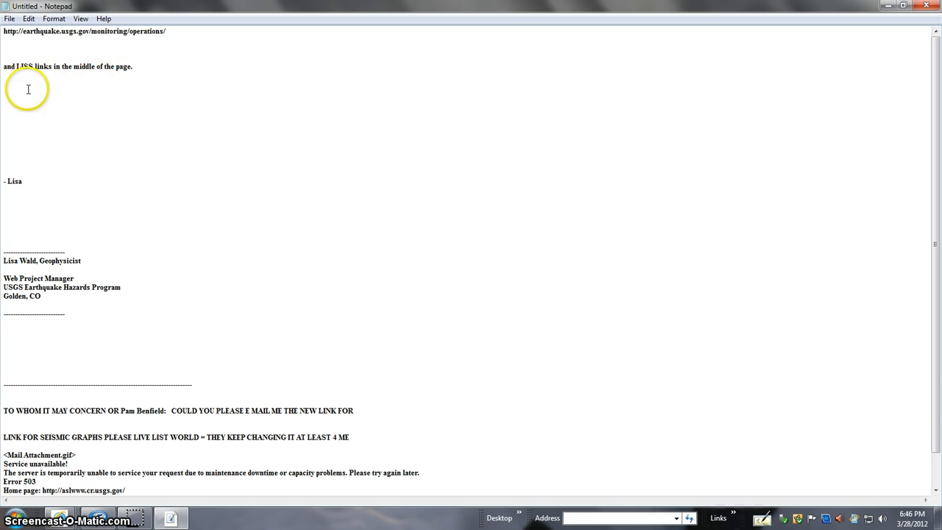
pyautogui.moveTo(38, 83)
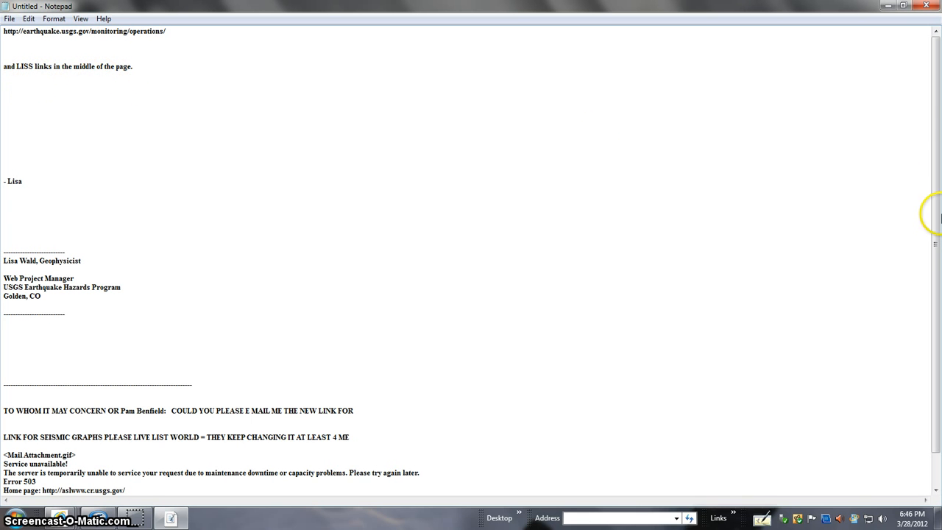
pyautogui.moveTo(935, 138)
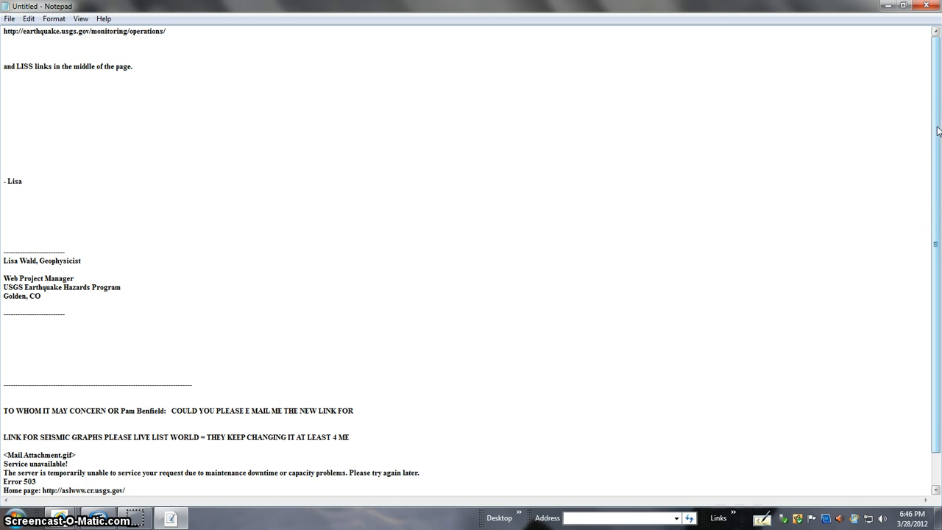
pyautogui.scroll(-3)
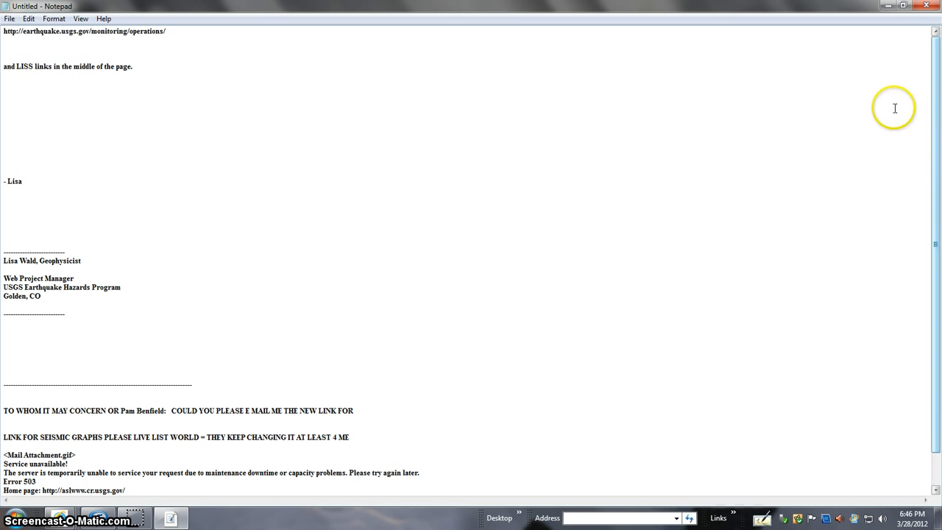
pyautogui.moveTo(44, 206)
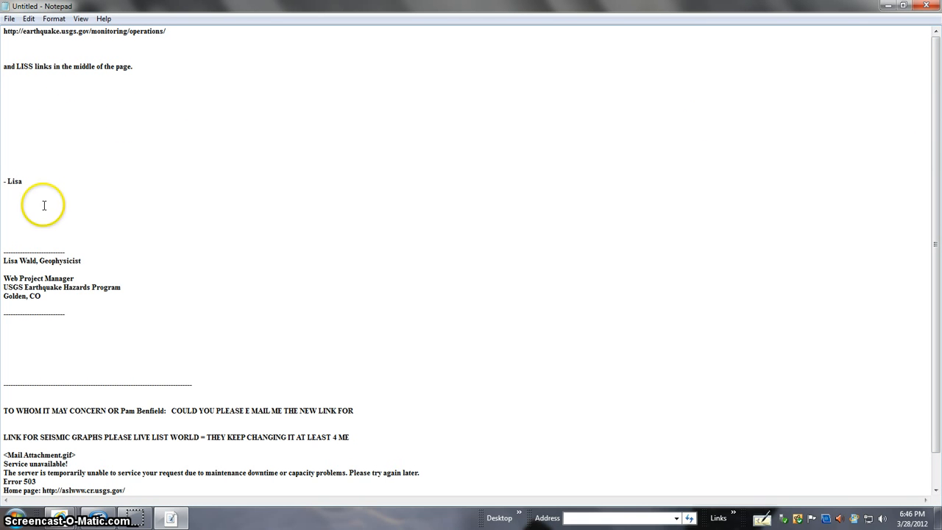
pyautogui.moveTo(119, 307)
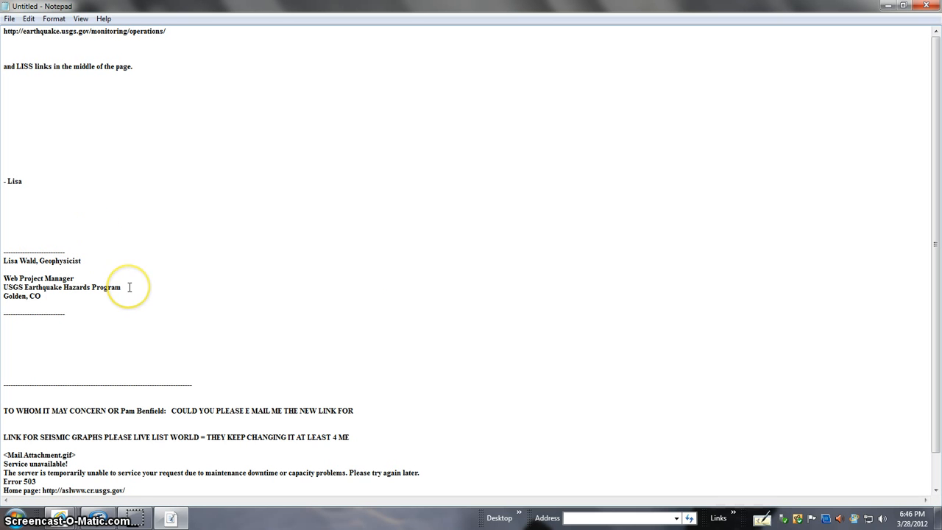
pyautogui.moveTo(236, 292)
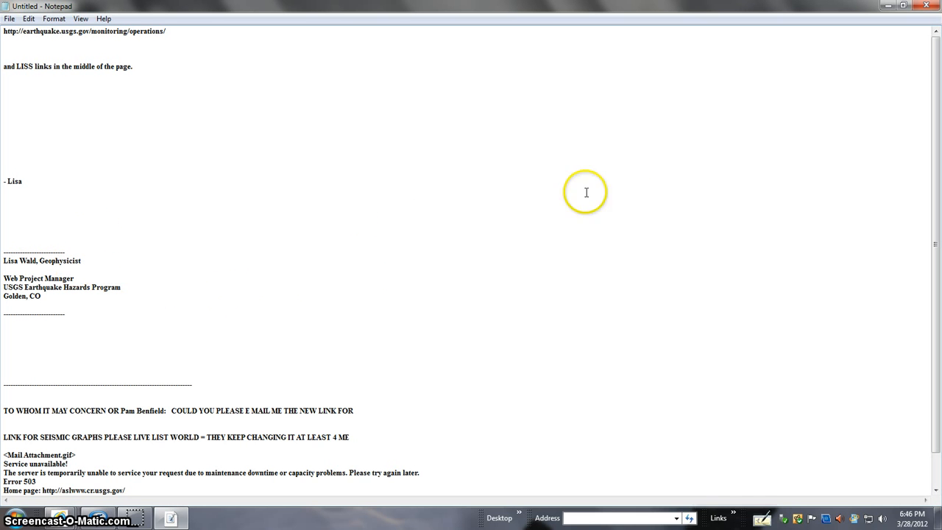
pyautogui.moveTo(497, 250)
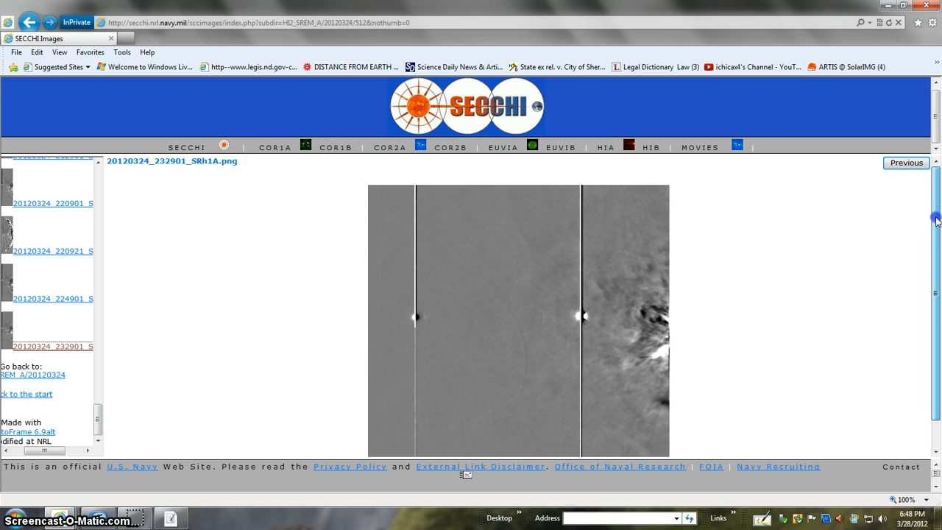
pyautogui.scroll(-3)
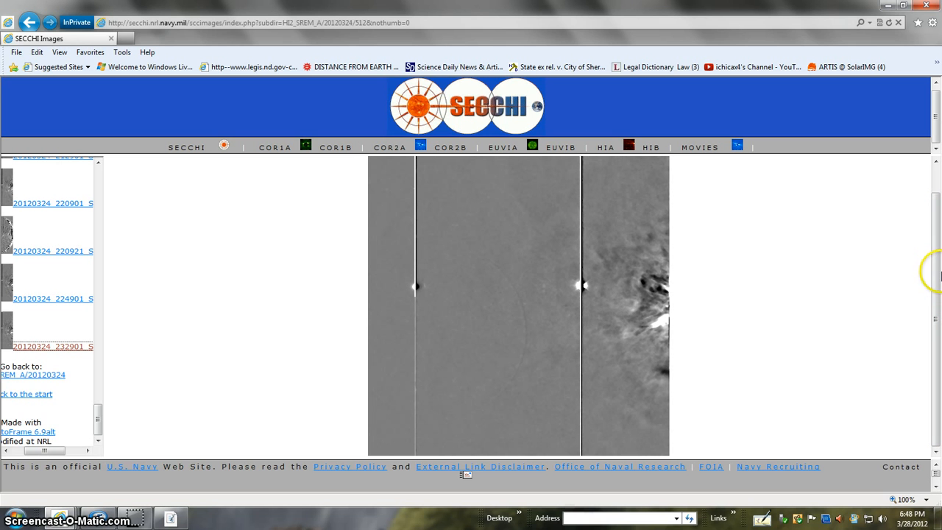
pyautogui.moveTo(765, 332)
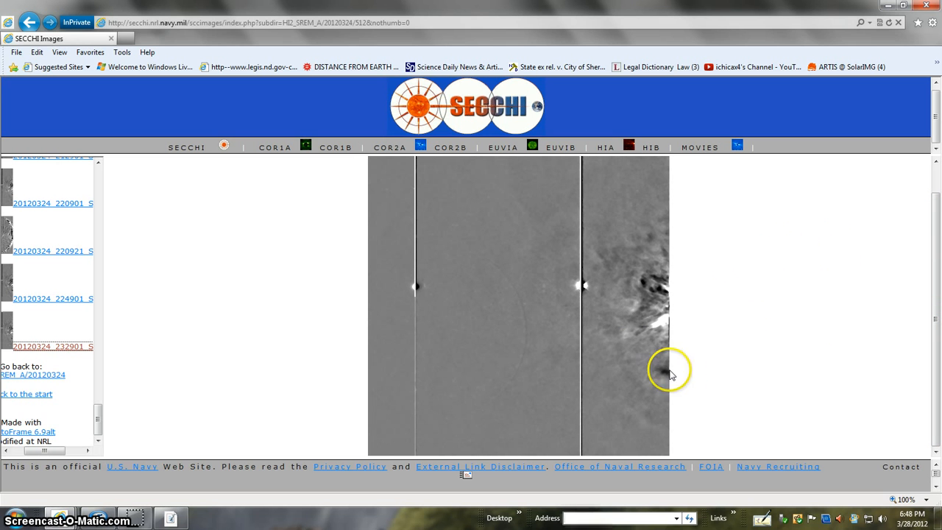
pyautogui.moveTo(543, 278)
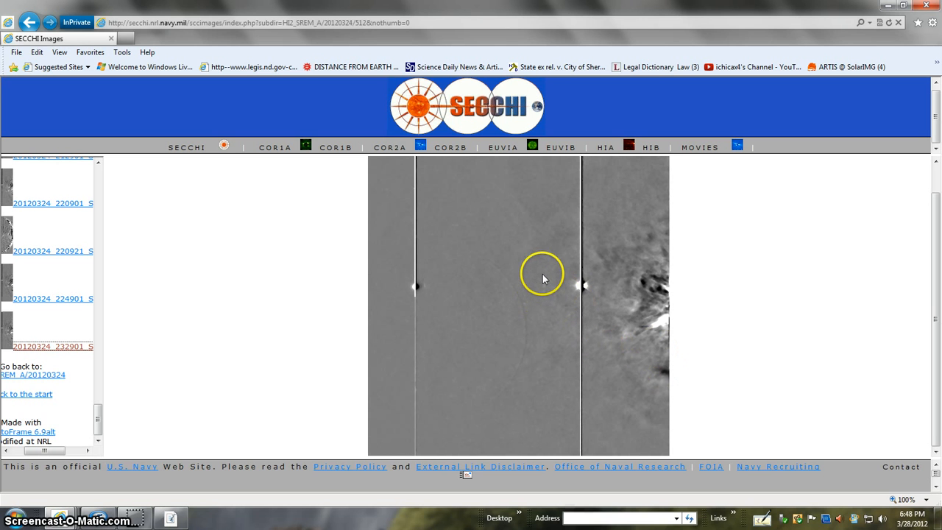
pyautogui.moveTo(537, 206)
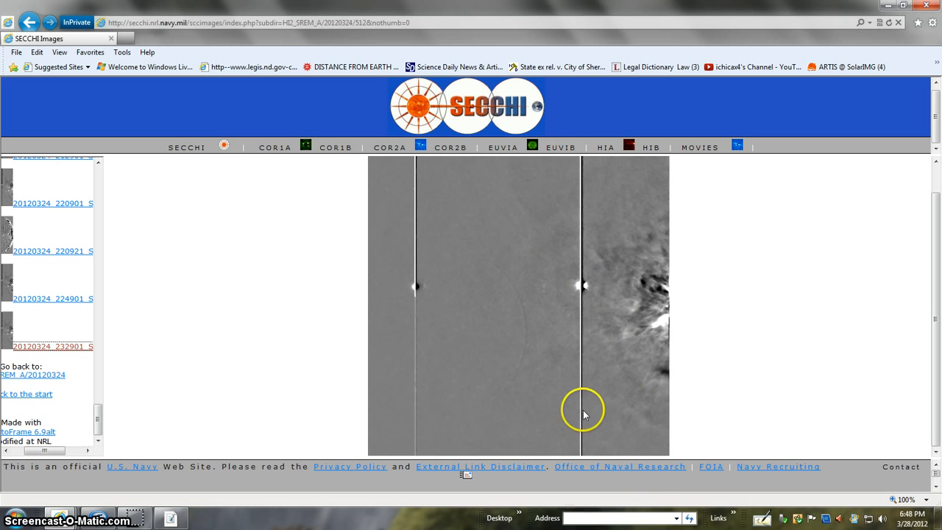
pyautogui.moveTo(930, 221)
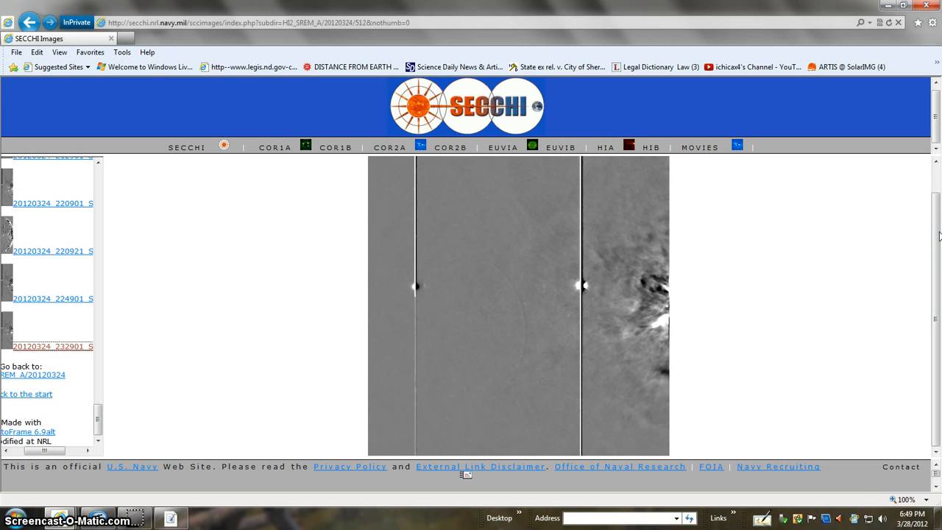
pyautogui.moveTo(891, 133)
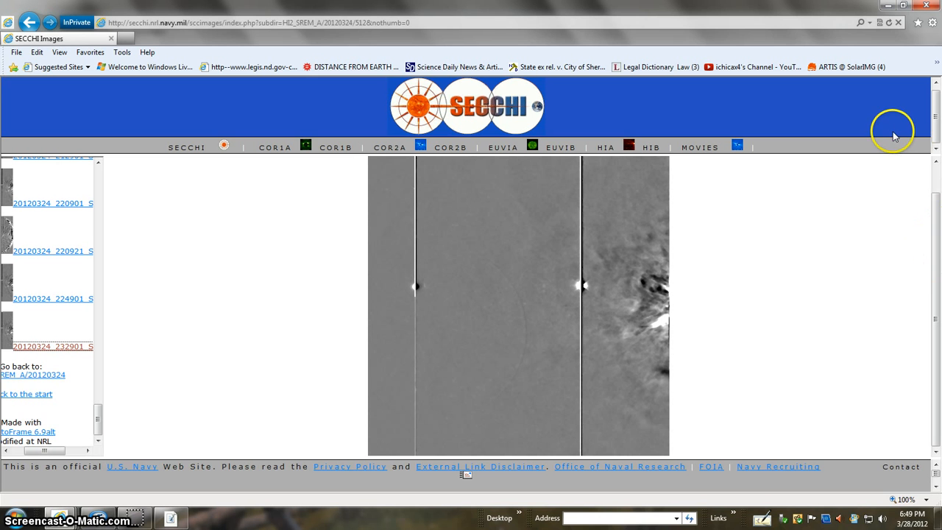
pyautogui.moveTo(695, 352)
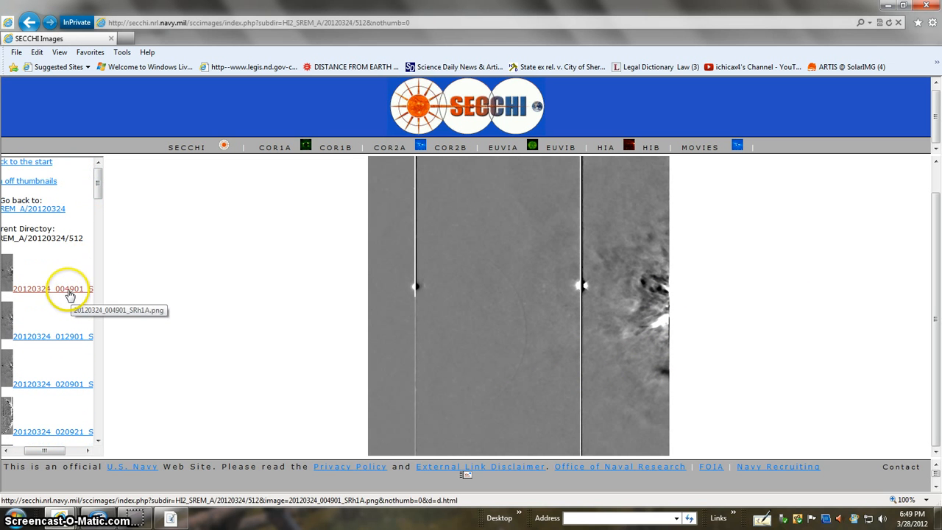
pyautogui.click(51, 287)
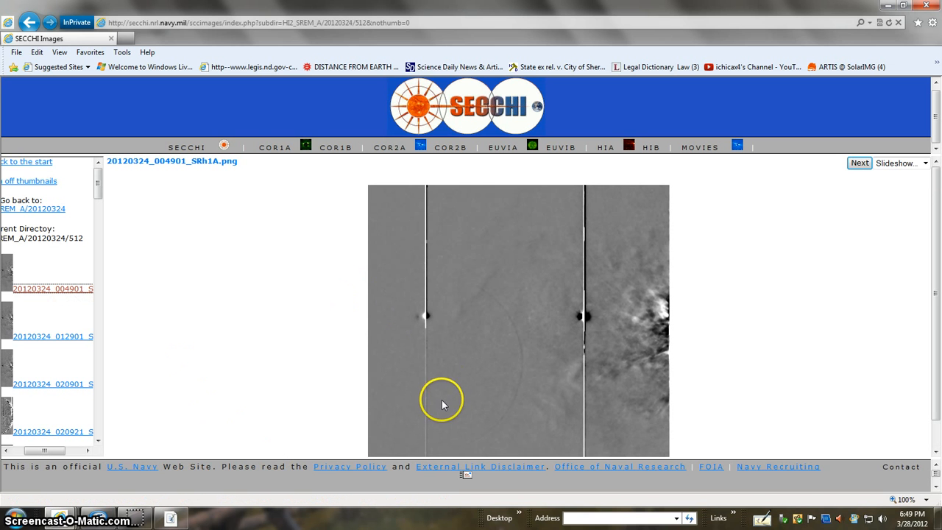
pyautogui.moveTo(558, 412)
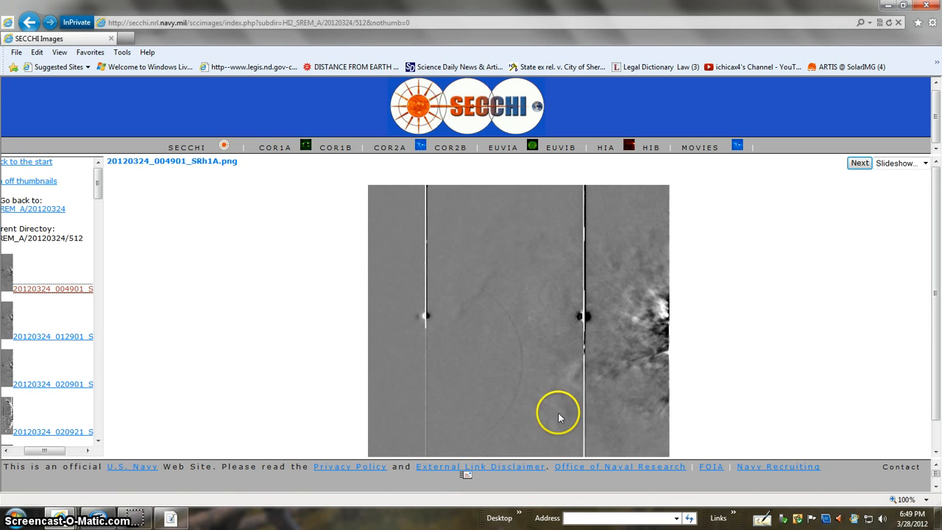
pyautogui.moveTo(432, 325)
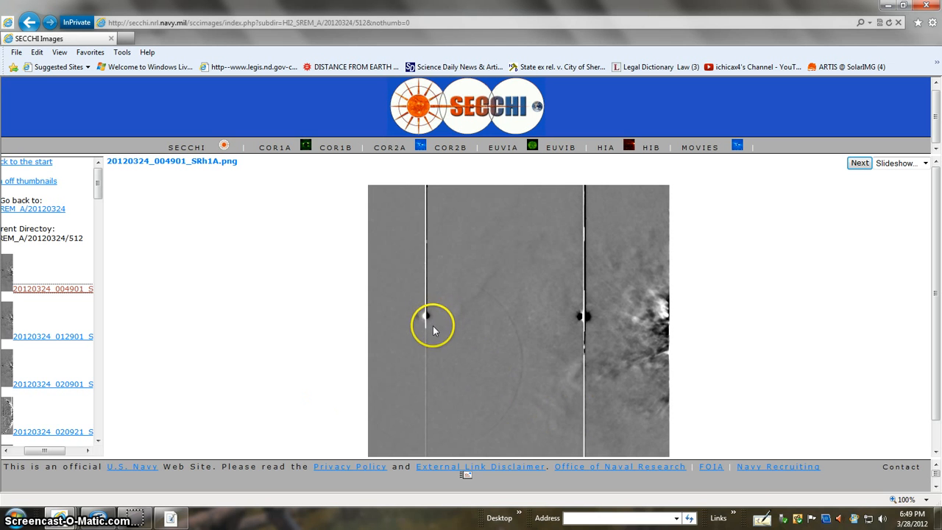
pyautogui.moveTo(130, 464)
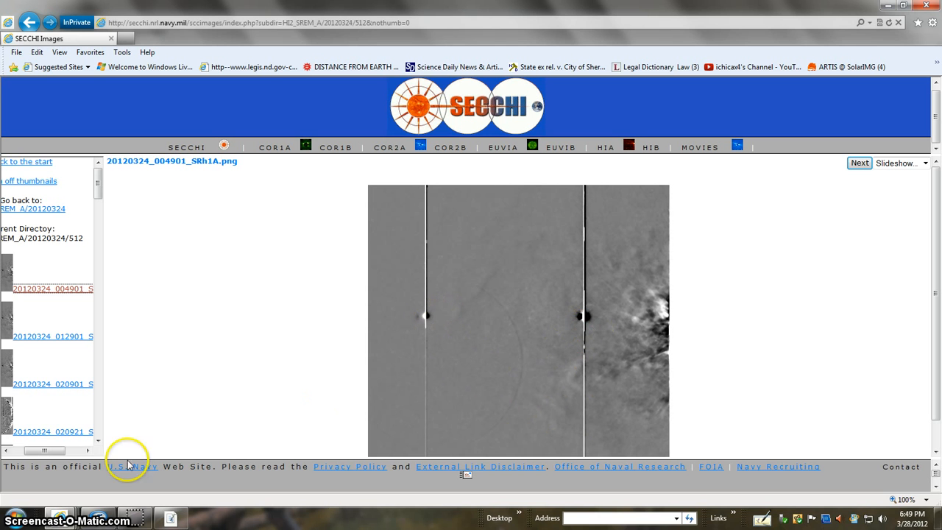
pyautogui.moveTo(586, 330)
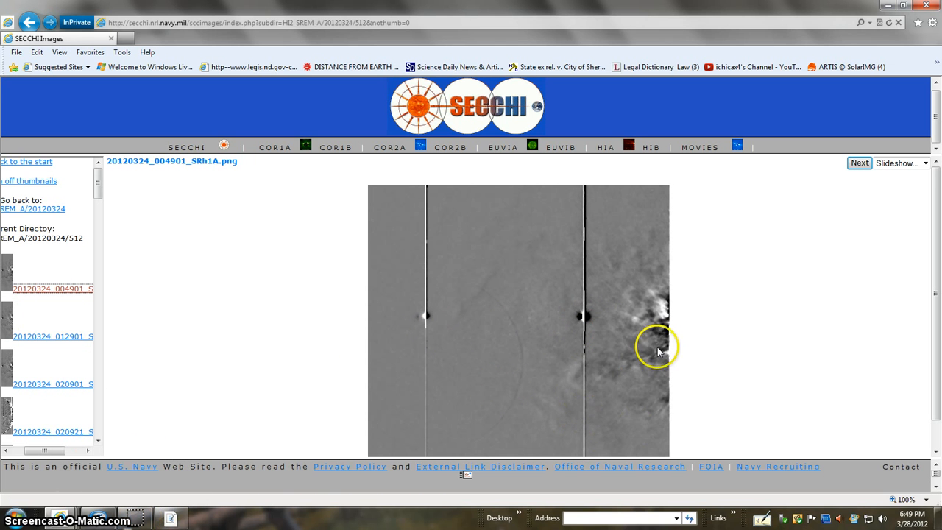
pyautogui.moveTo(52, 132)
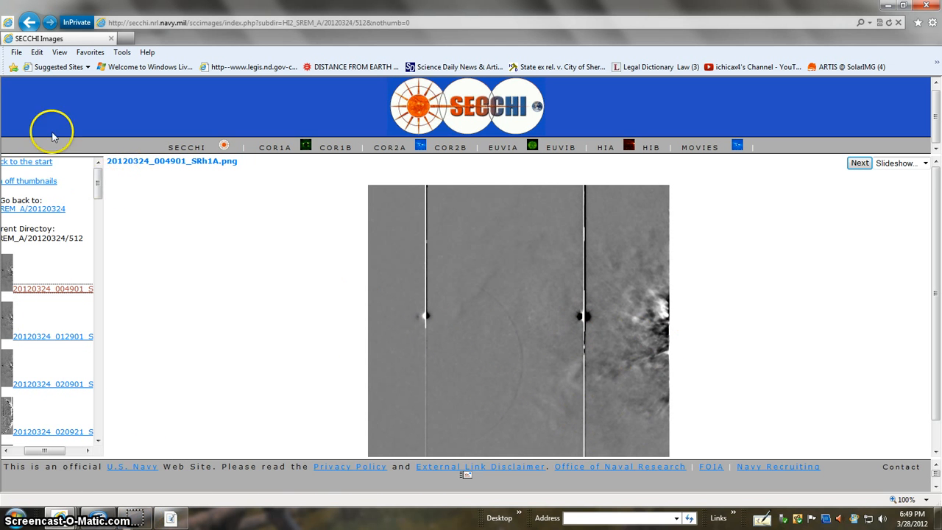
pyautogui.click(860, 161)
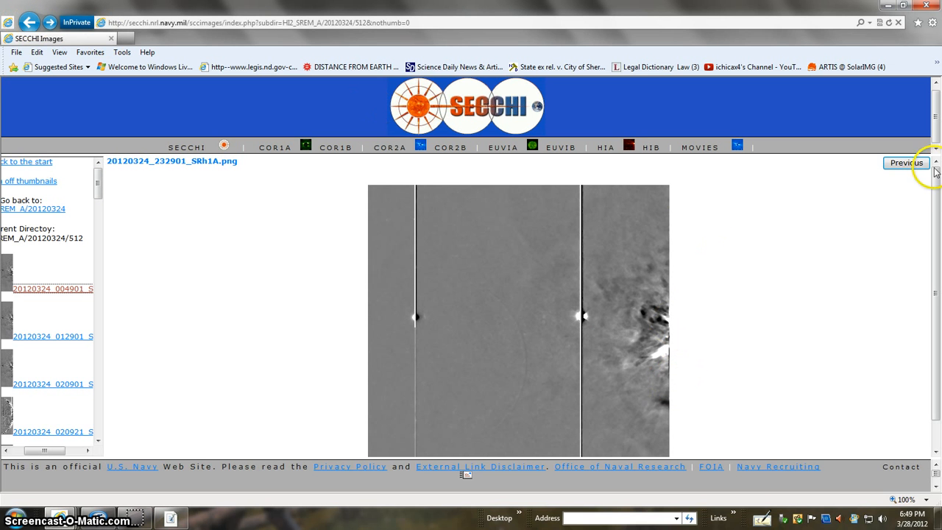
pyautogui.moveTo(438, 382)
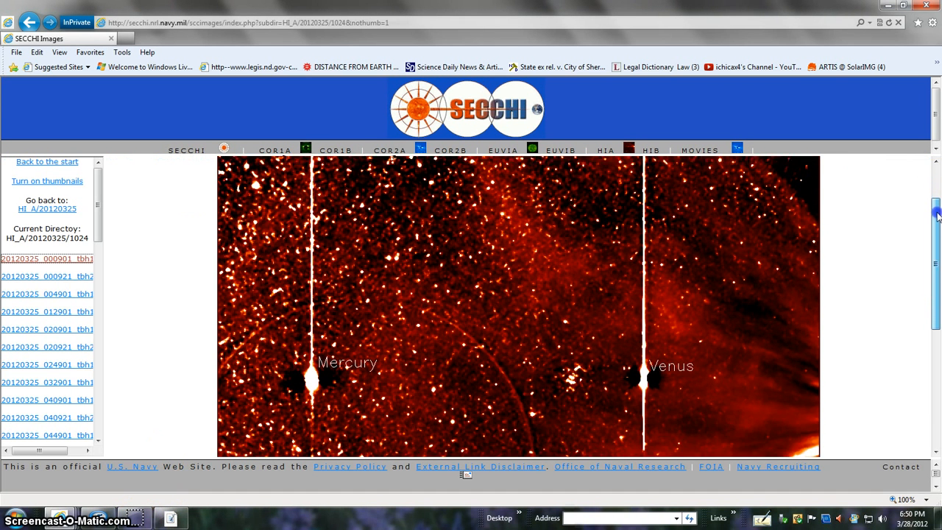
# View the HI-A 2012/03/25 00:09 frame caption, then return to the 20120324 difference image.
pyautogui.scroll(-3)
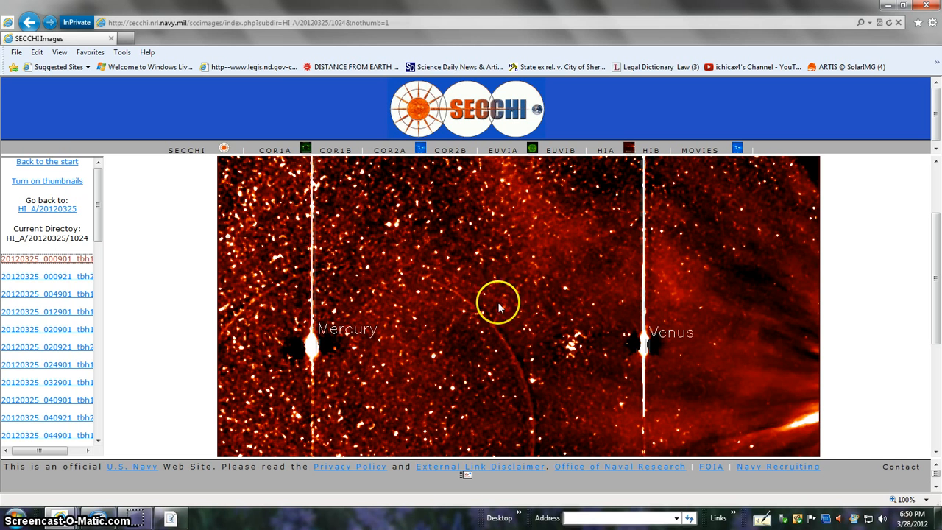
pyautogui.moveTo(871, 408)
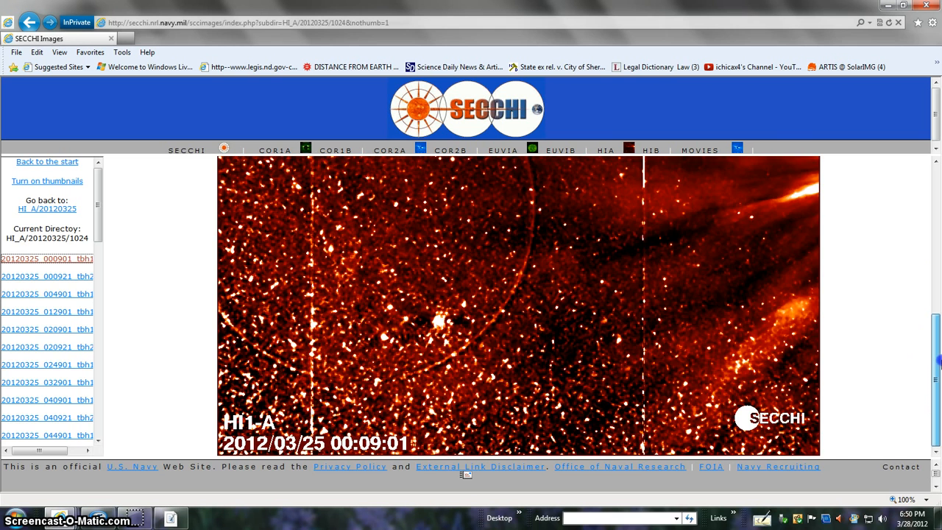
pyautogui.click(47, 259)
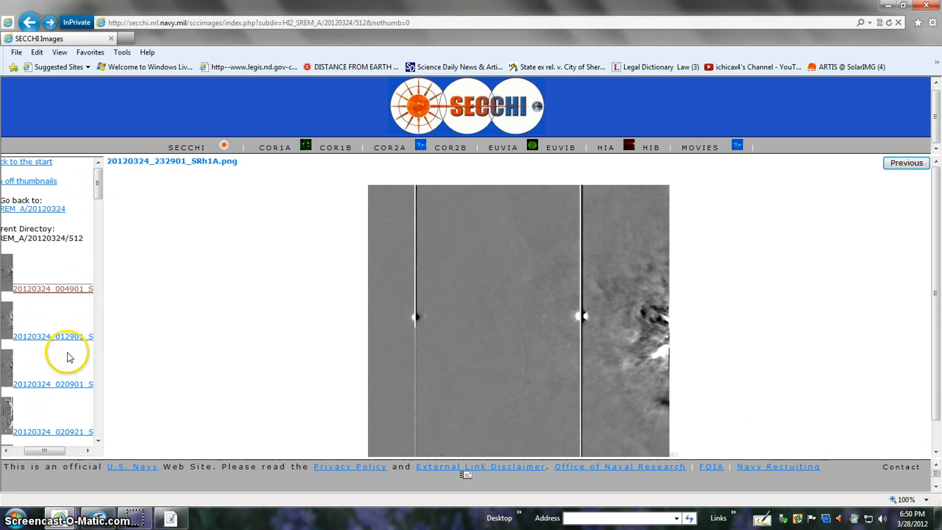
pyautogui.moveTo(680, 337)
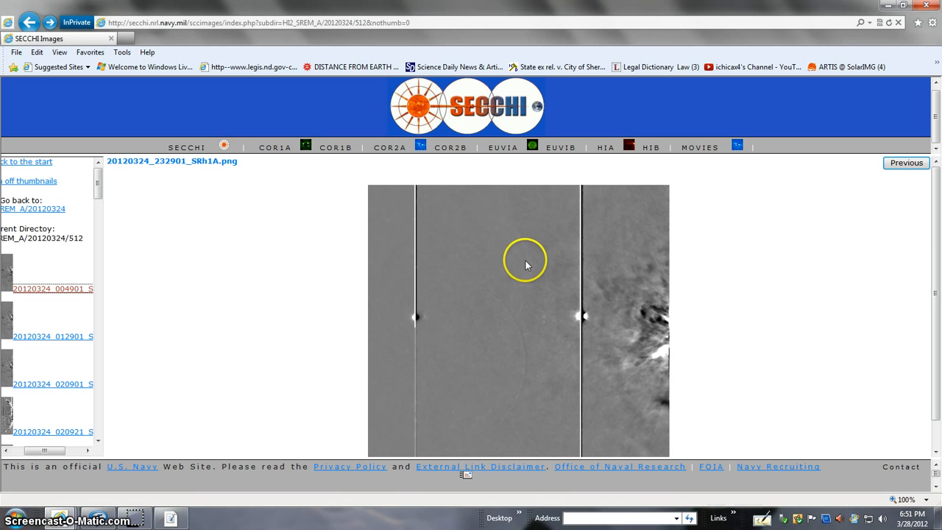
pyautogui.moveTo(935, 266)
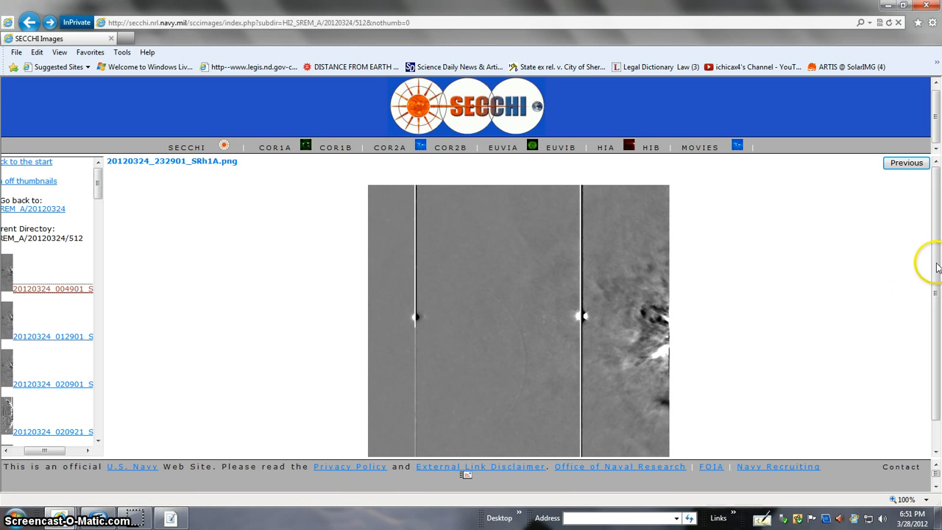
# Scroll the thumbnail list to the bottom and display the 20120324_232901 HI-2 image.
pyautogui.scroll(-3)
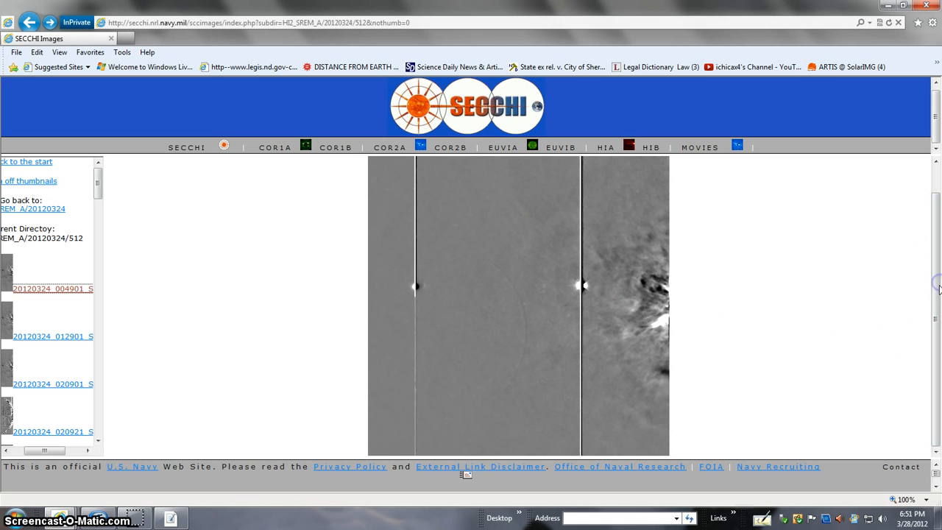
pyautogui.moveTo(347, 426)
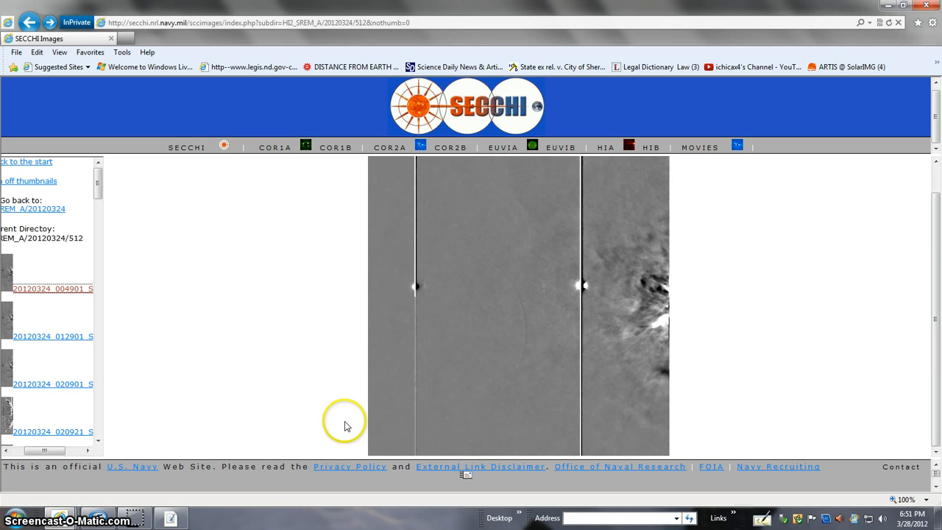
pyautogui.moveTo(103, 339)
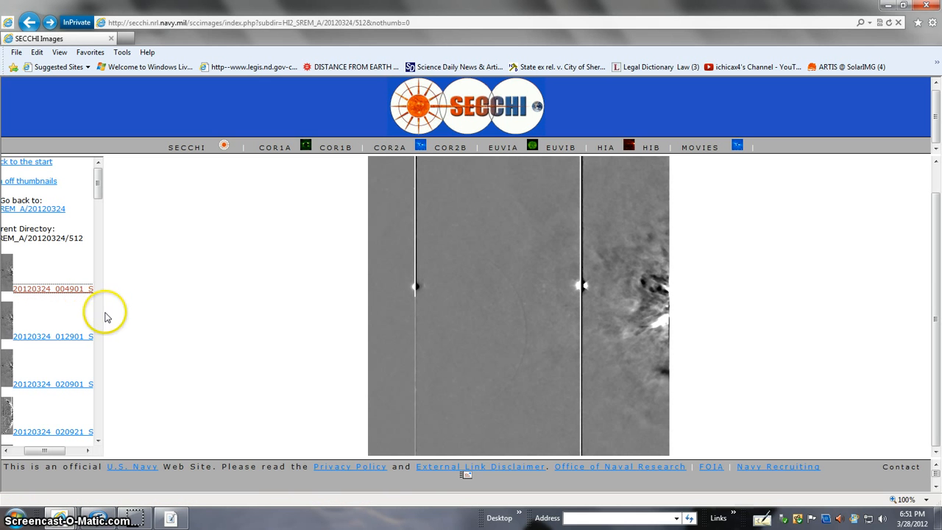
pyautogui.moveTo(930, 235)
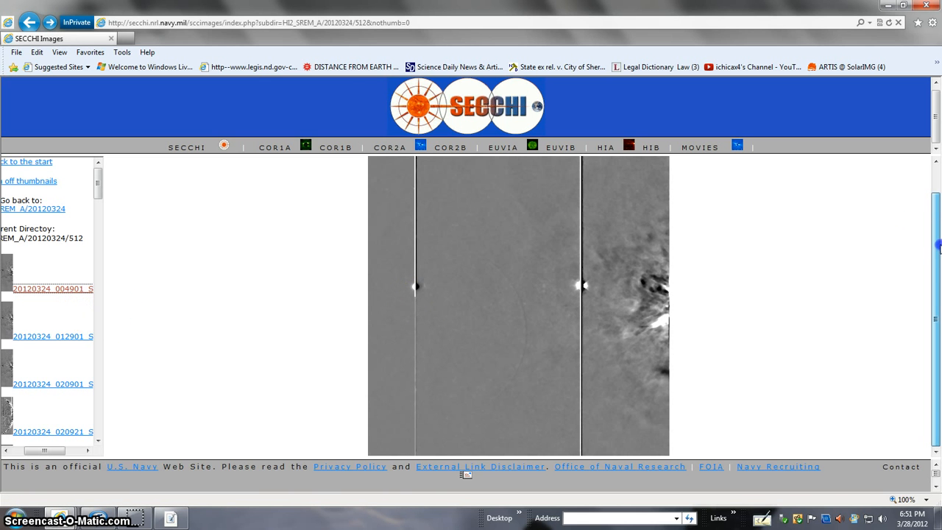
pyautogui.moveTo(935, 250)
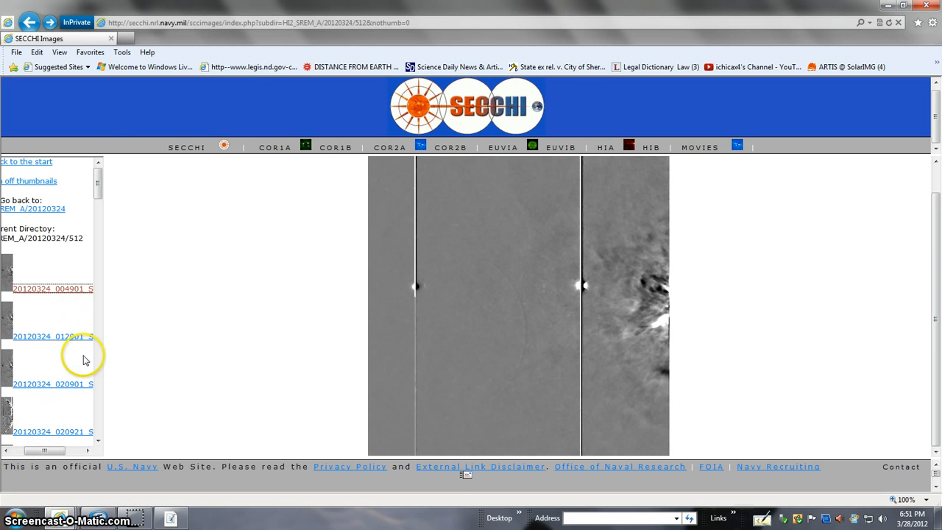
pyautogui.moveTo(79, 309)
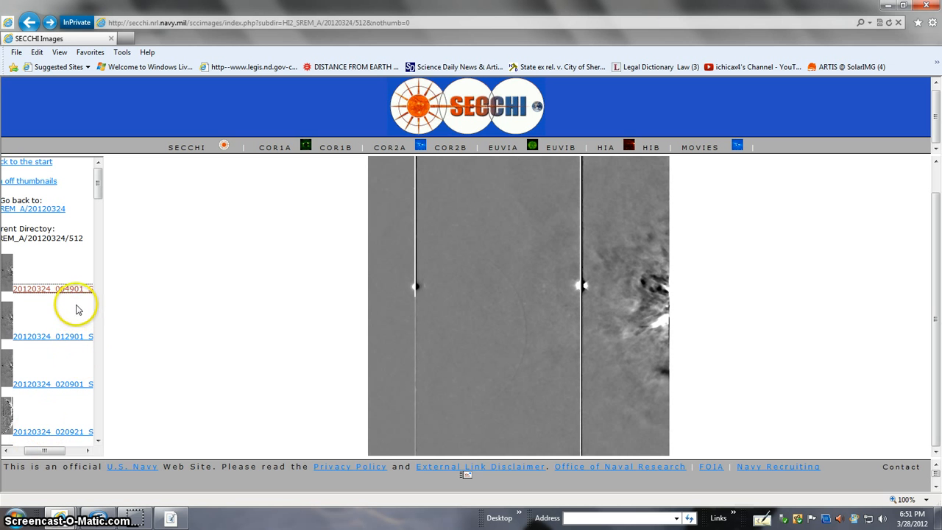
pyautogui.moveTo(582, 287)
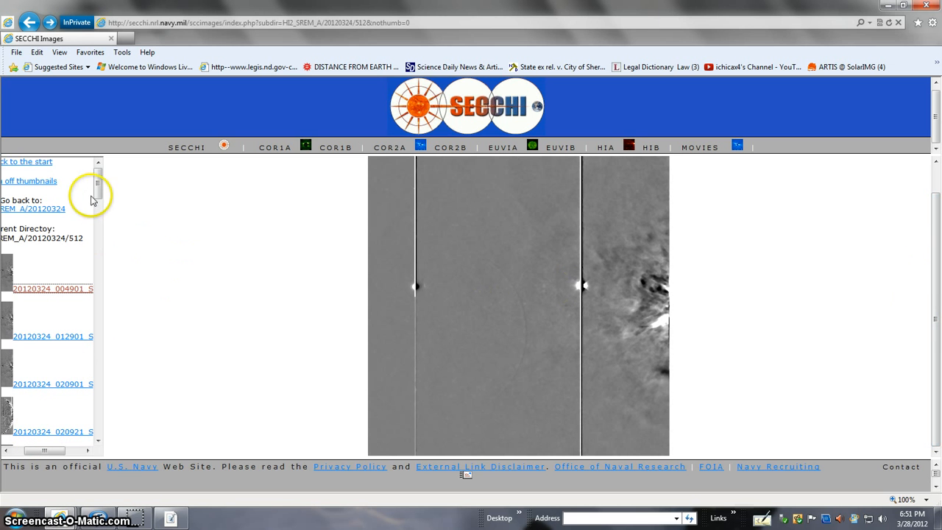
pyautogui.scroll(-3)
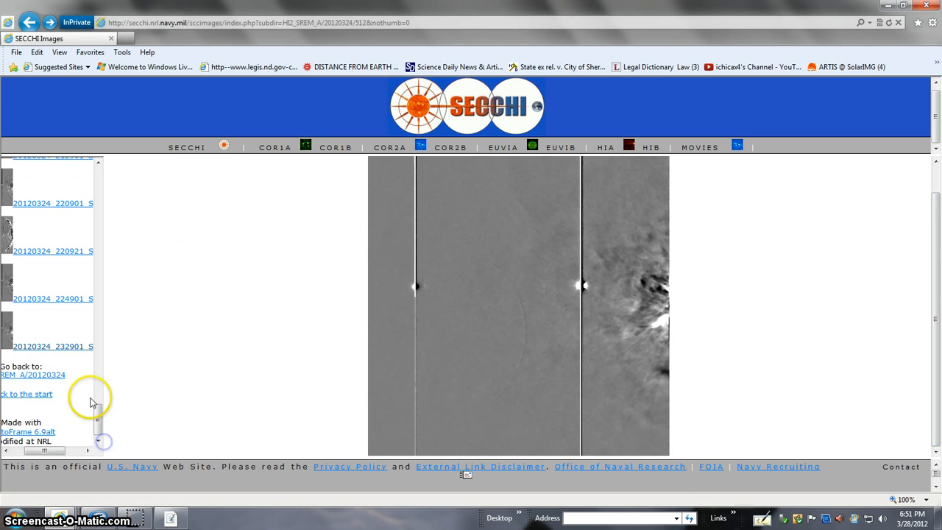
pyautogui.moveTo(52, 345)
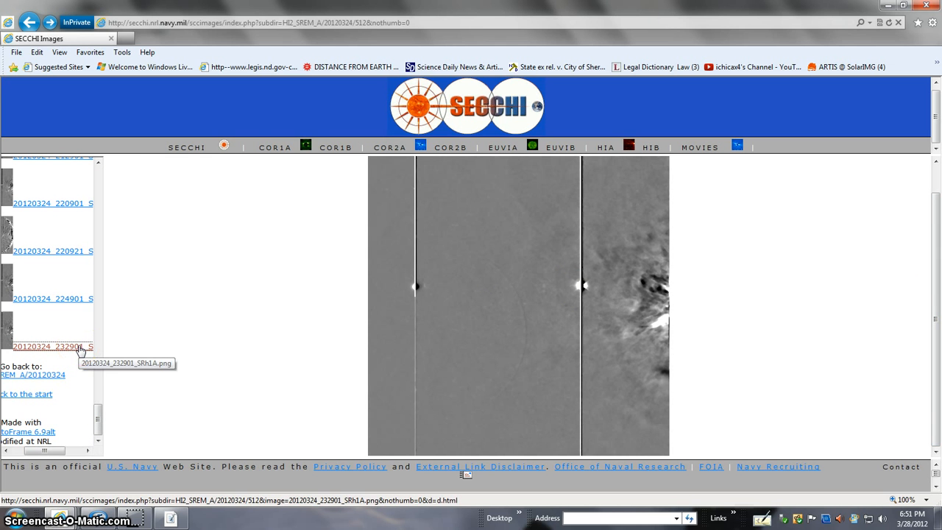
pyautogui.click(52, 345)
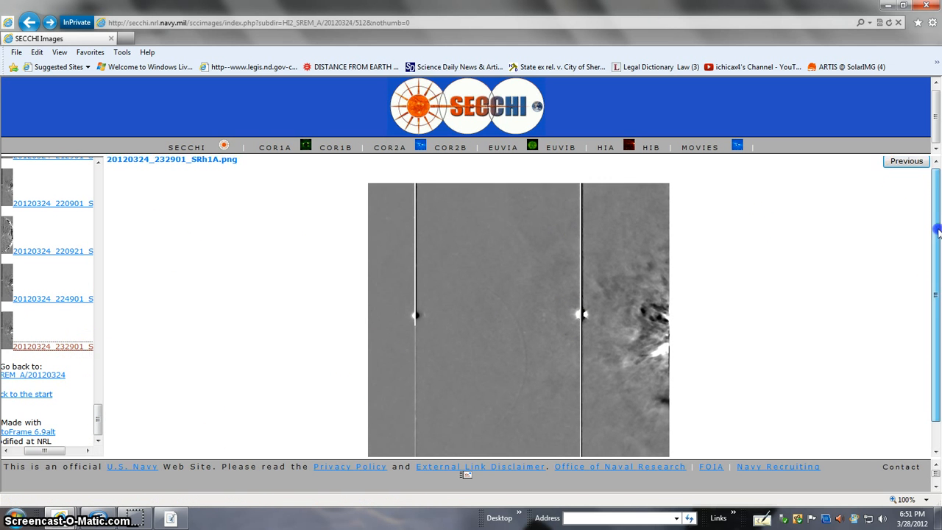
pyautogui.scroll(-3)
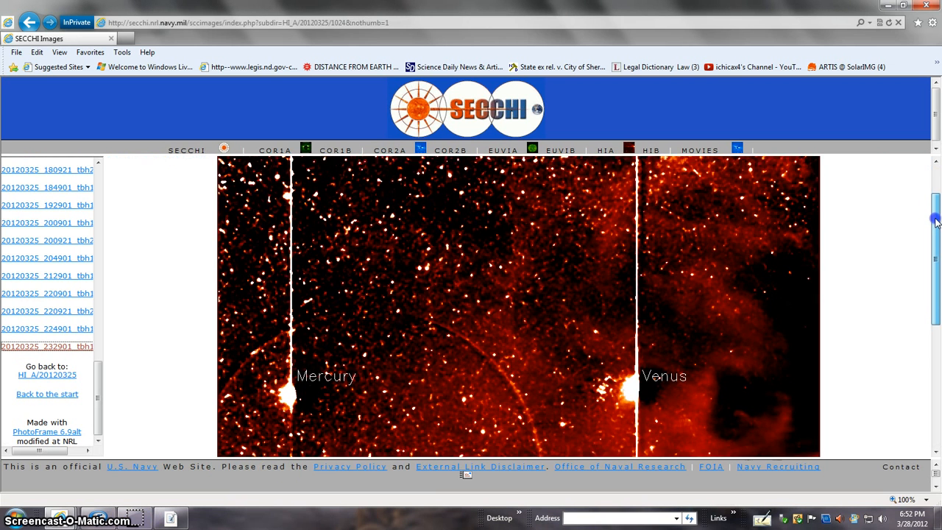
# Scroll the HI1-A 2012/03/25 23:29:01 frame to bring Mercury and Venus into view.
pyautogui.scroll(-3)
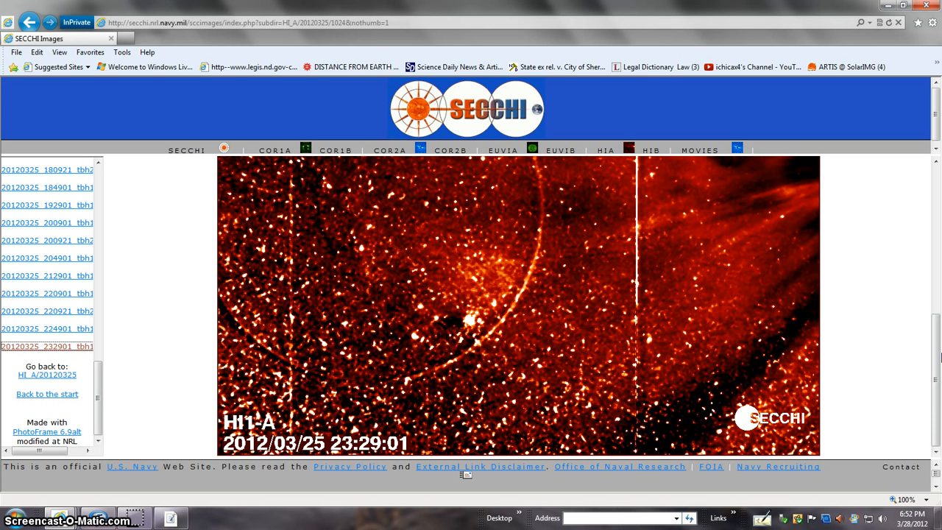
pyautogui.moveTo(936, 325)
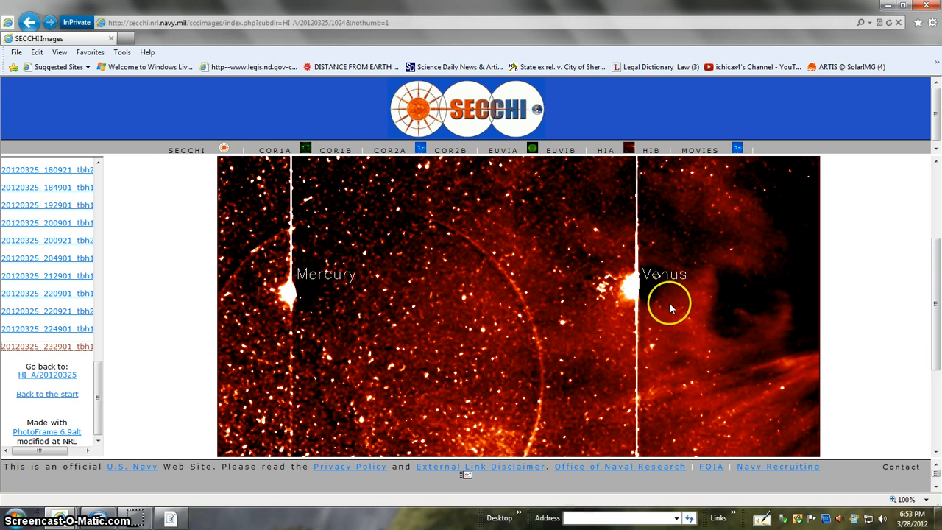
pyautogui.moveTo(297, 309)
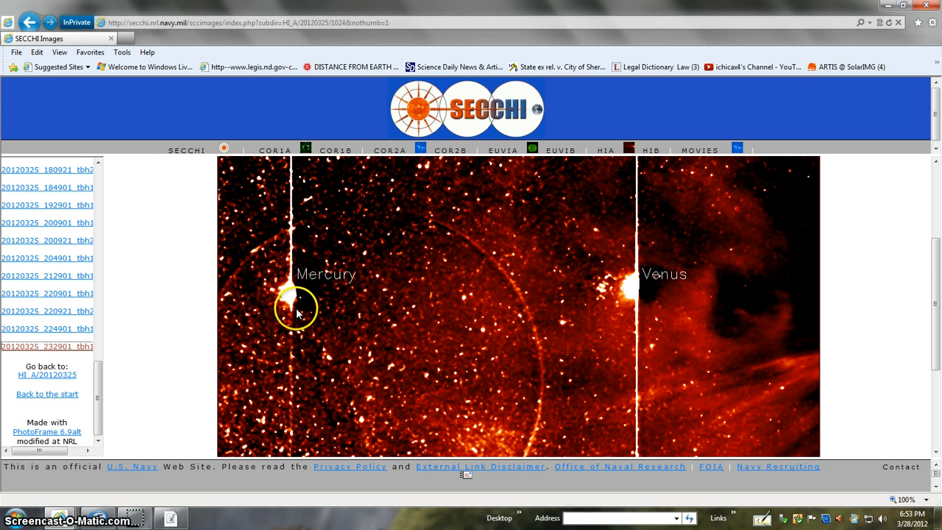
pyautogui.scroll(-3)
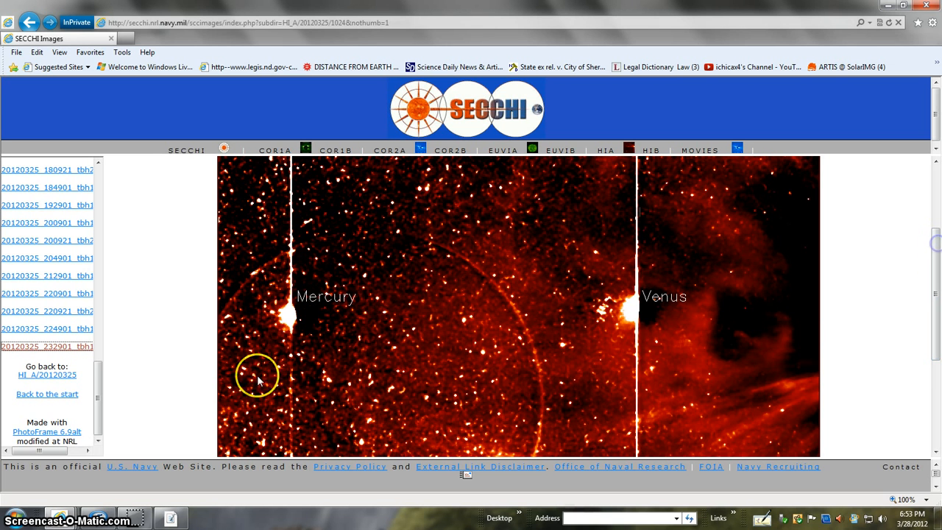
pyautogui.moveTo(618, 326)
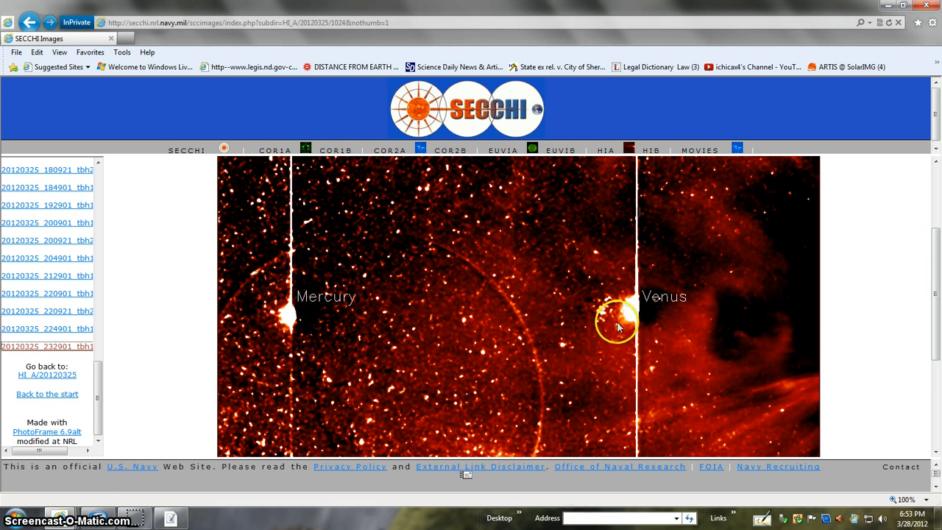
pyautogui.moveTo(450, 301)
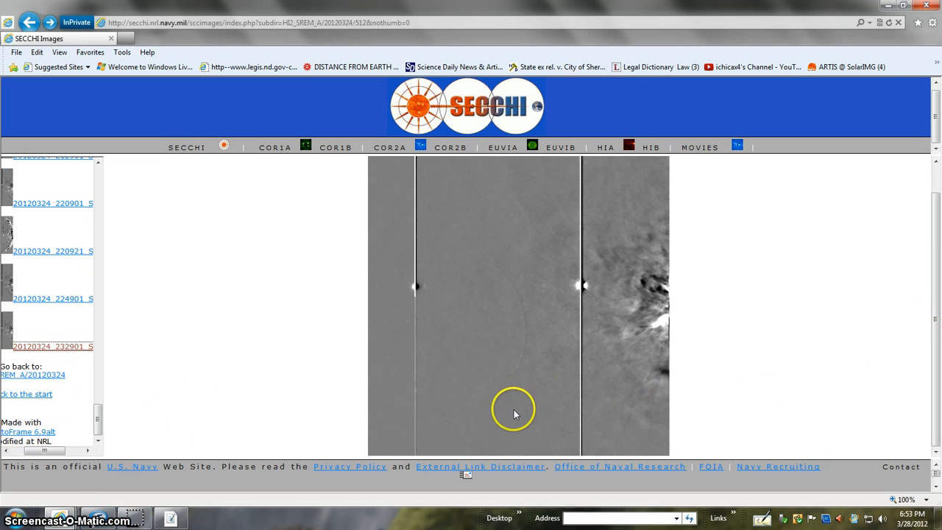
pyautogui.moveTo(537, 250)
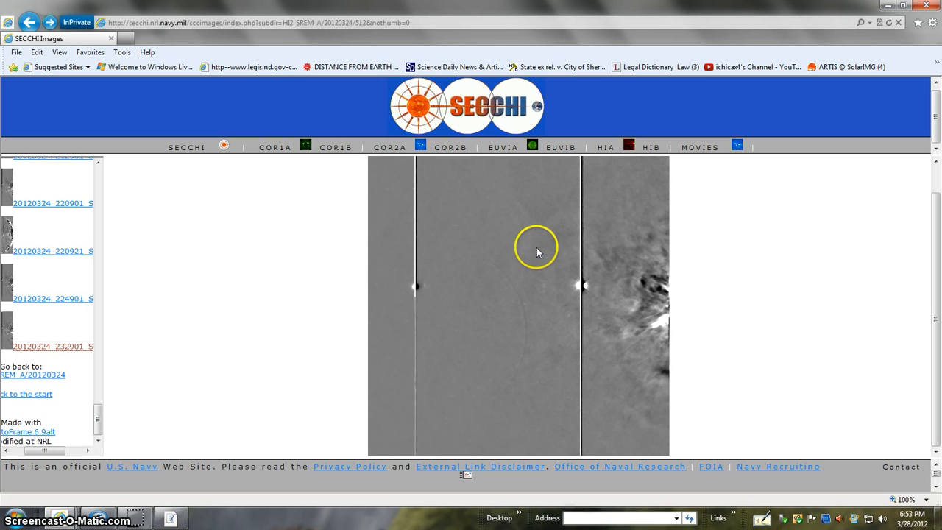
pyautogui.moveTo(530, 235)
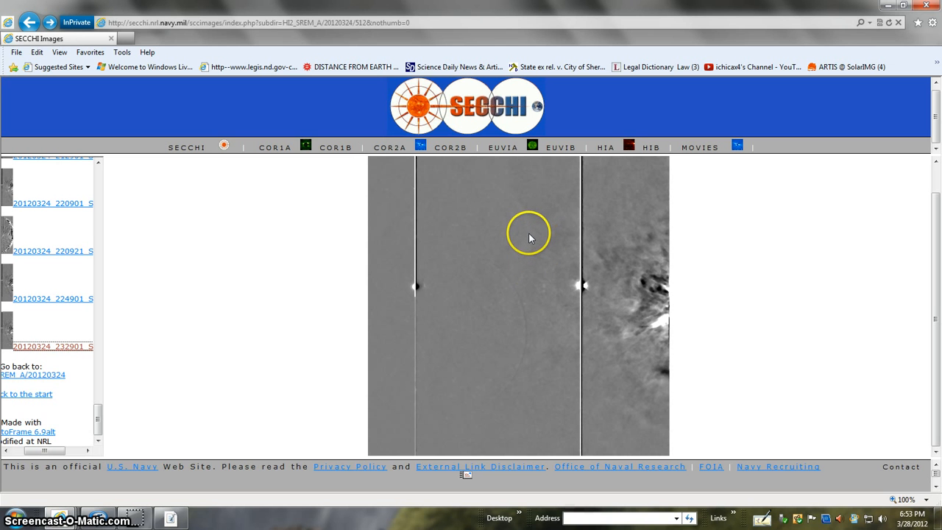
pyautogui.moveTo(676, 384)
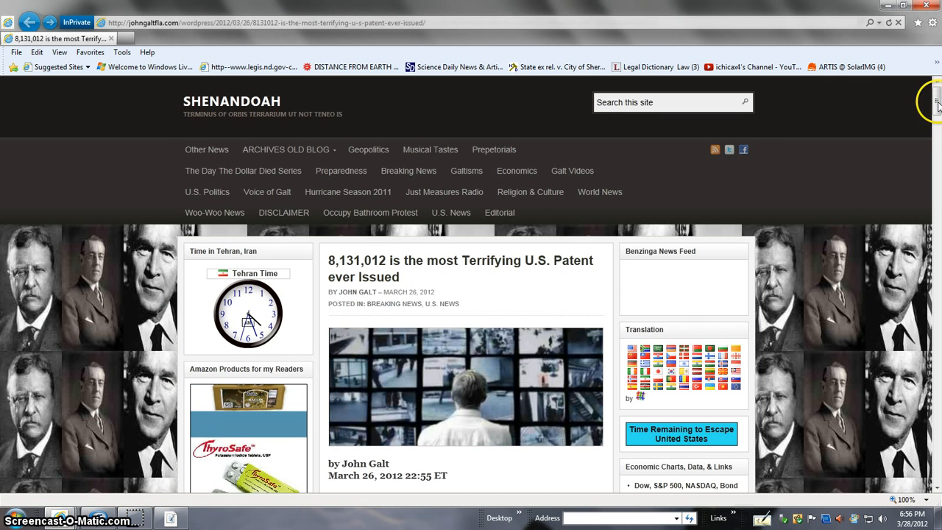
# Scroll through the article's AI camera surveillance passage back toward the headline.
pyautogui.scroll(-3)
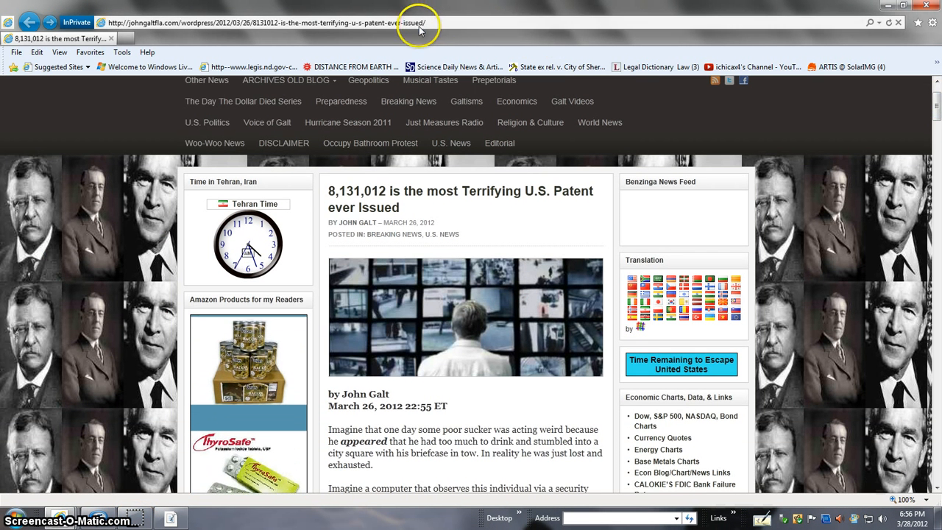
pyautogui.click(265, 22)
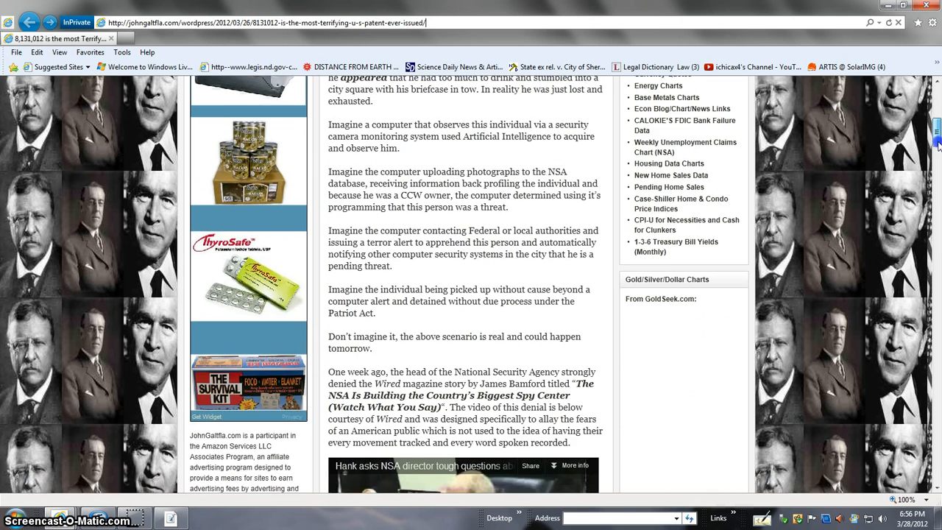
pyautogui.scroll(3)
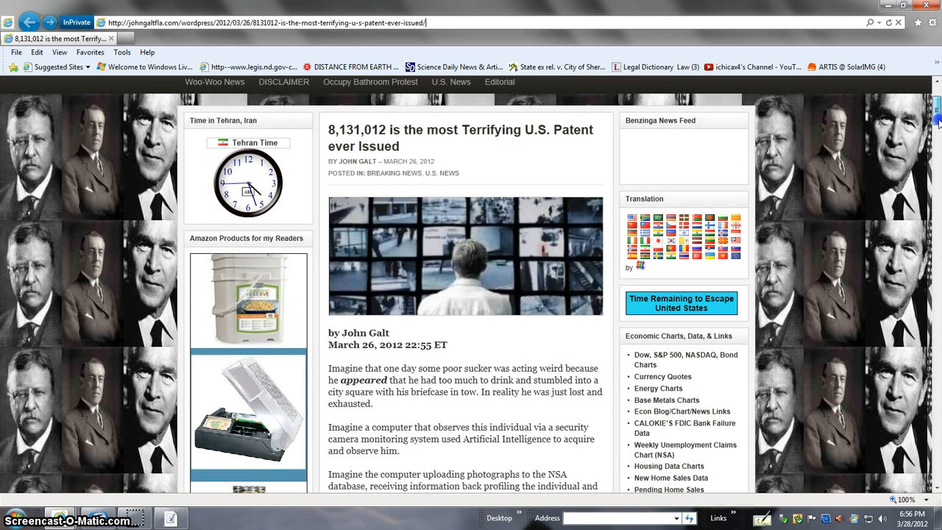
pyautogui.scroll(-3)
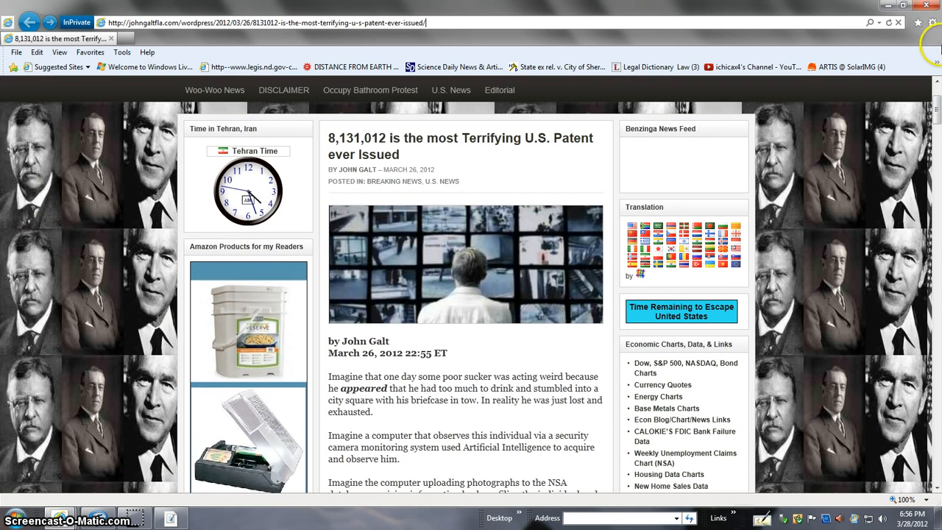
# Set the page zoom to 400% from the Tools gear's Zoom choices.
pyautogui.click(930, 22)
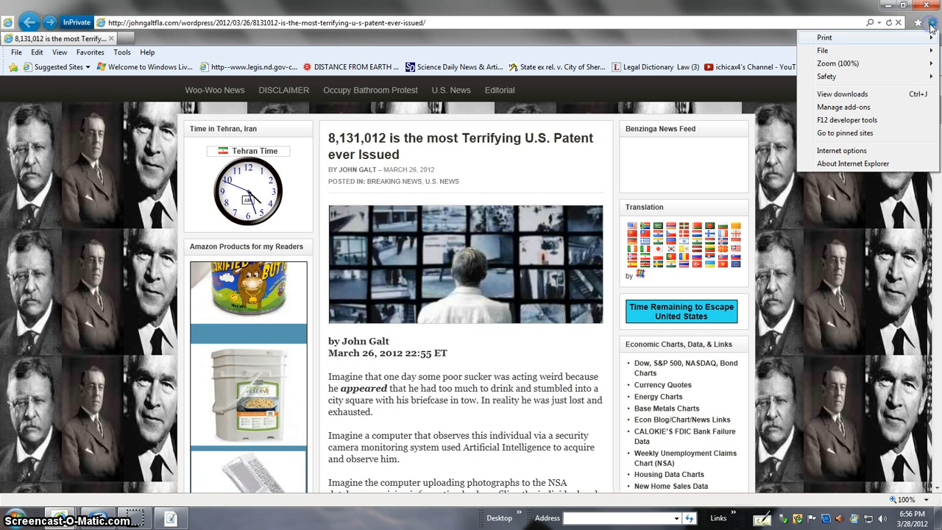
pyautogui.click(837, 64)
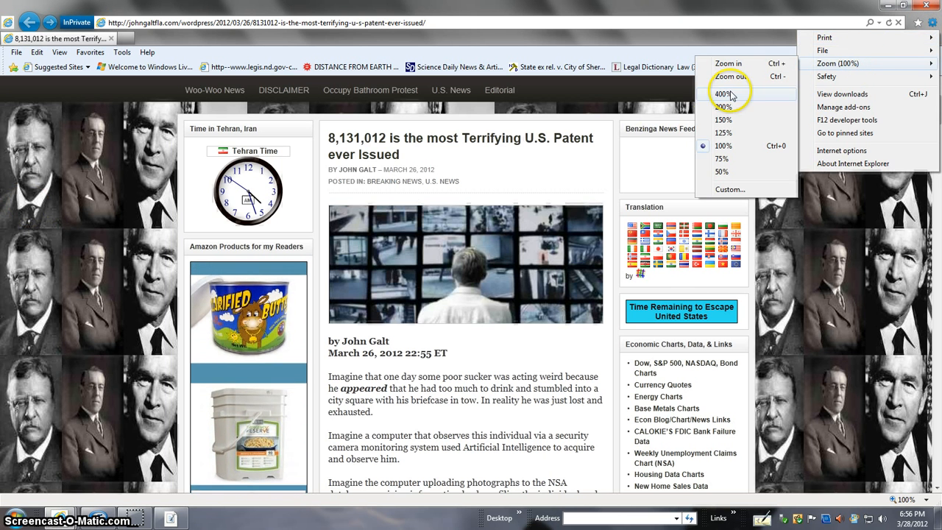
pyautogui.click(723, 94)
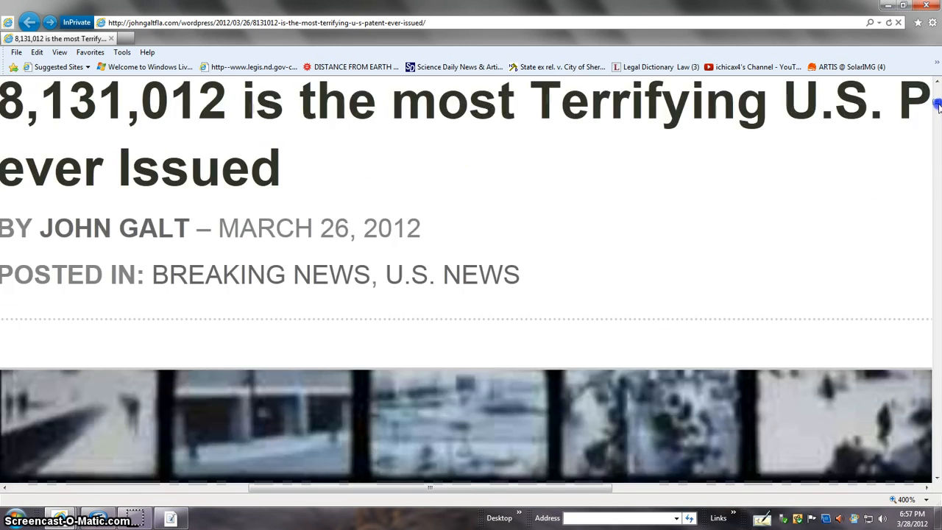
# Read down the zoomed article through the BRS Labs quote and the surveillance commentary.
pyautogui.scroll(-3)
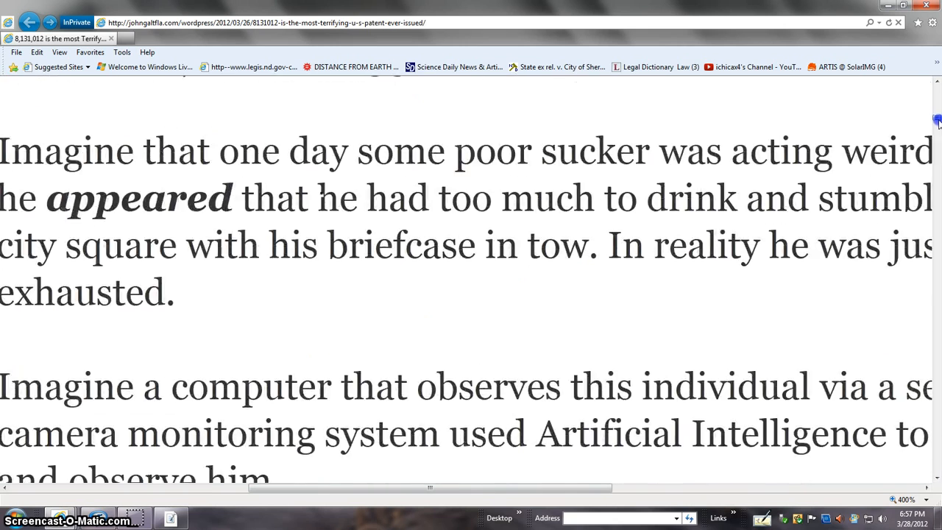
pyautogui.scroll(-3)
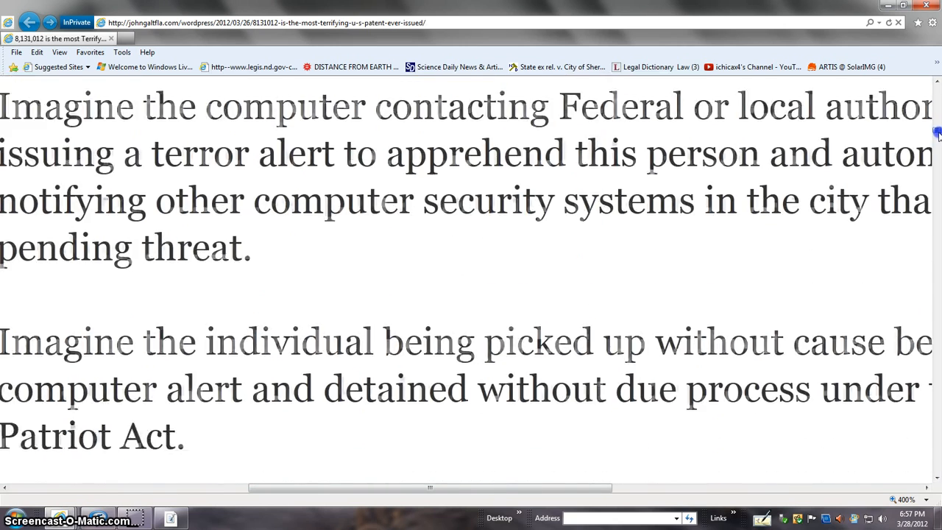
pyautogui.scroll(-3)
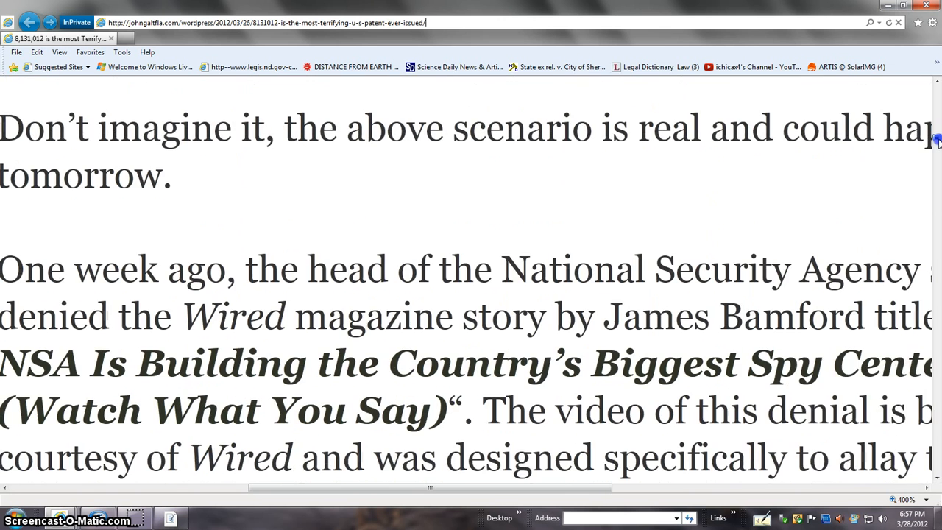
pyautogui.scroll(-3)
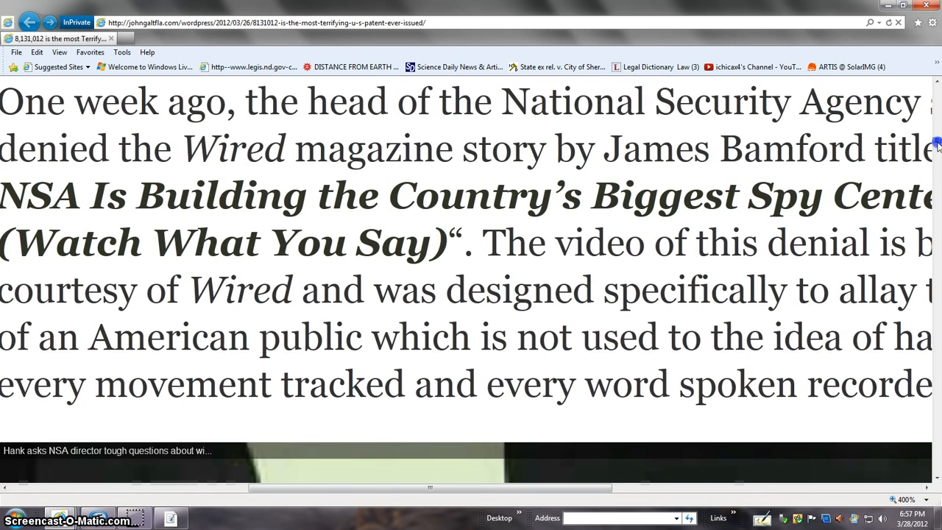
pyautogui.scroll(-3)
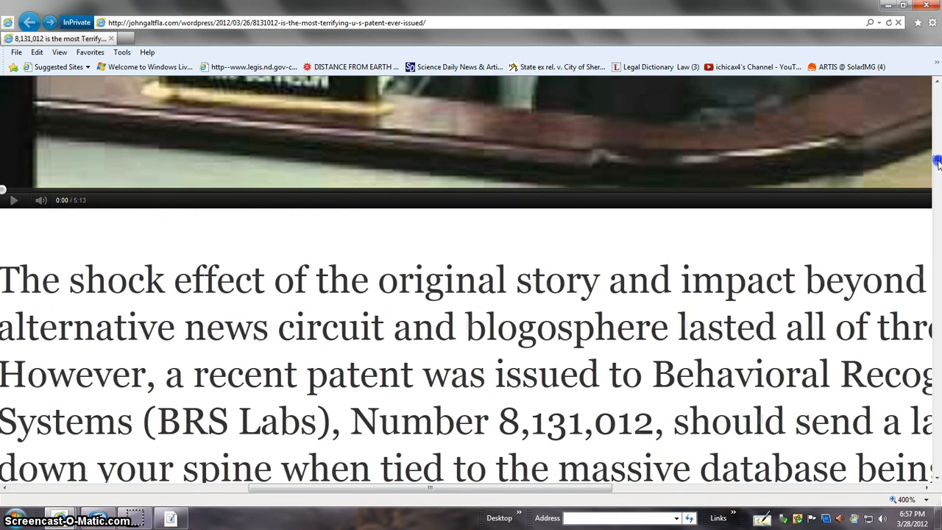
pyautogui.scroll(-3)
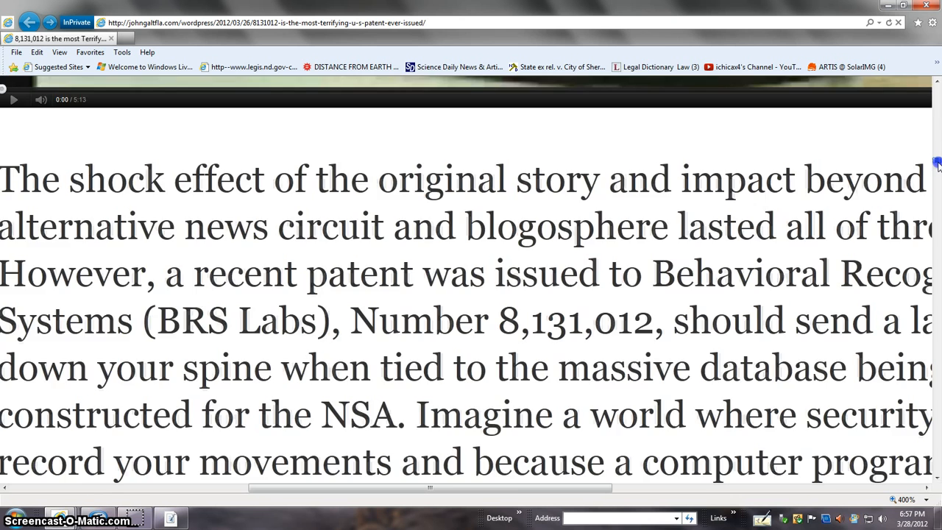
pyautogui.scroll(-3)
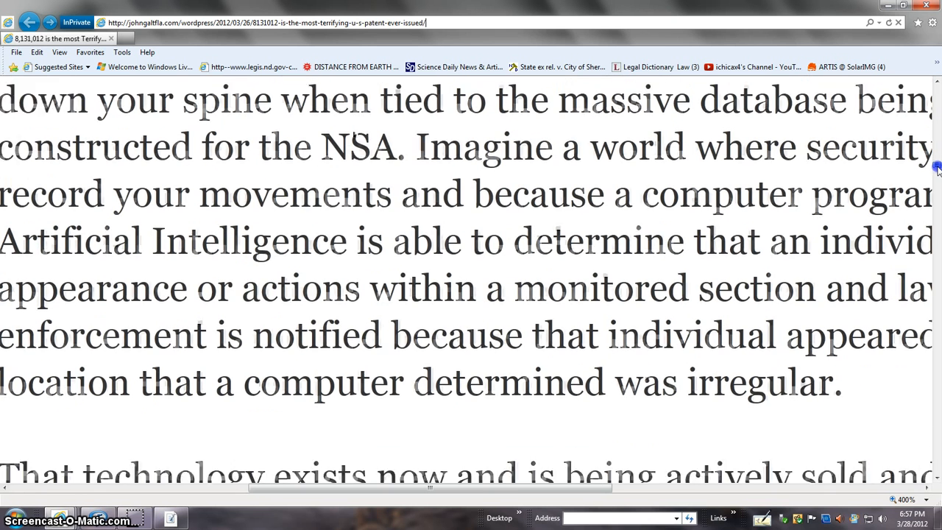
pyautogui.scroll(-3)
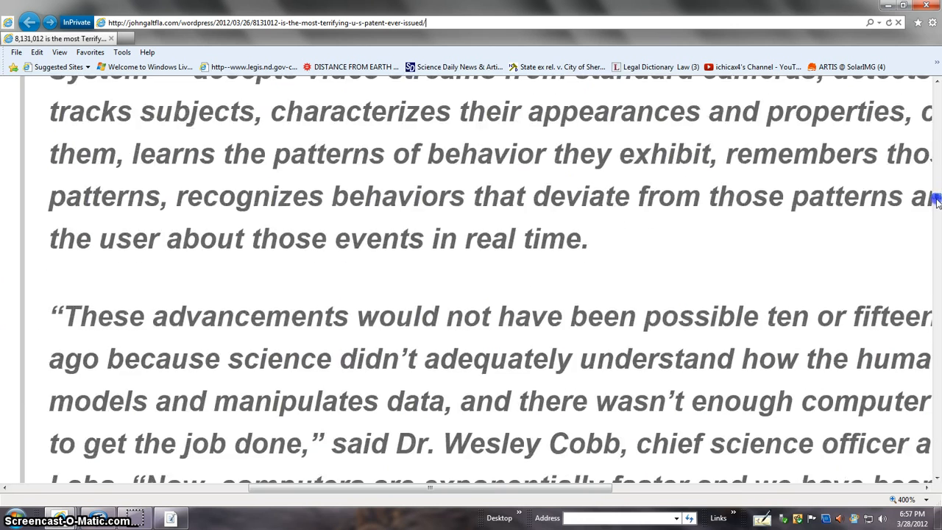
pyautogui.scroll(-3)
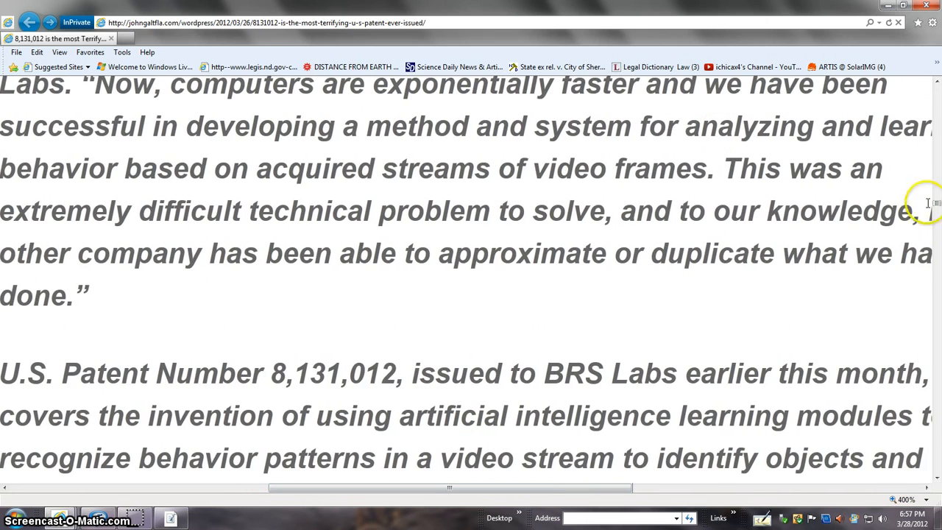
pyautogui.scroll(-3)
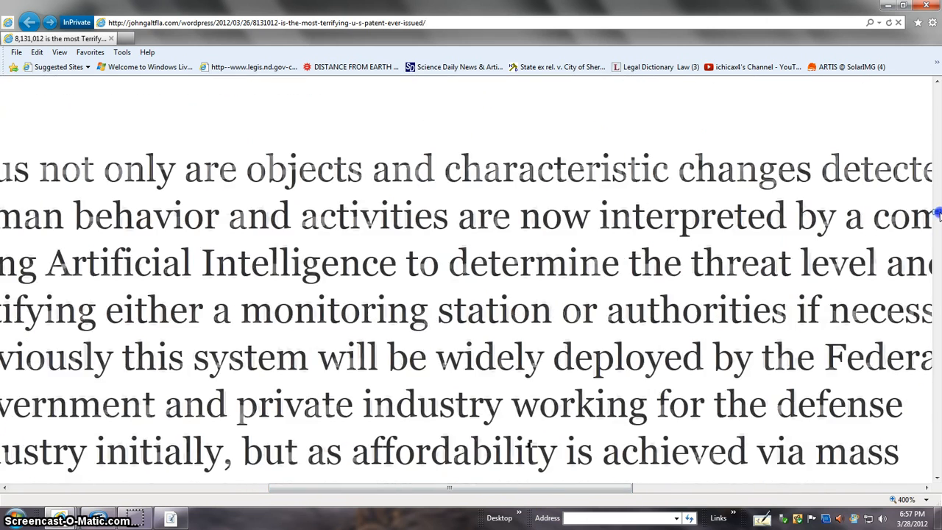
pyautogui.scroll(-3)
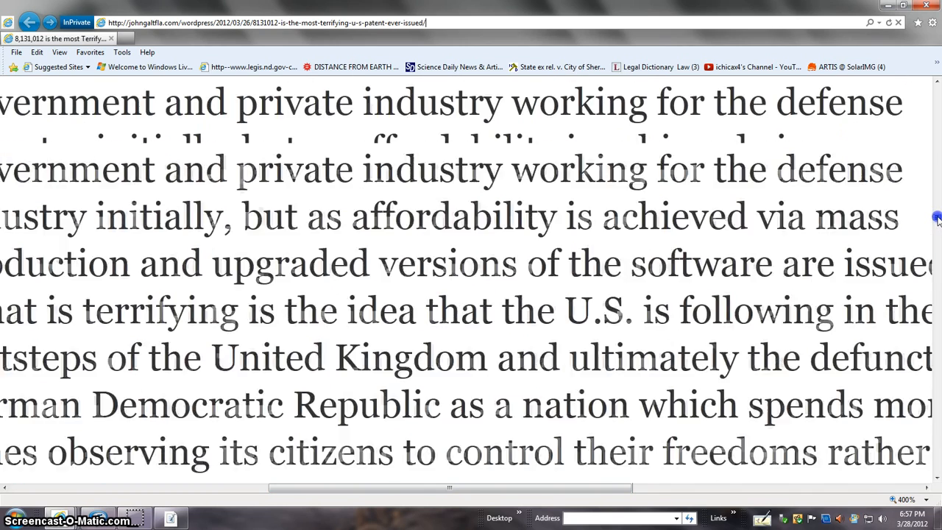
pyautogui.scroll(-3)
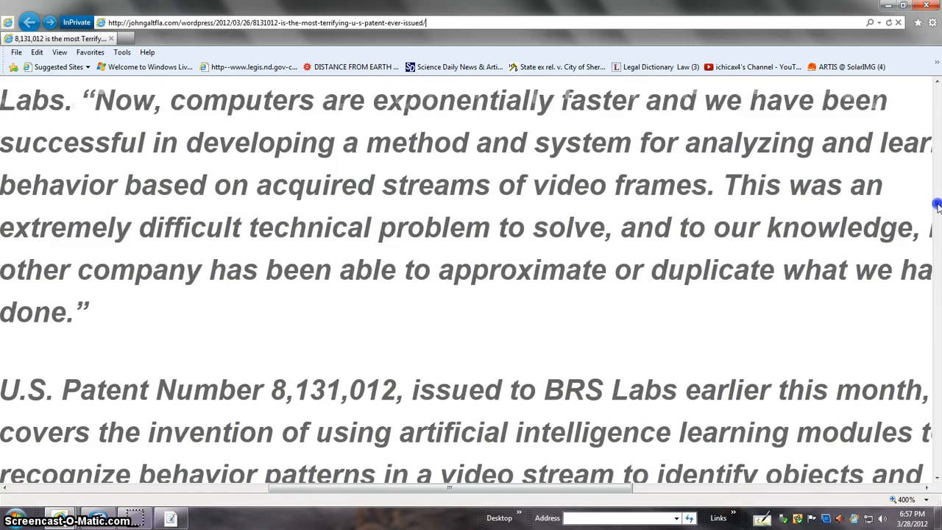
# Return up past the category menu to the article's opening paragraph below the byline.
pyautogui.scroll(3)
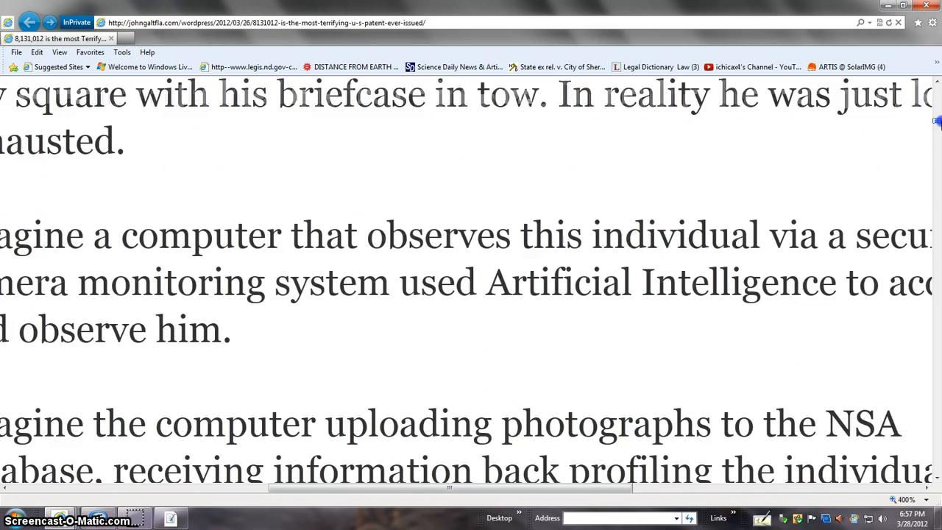
pyautogui.scroll(3)
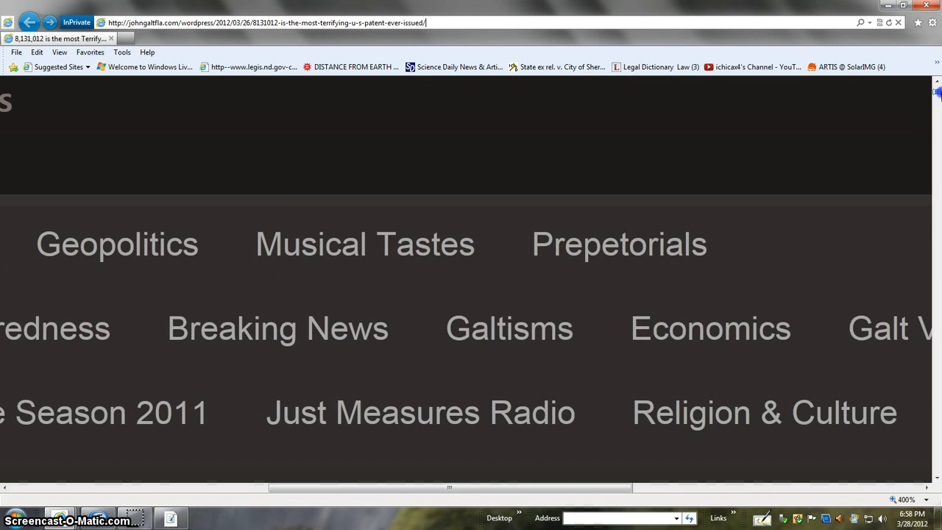
pyautogui.scroll(-3)
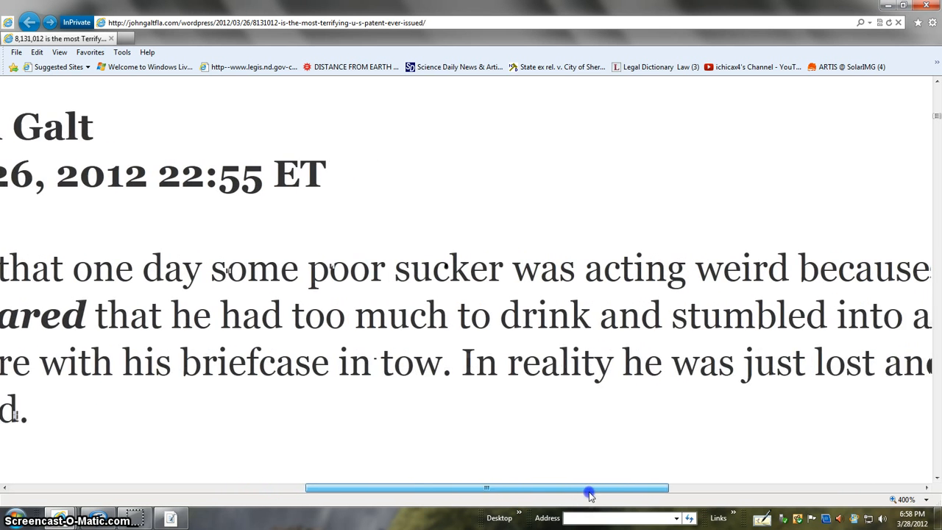
# Shift the horizontal scrollbar and skim down the article past the embedded videos.
pyautogui.moveTo(588, 488); pyautogui.dragTo(574, 489)
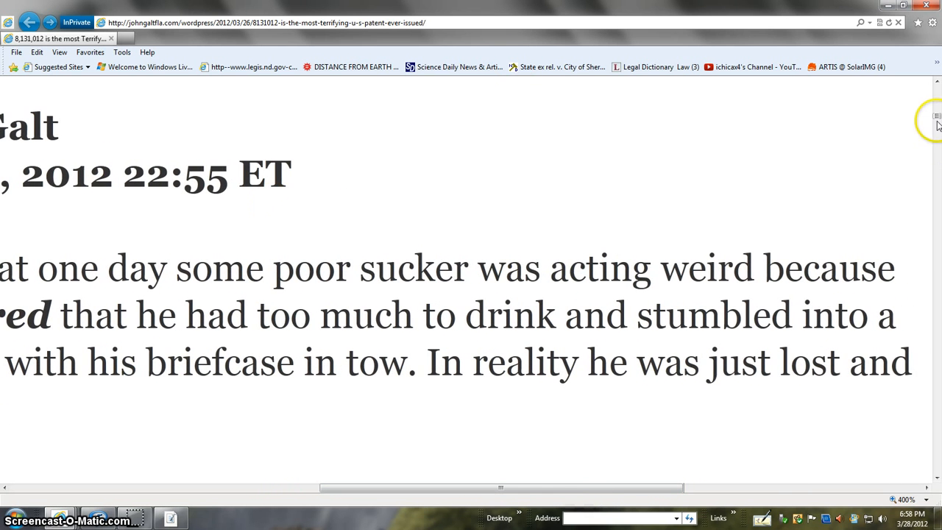
pyautogui.scroll(-3)
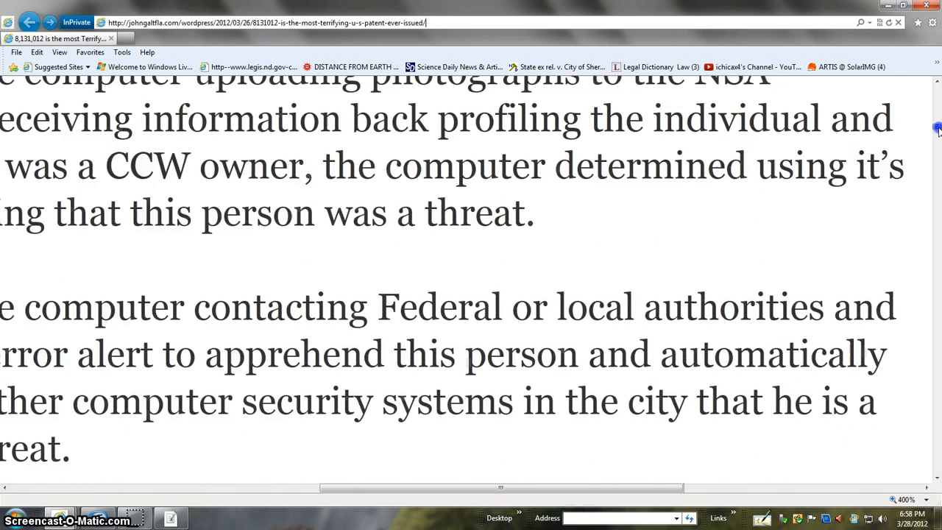
pyautogui.scroll(-3)
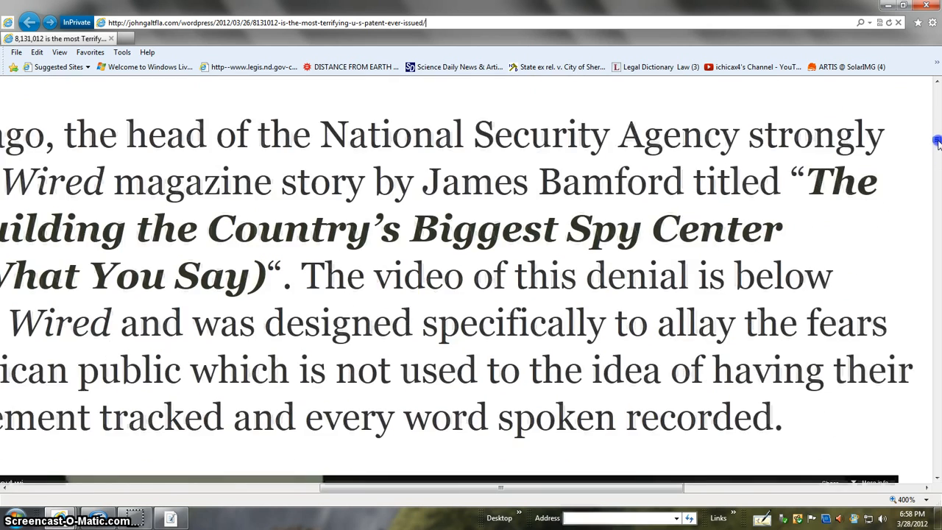
pyautogui.scroll(-3)
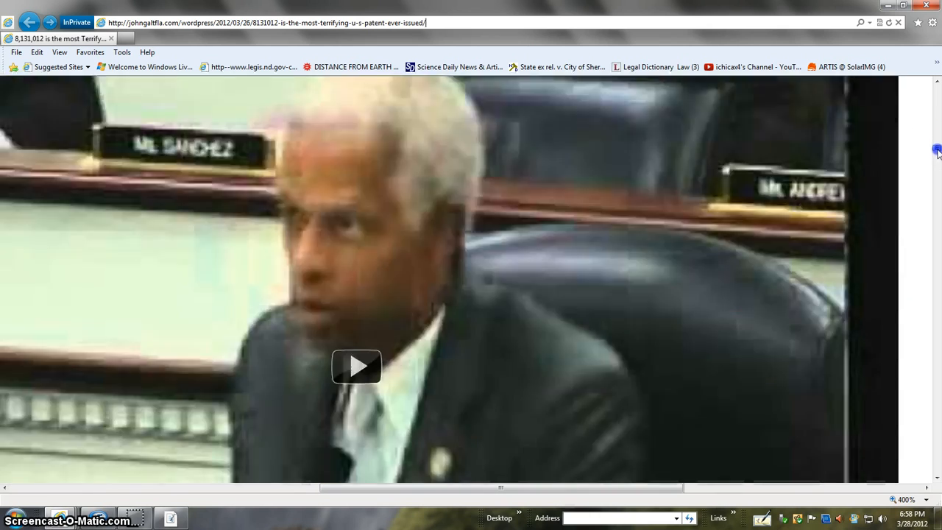
pyautogui.scroll(-3)
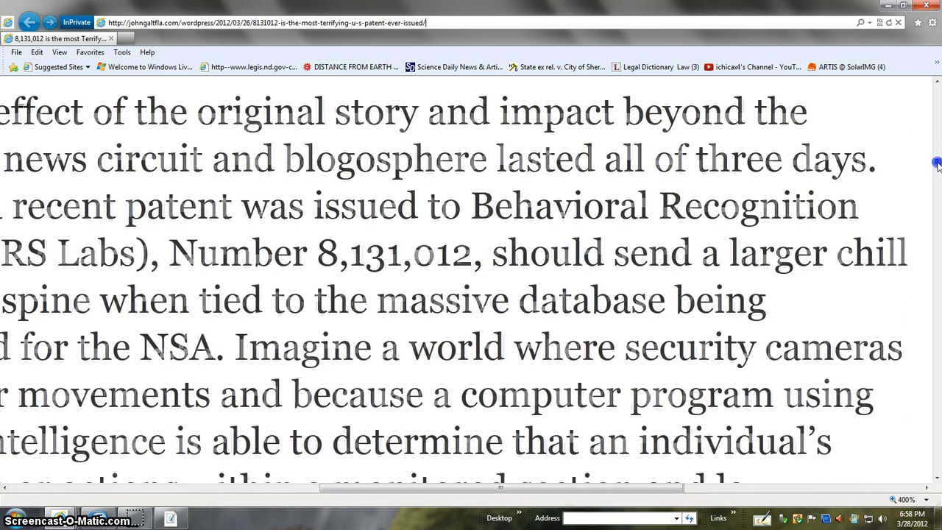
pyautogui.scroll(-3)
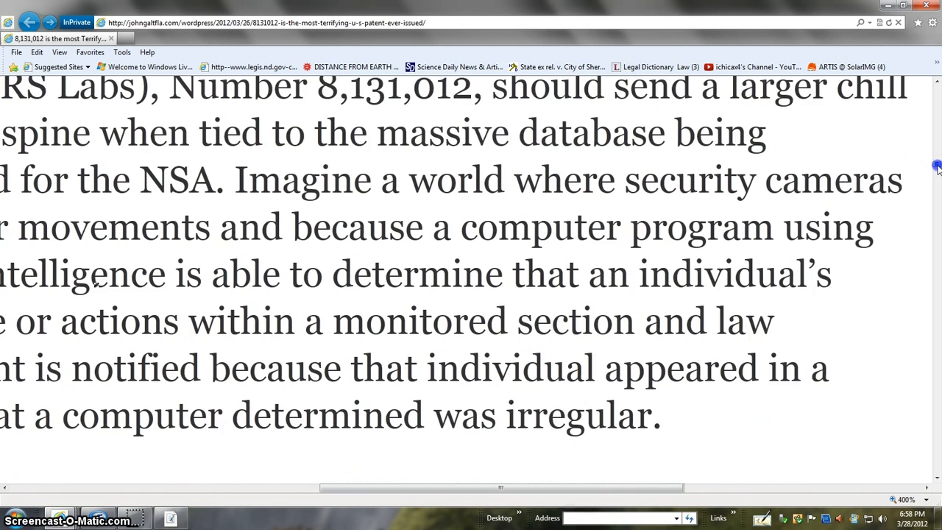
pyautogui.scroll(-3)
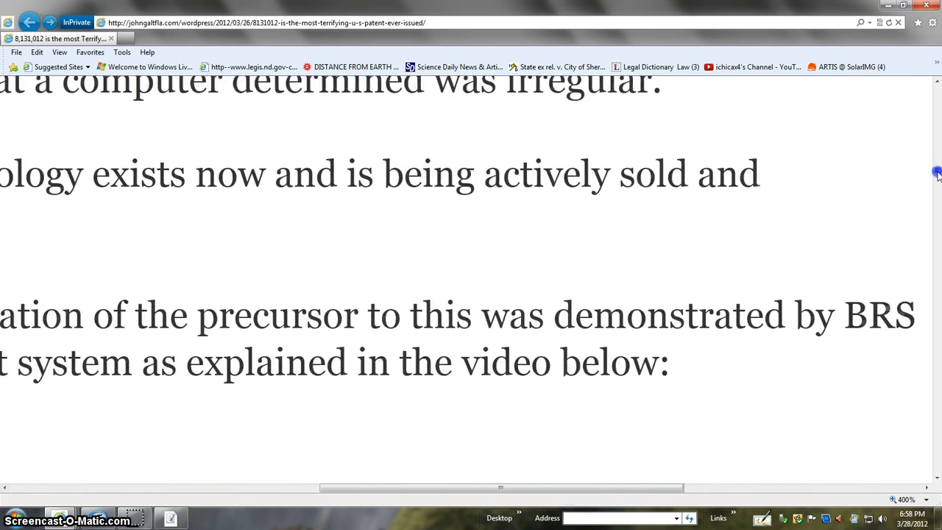
pyautogui.scroll(-3)
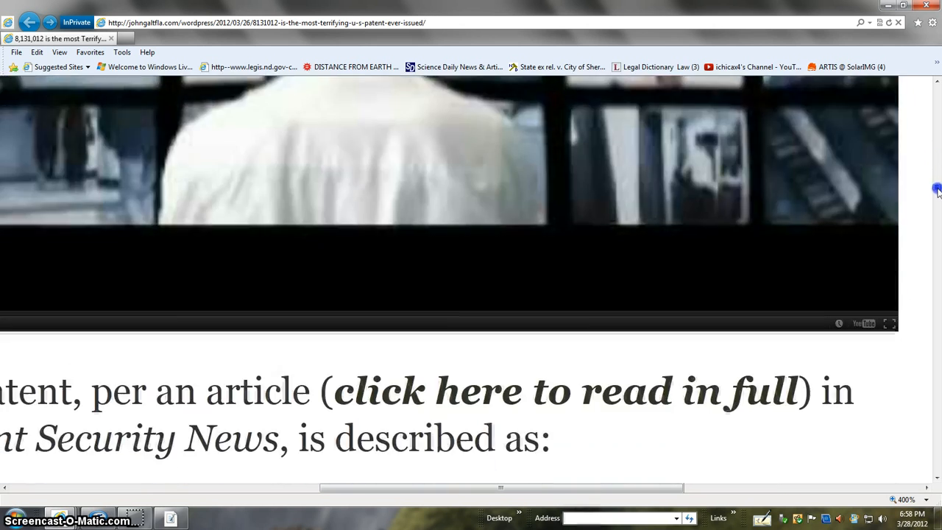
# Continue past the Hank Johnson NSA hearing video to the BRS Labs Isight video section.
pyautogui.scroll(-3)
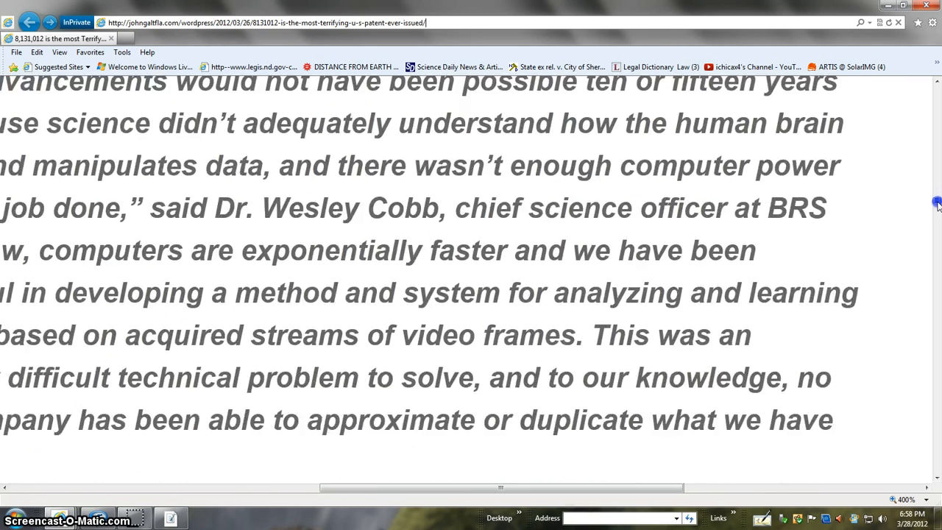
pyautogui.scroll(-3)
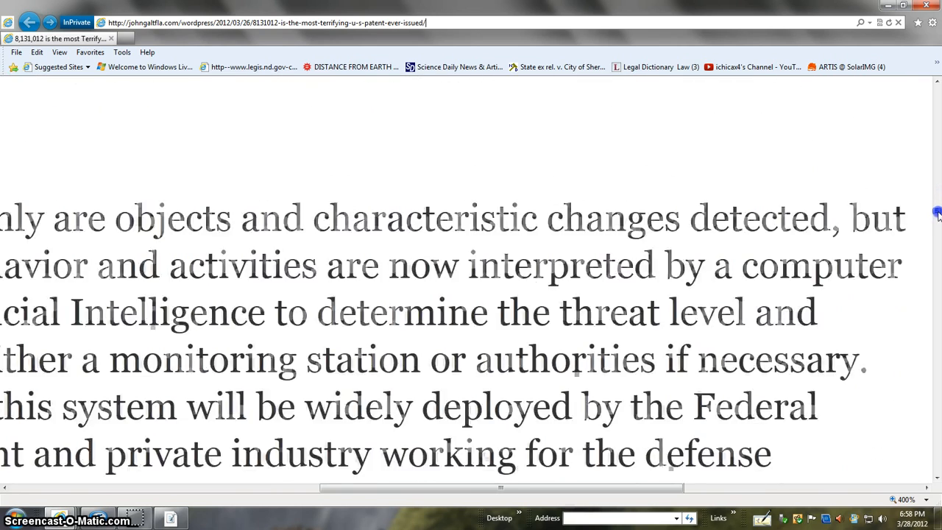
pyautogui.scroll(-3)
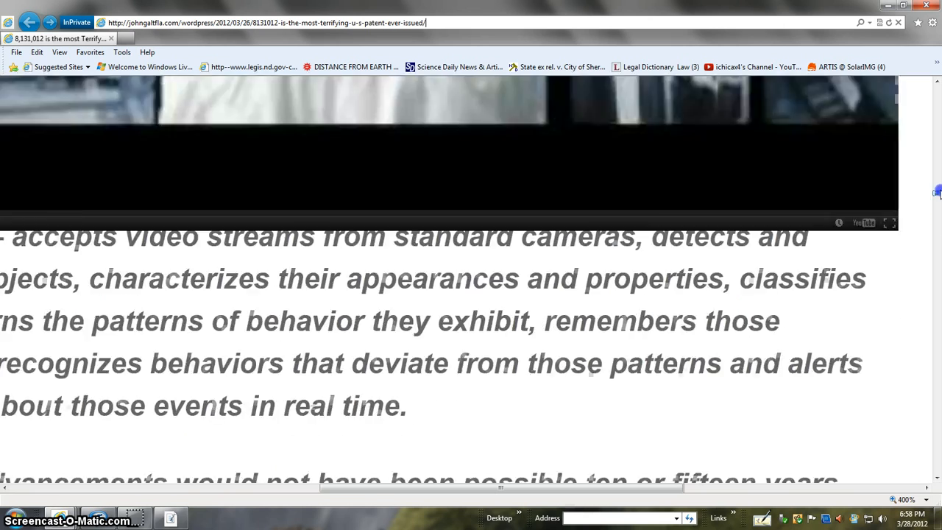
pyautogui.scroll(-3)
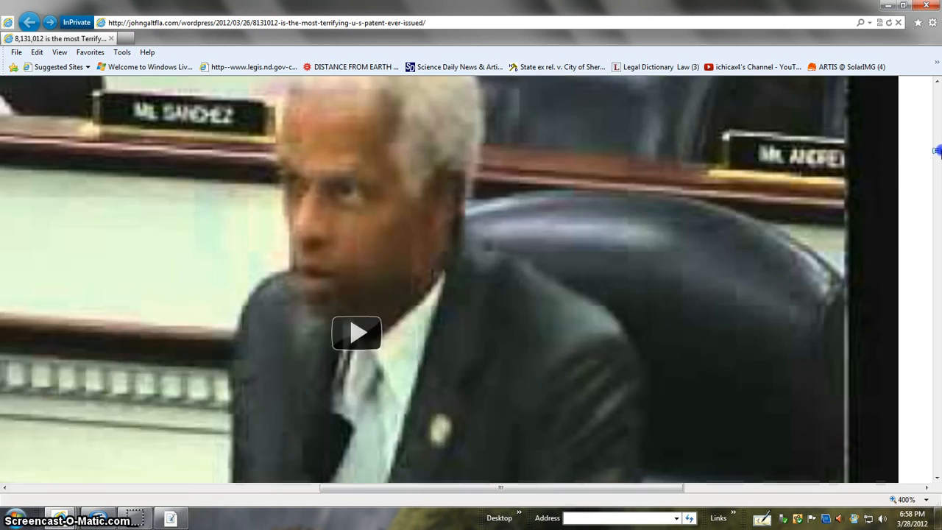
pyautogui.click(356, 333)
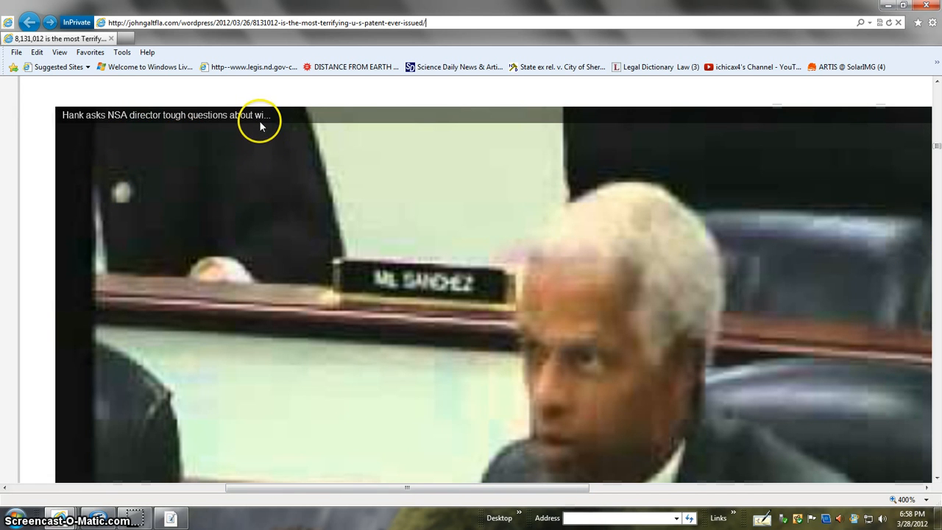
pyautogui.moveTo(6, 147)
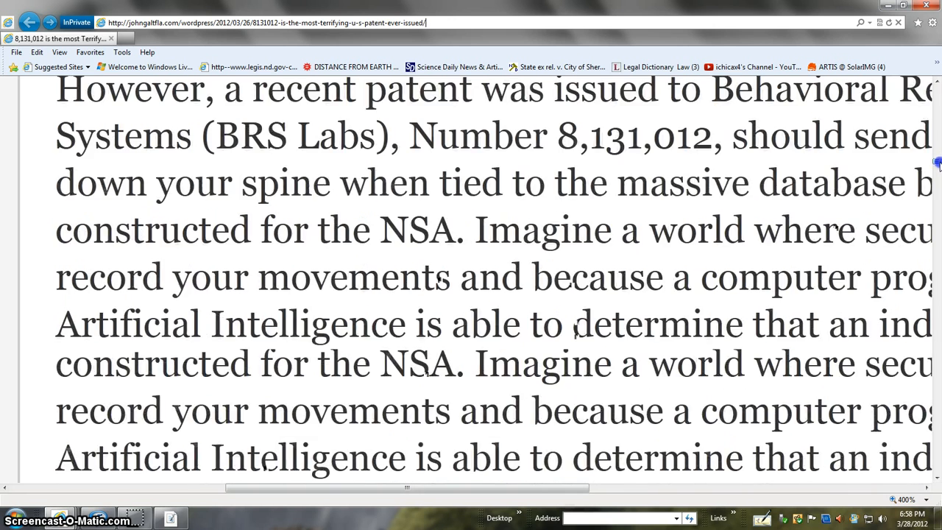
pyautogui.scroll(-3)
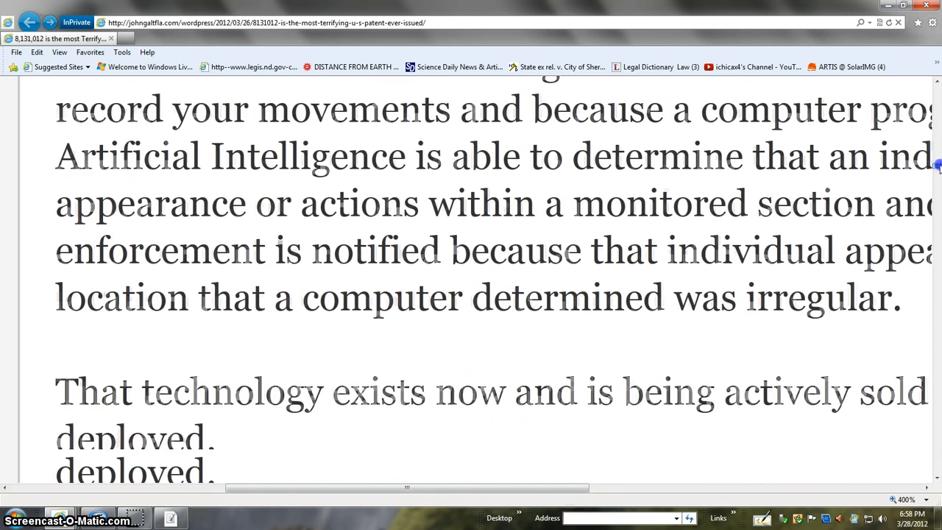
pyautogui.scroll(-3)
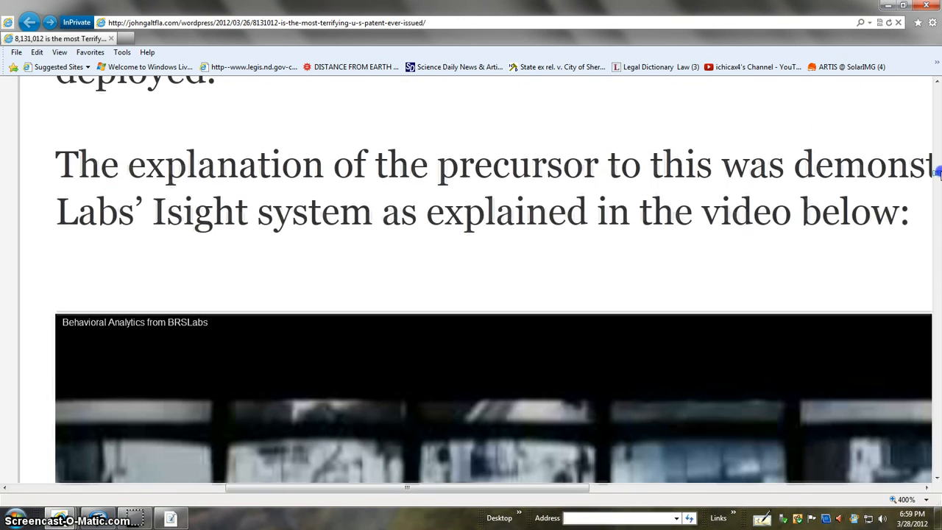